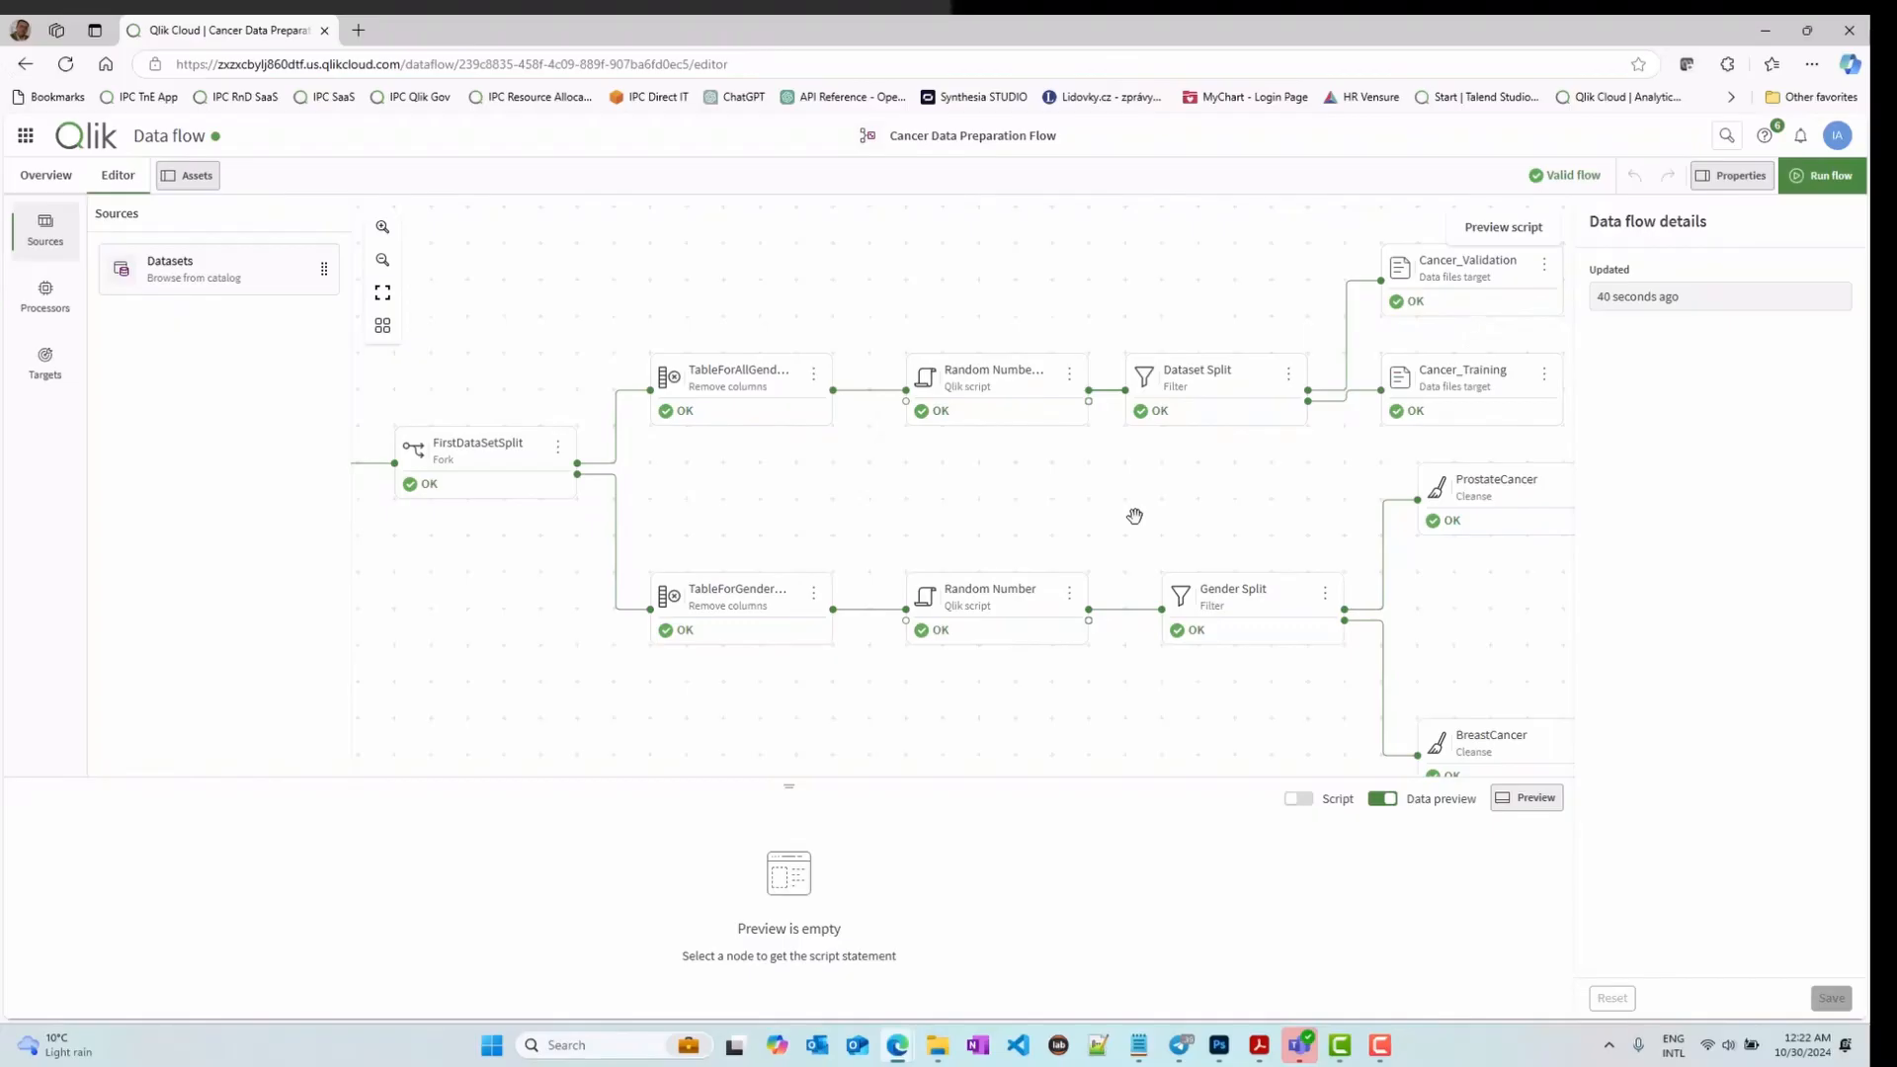
pyautogui.moveTo(1135, 516)
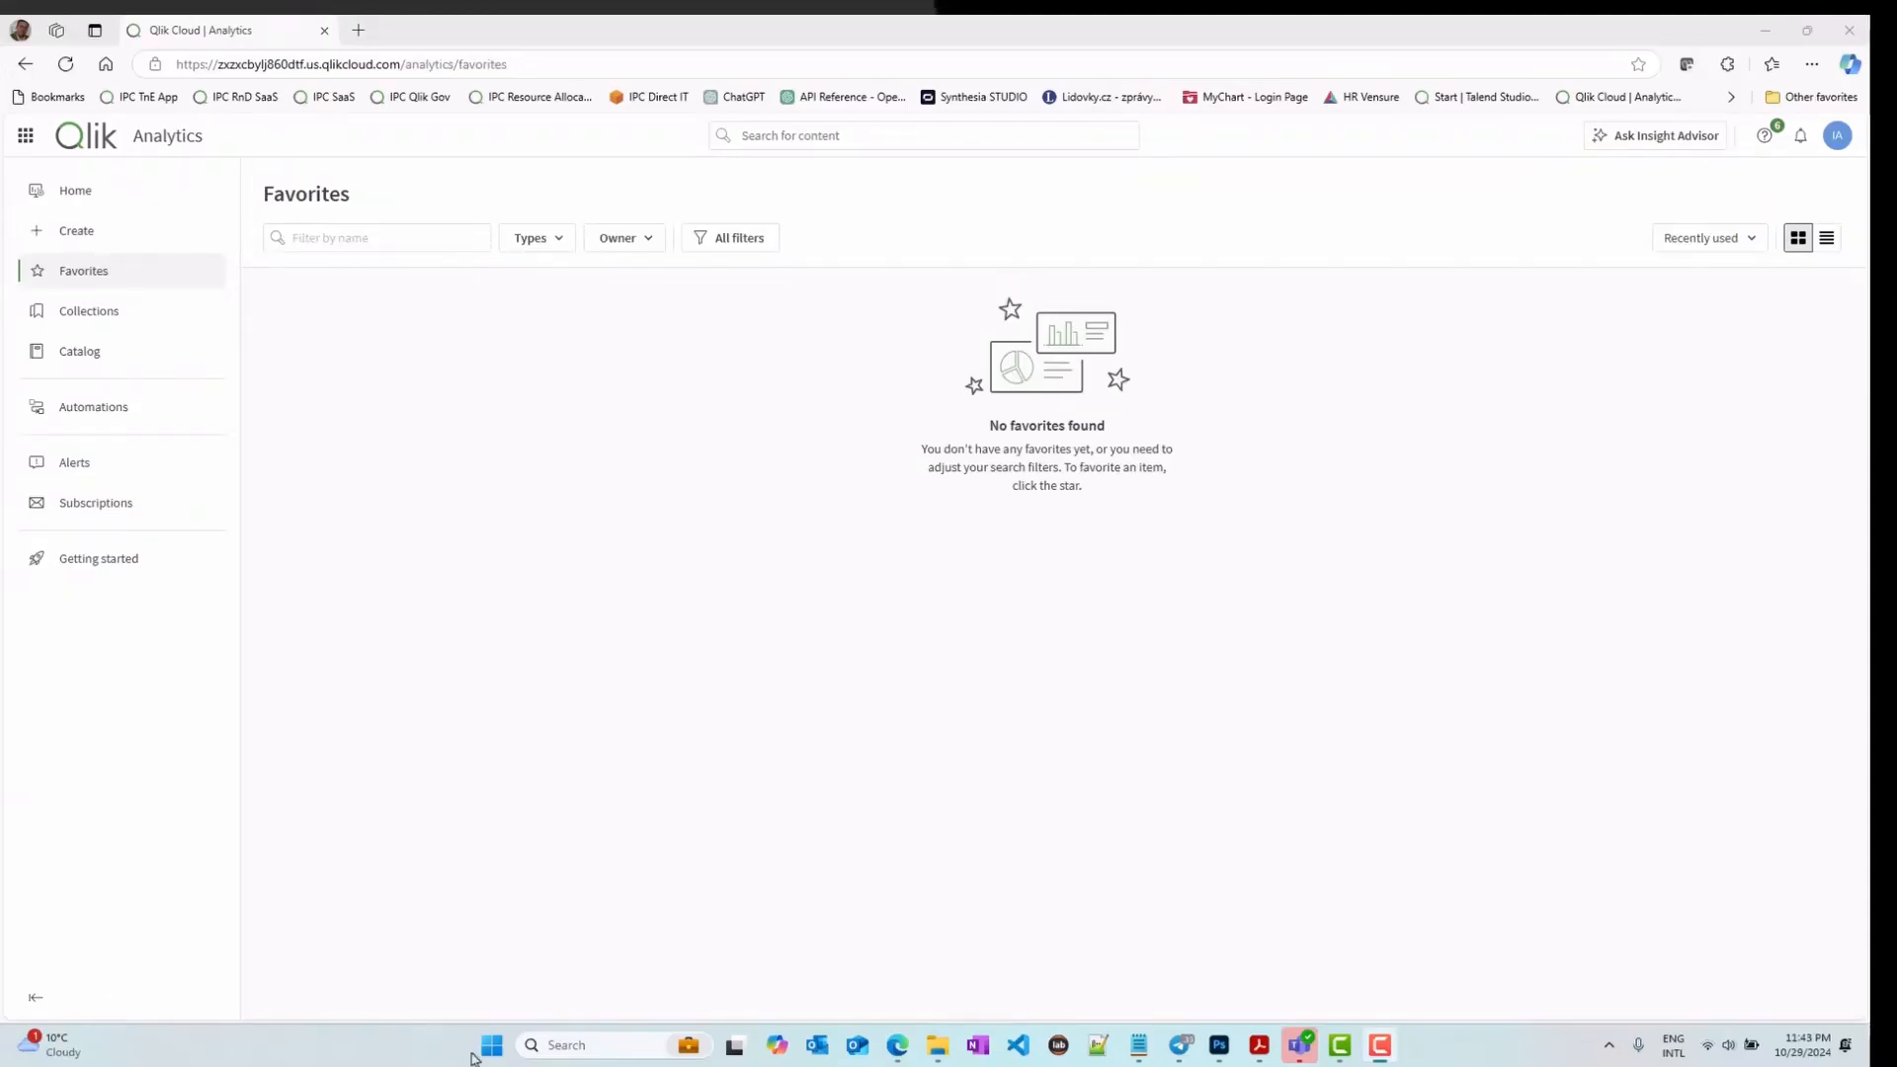
pyautogui.moveTo(145, 314)
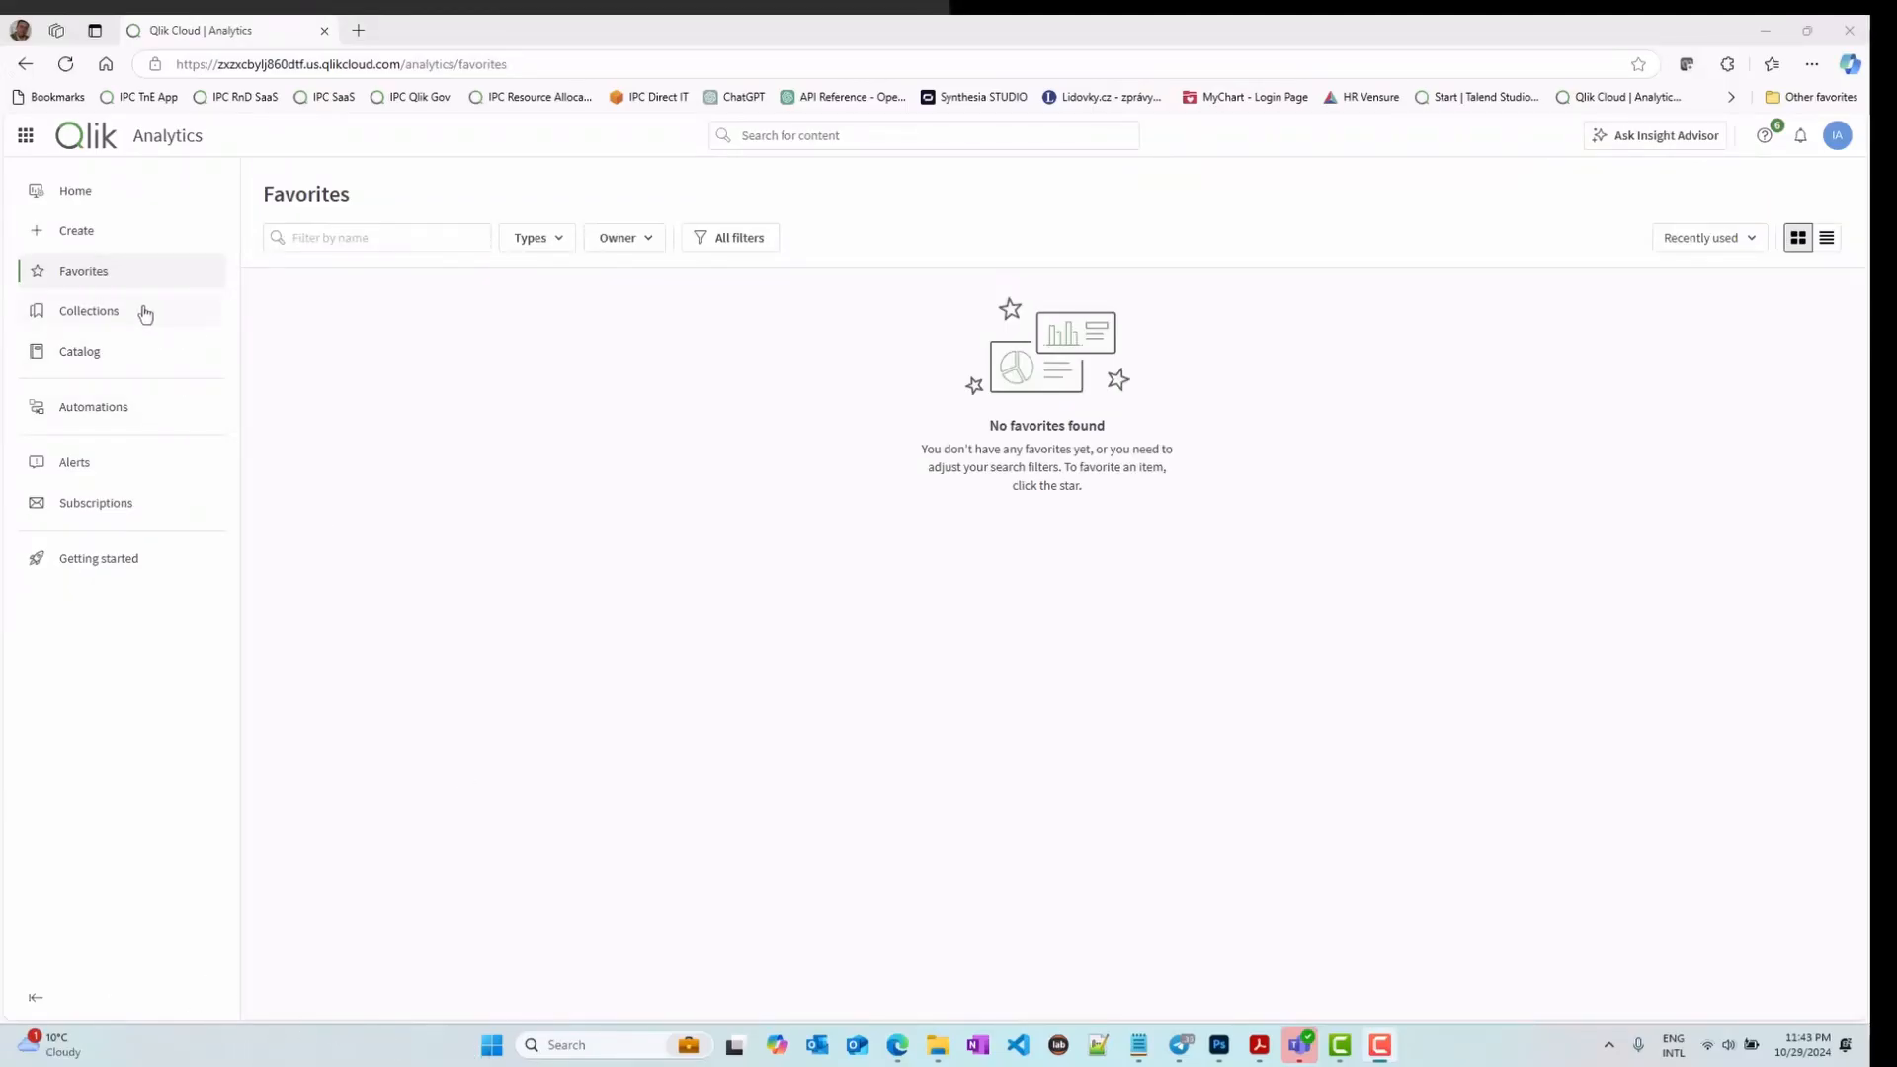
# Step: Go to the Create page listing content types including Data flow
pyautogui.click(75, 230)
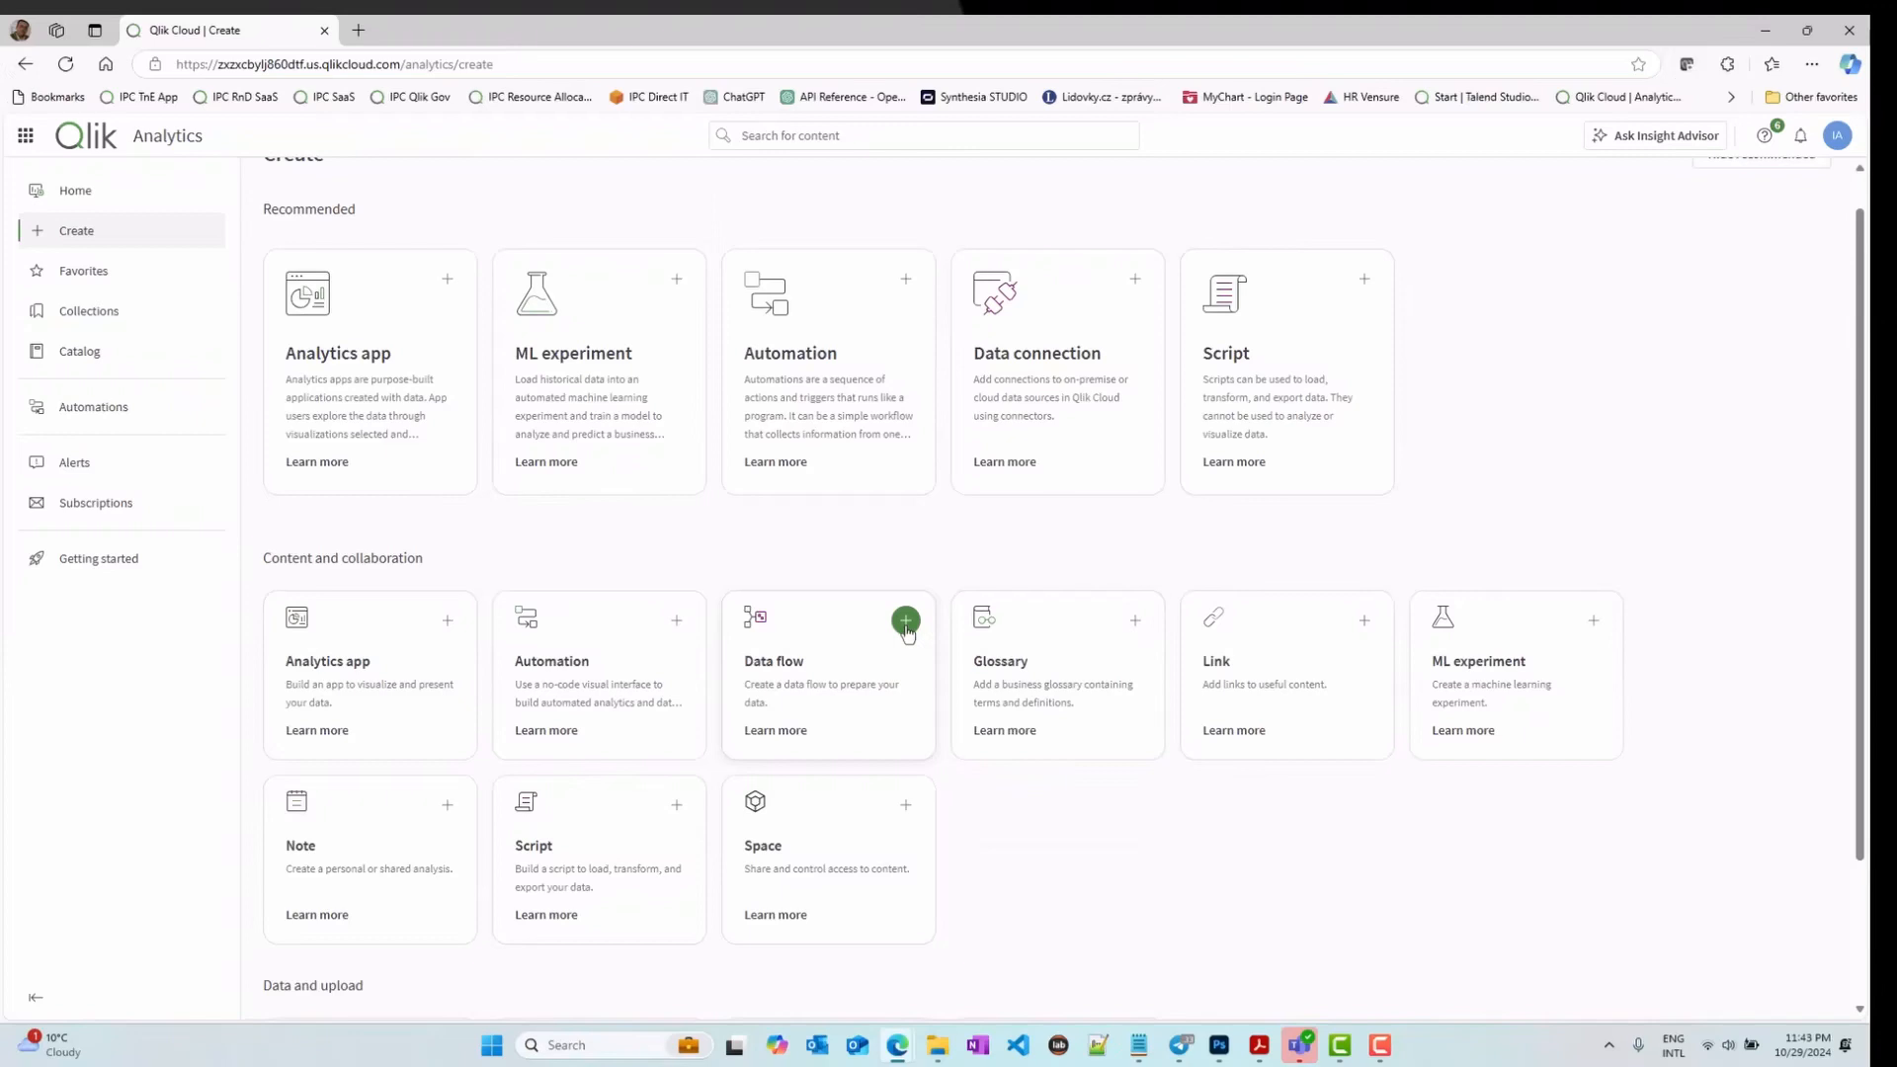
# Step: Create the data flow 'Cancer Data Preparation Flow' in the Personal space from the Data flow card
pyautogui.click(905, 621)
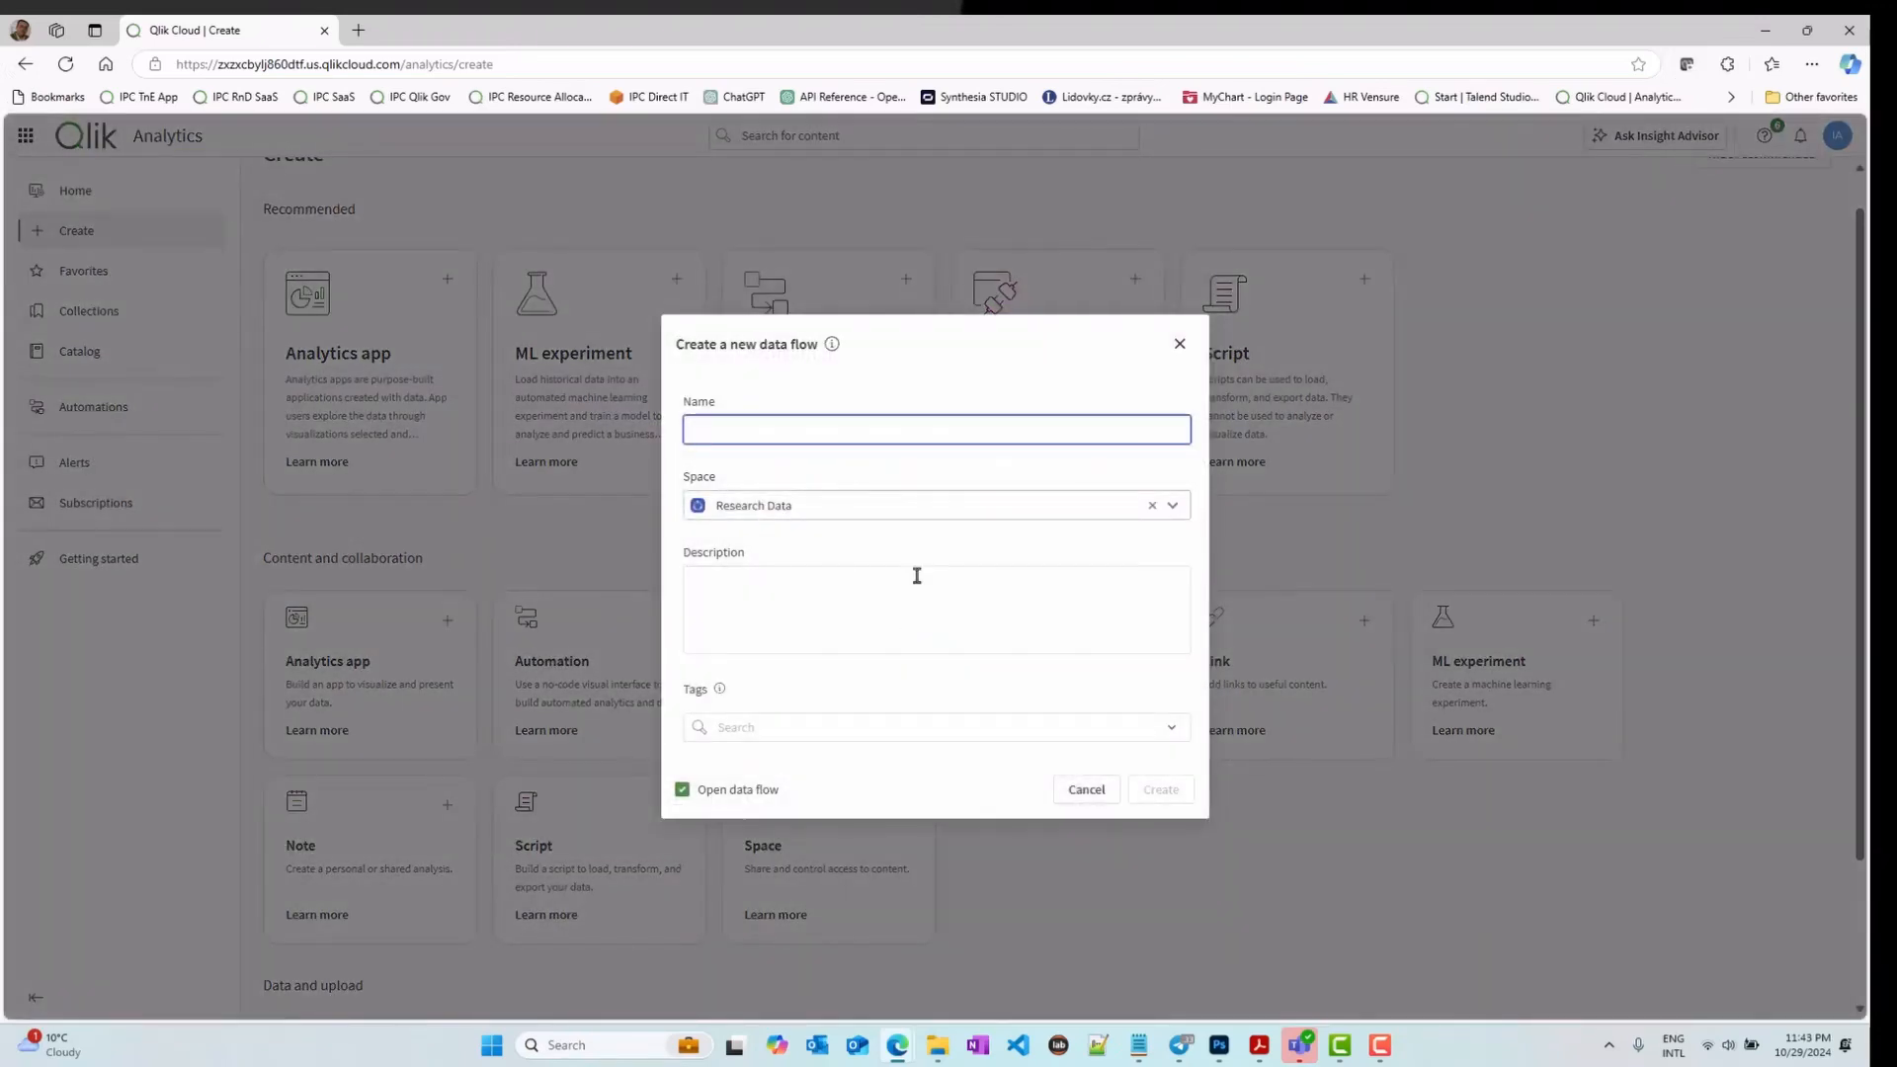
pyautogui.write('Canc')
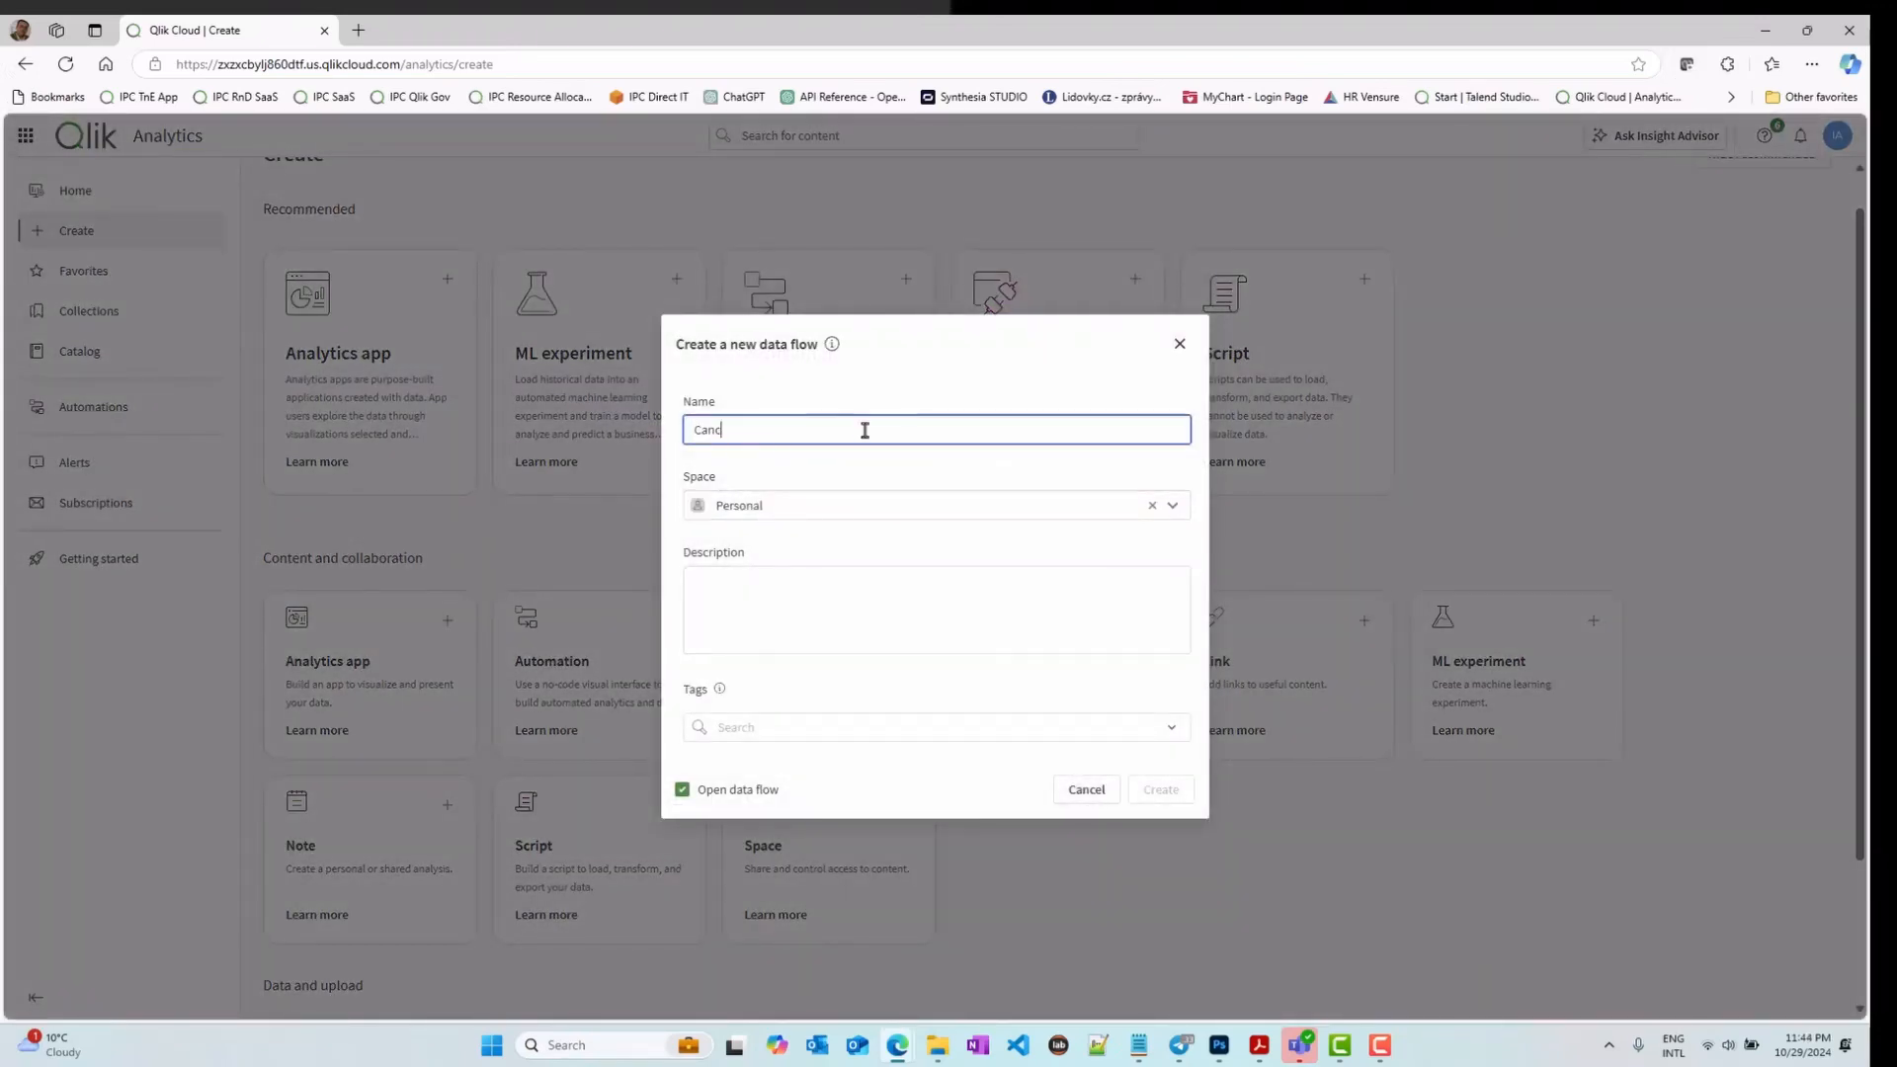
pyautogui.write('Cancer Data')
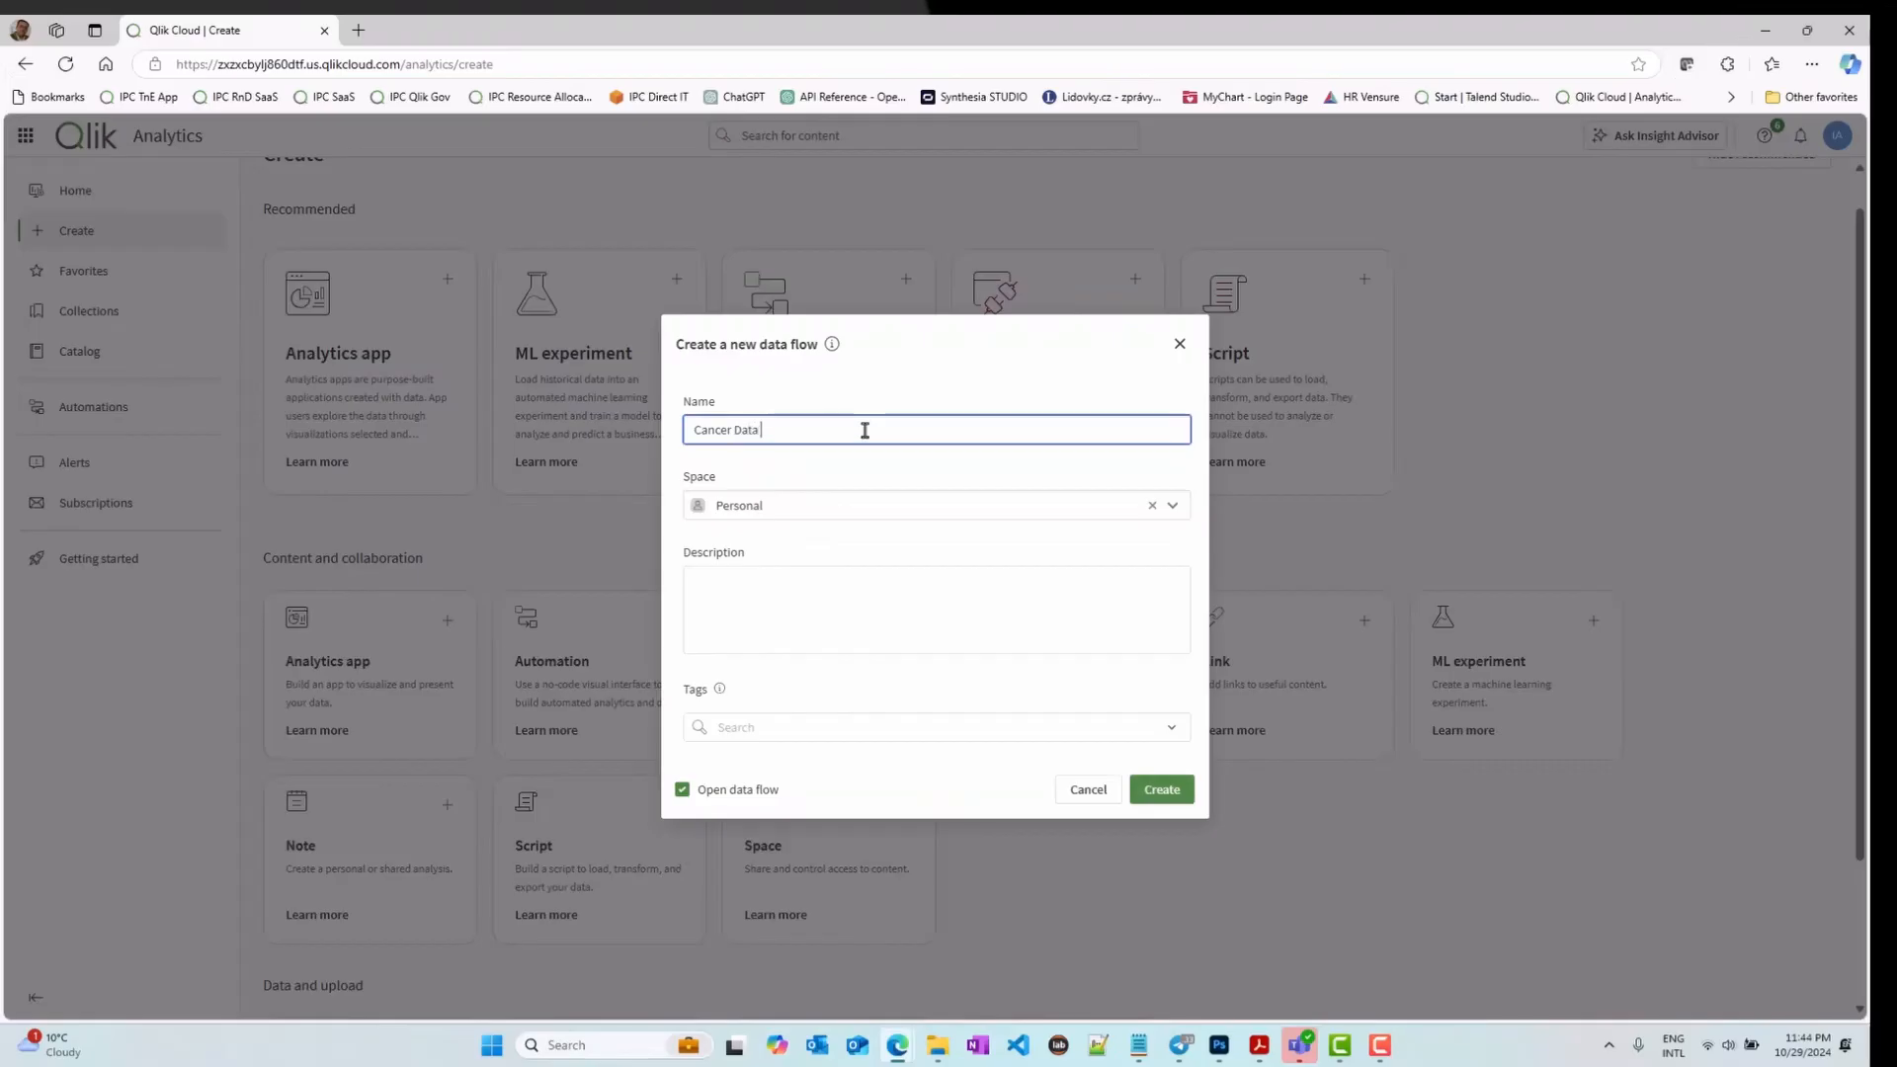
pyautogui.write('Prep')
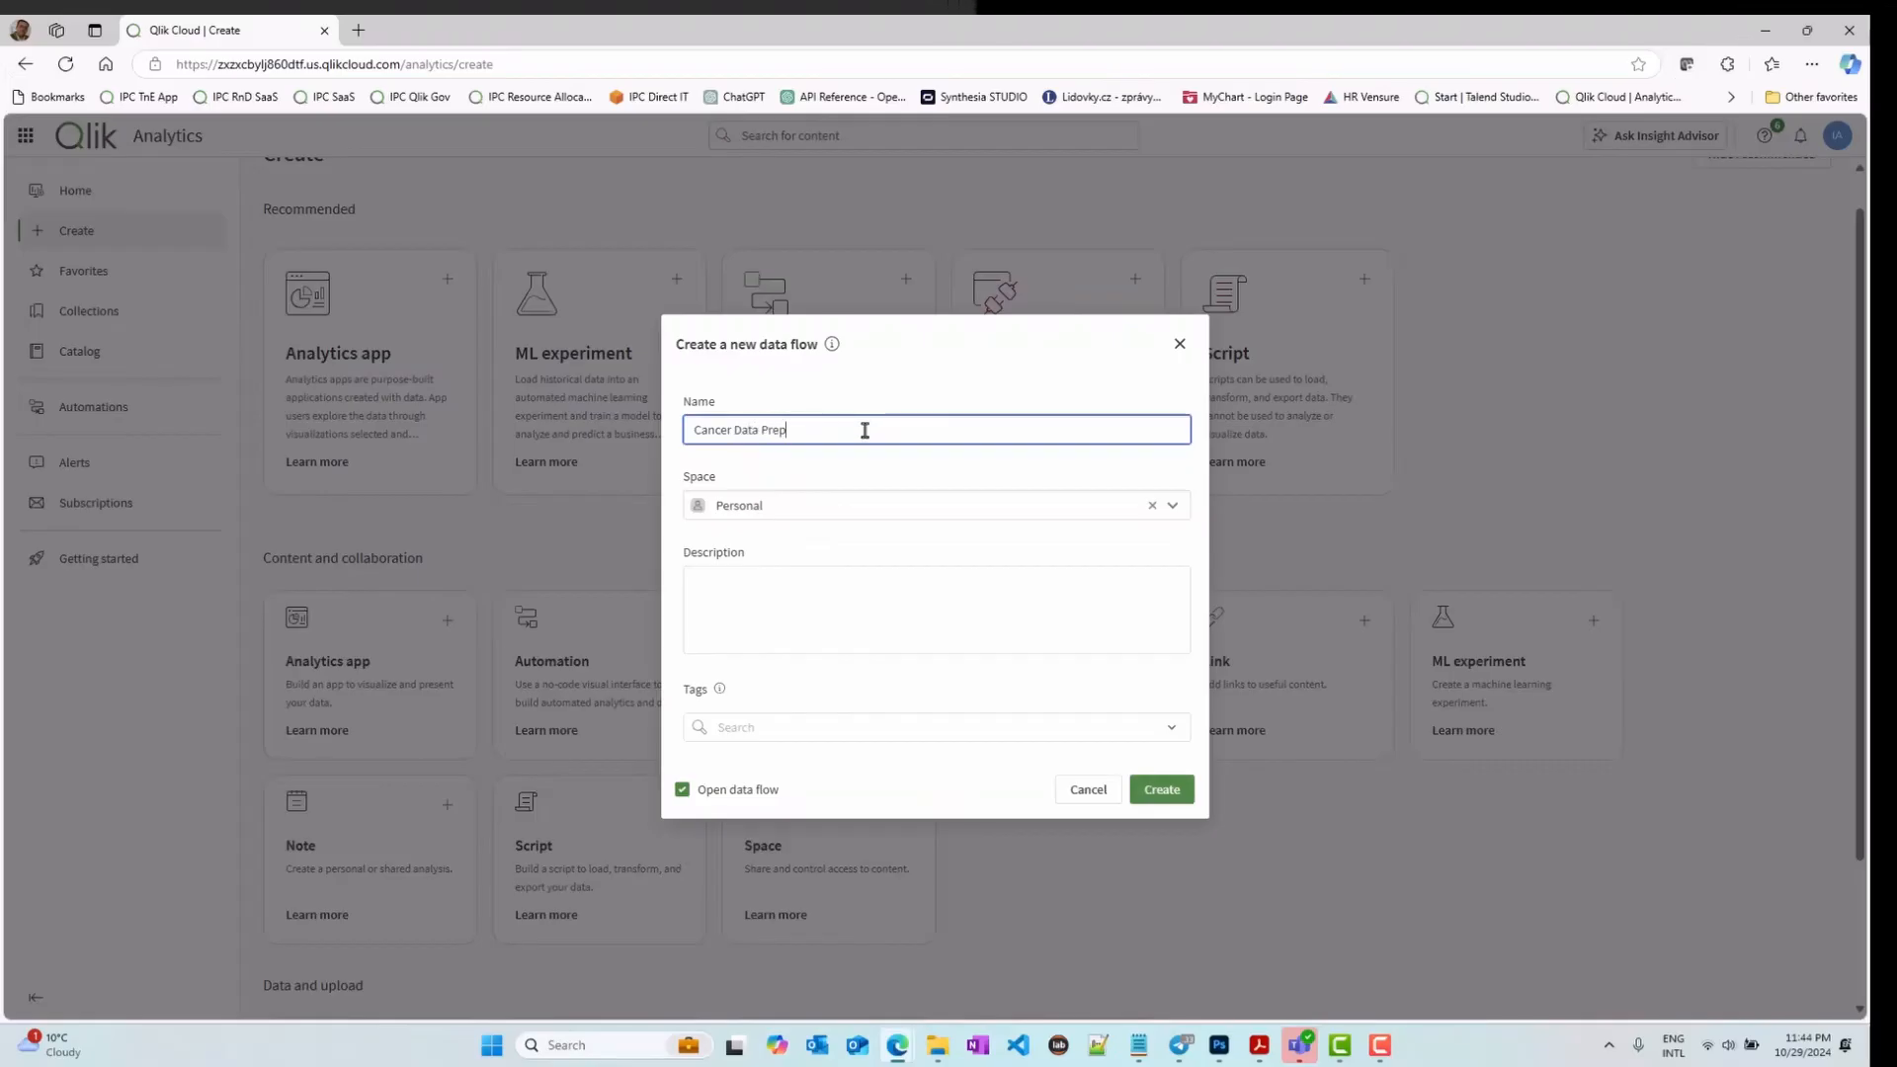
pyautogui.write('aration')
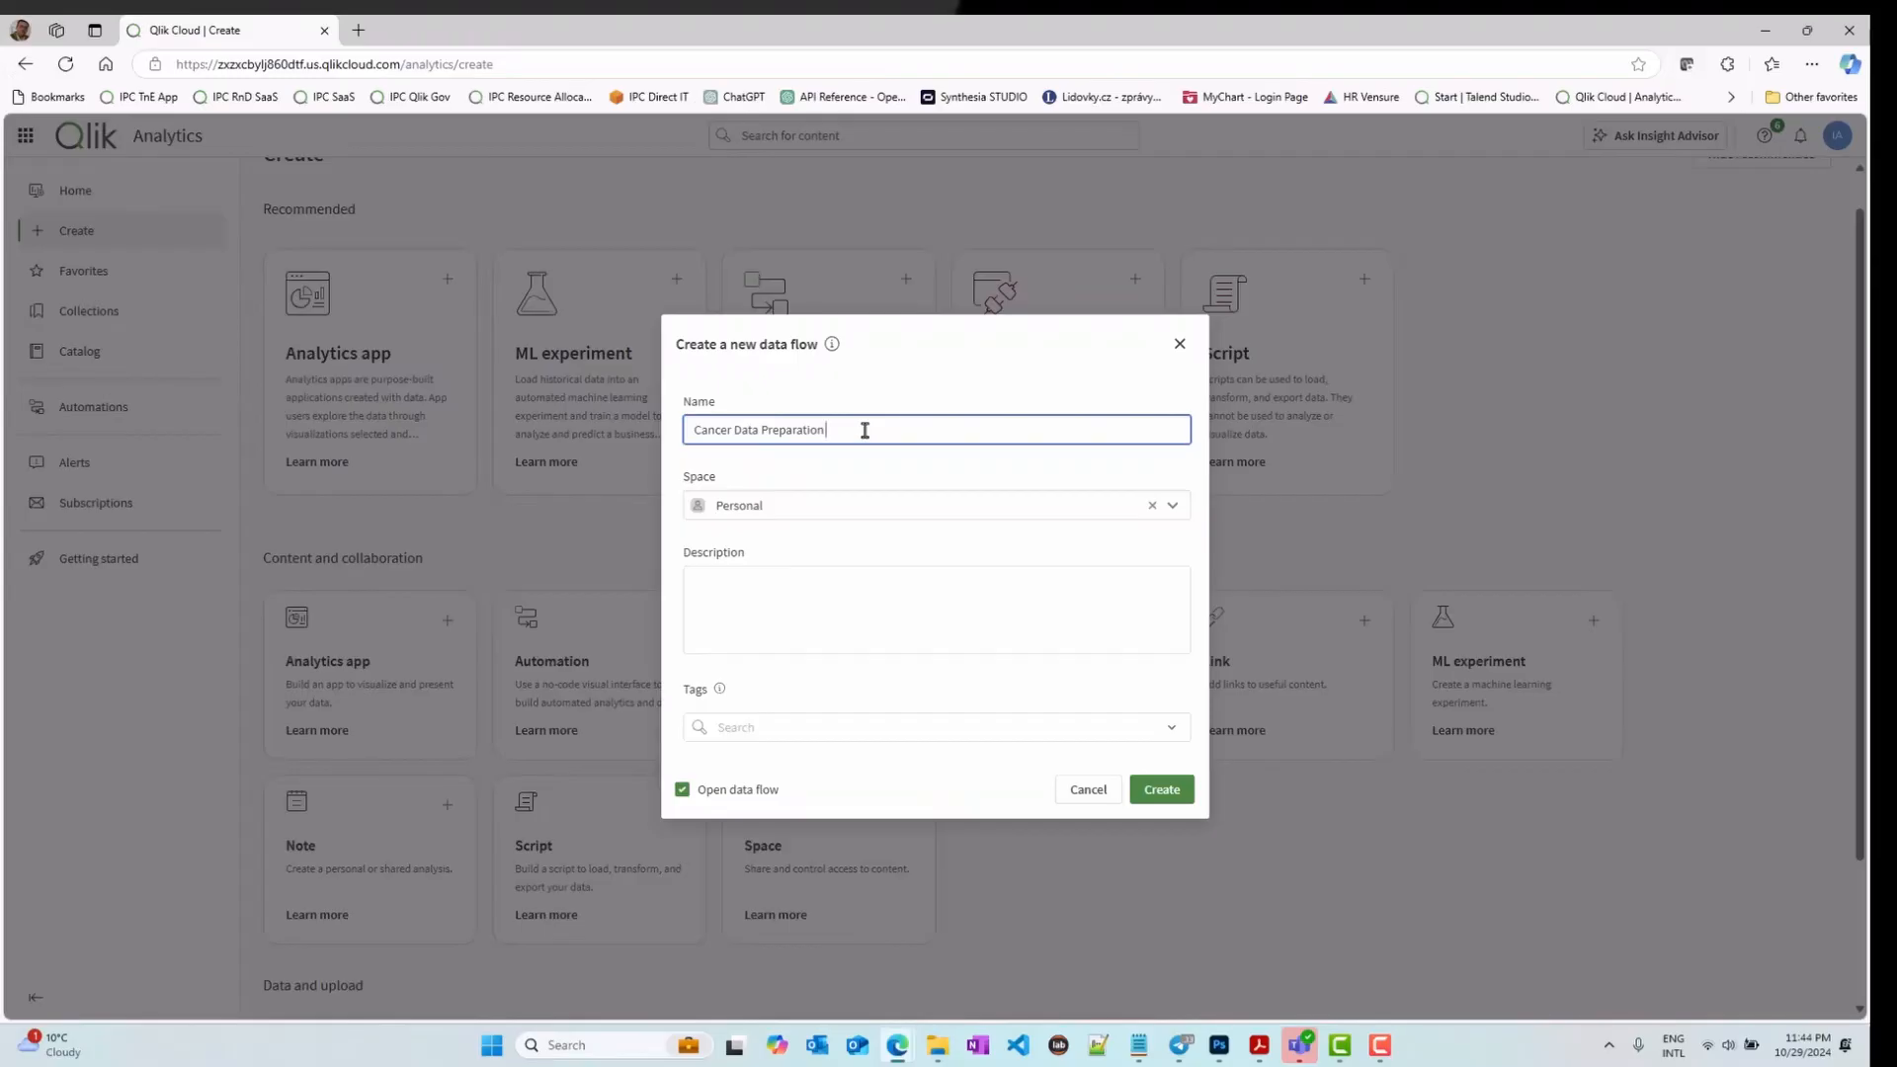
pyautogui.write('Flow')
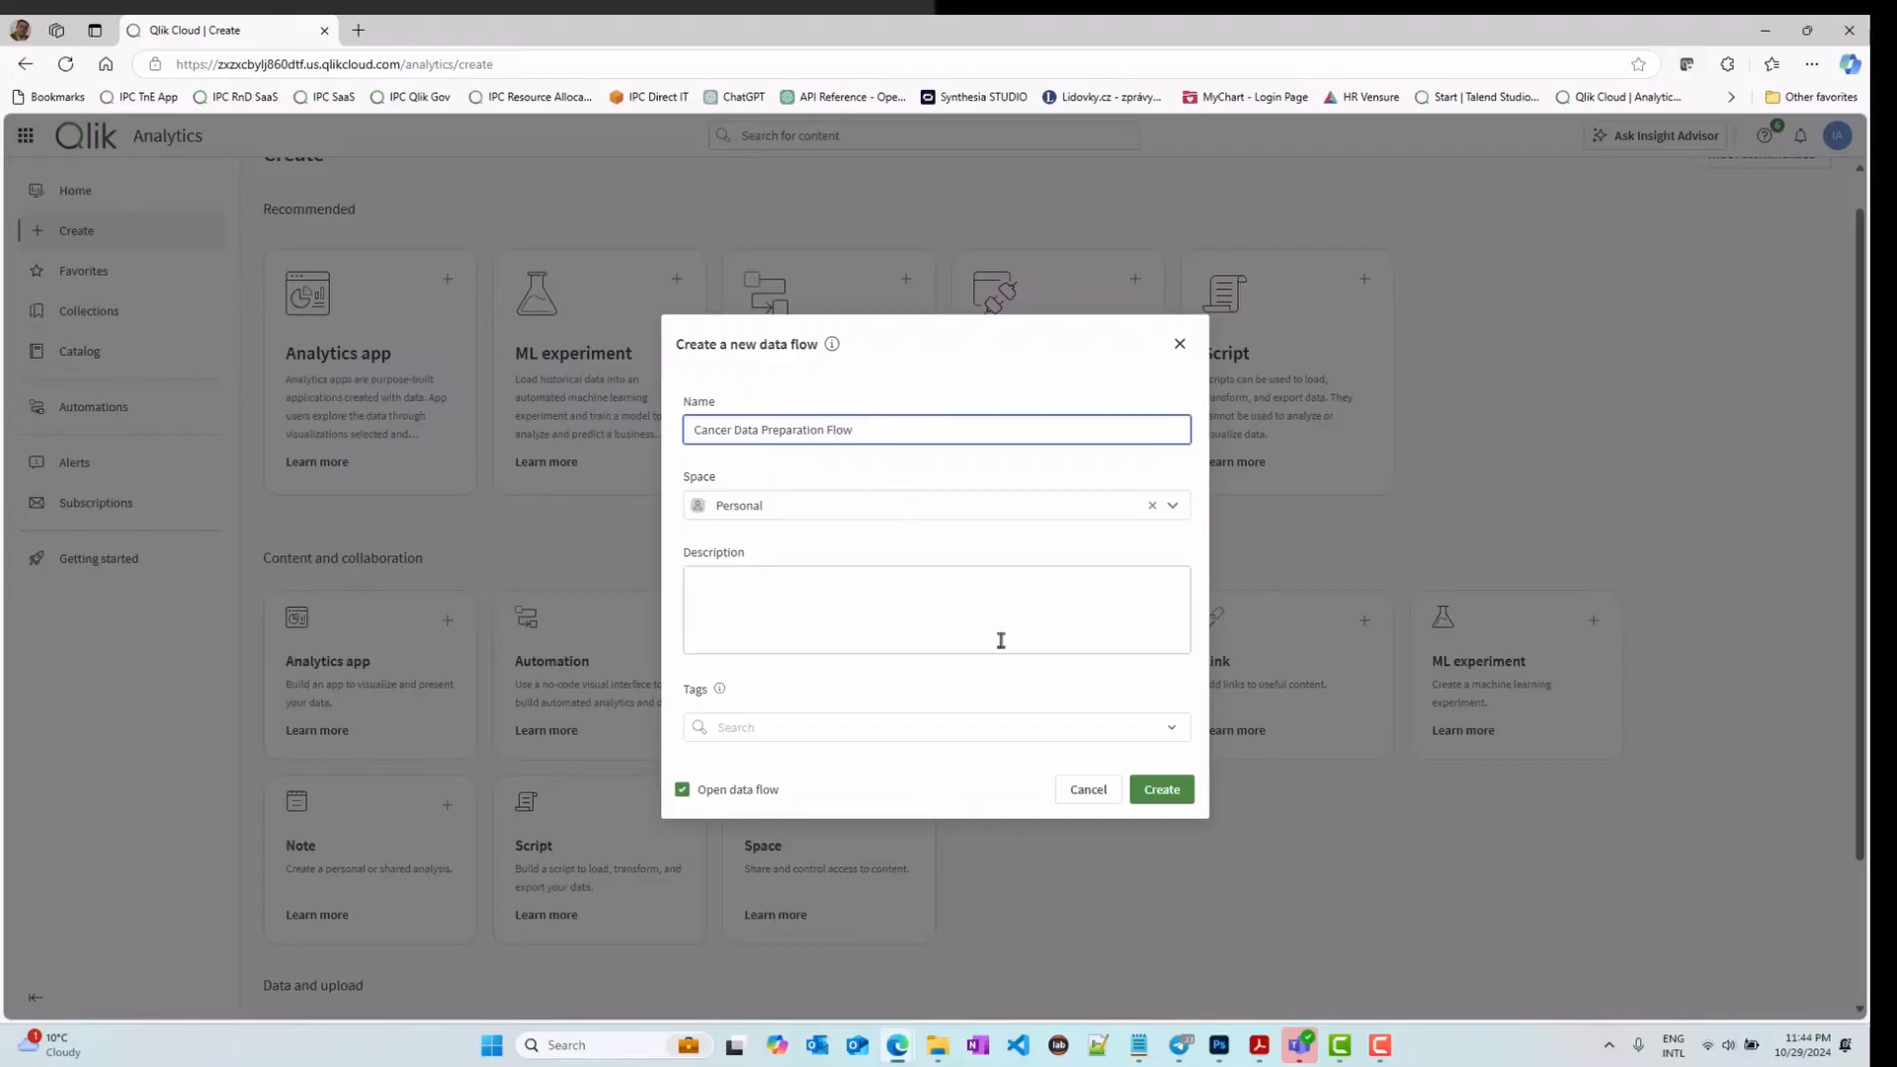
pyautogui.click(1160, 788)
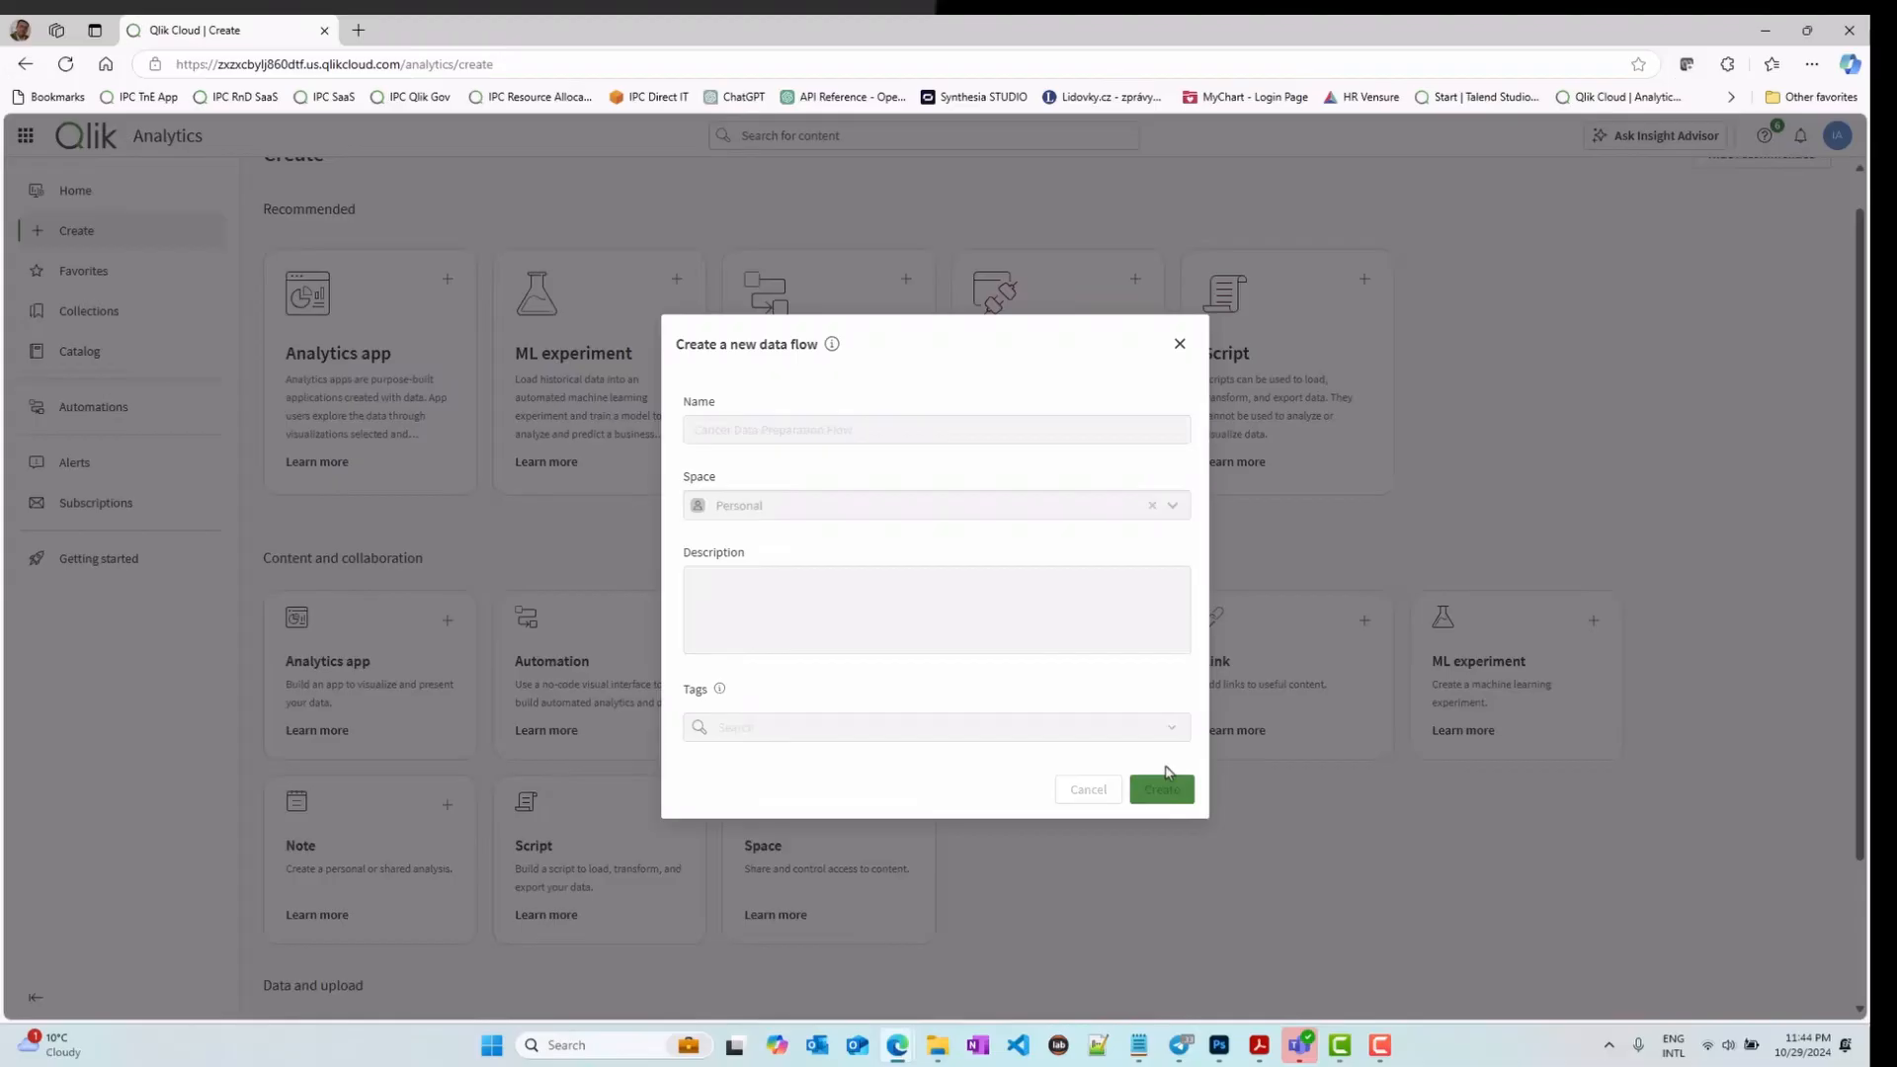
pyautogui.moveTo(980, 548)
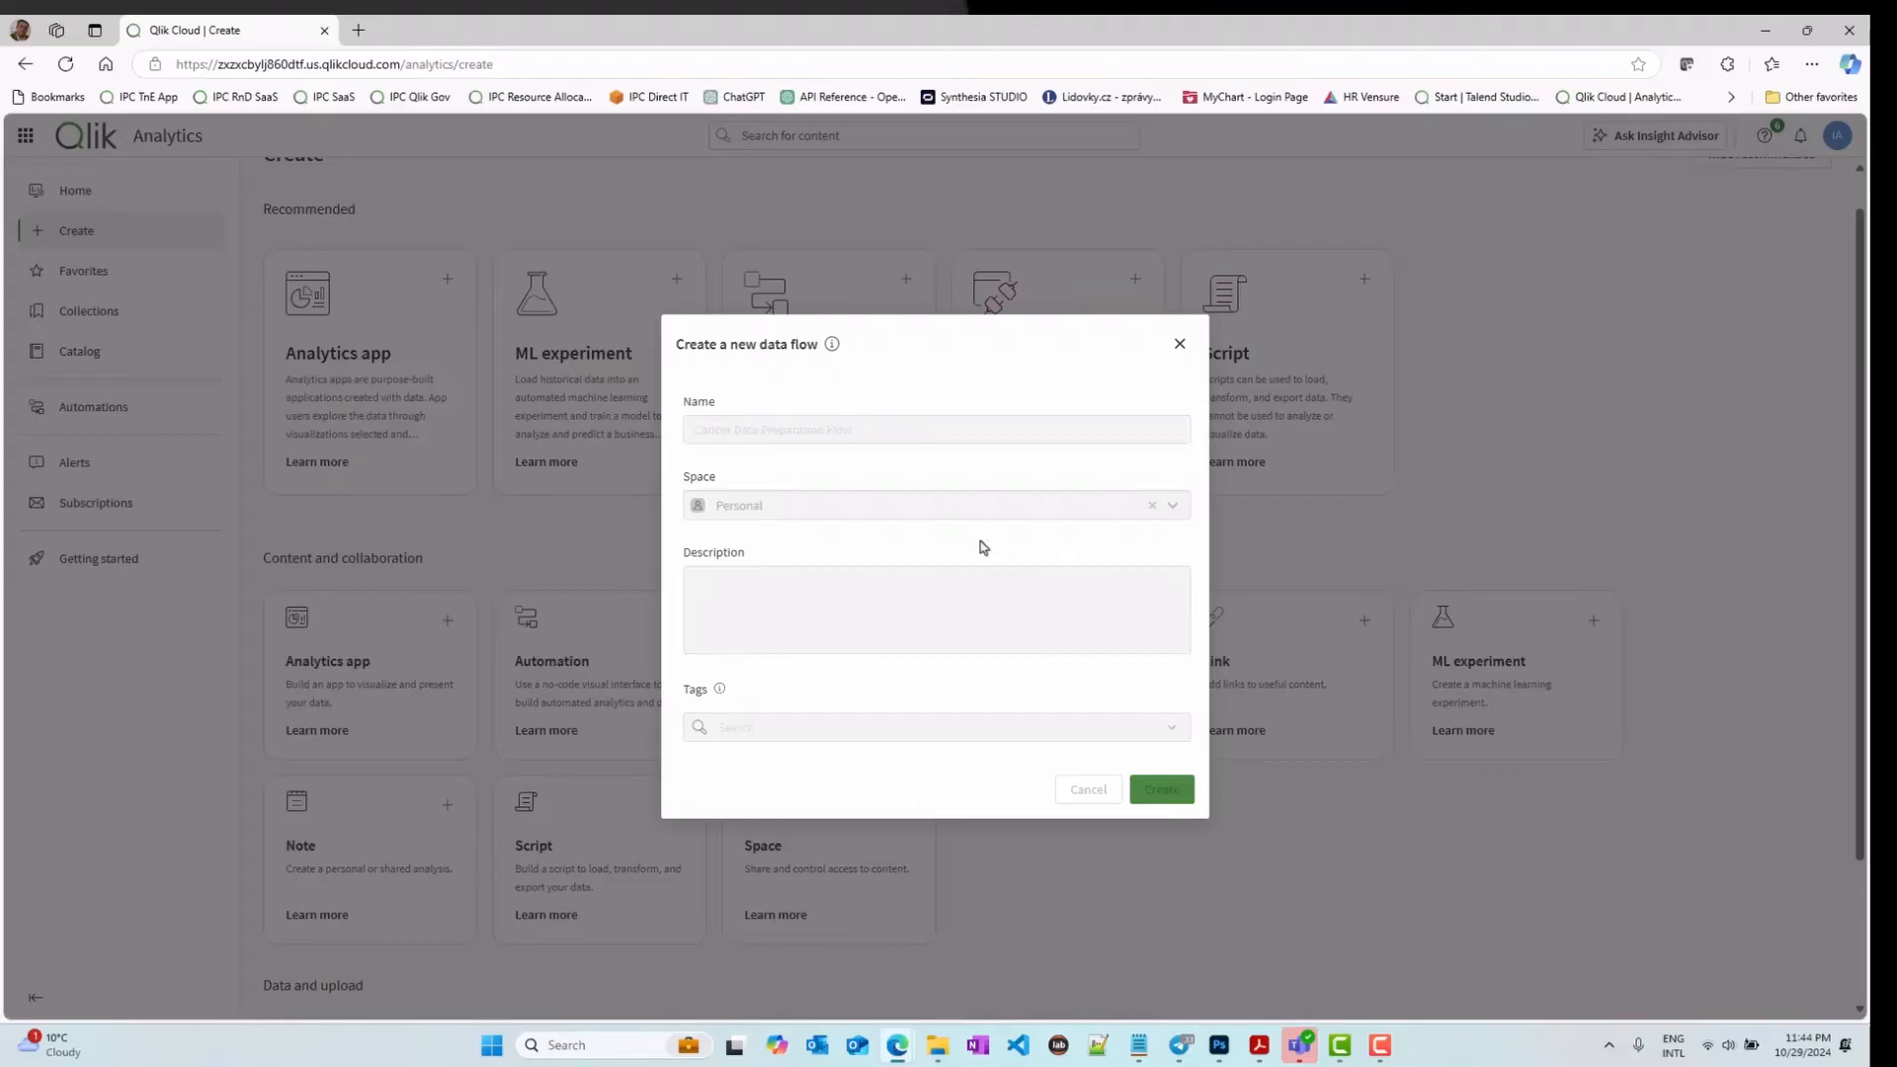
pyautogui.click(1158, 788)
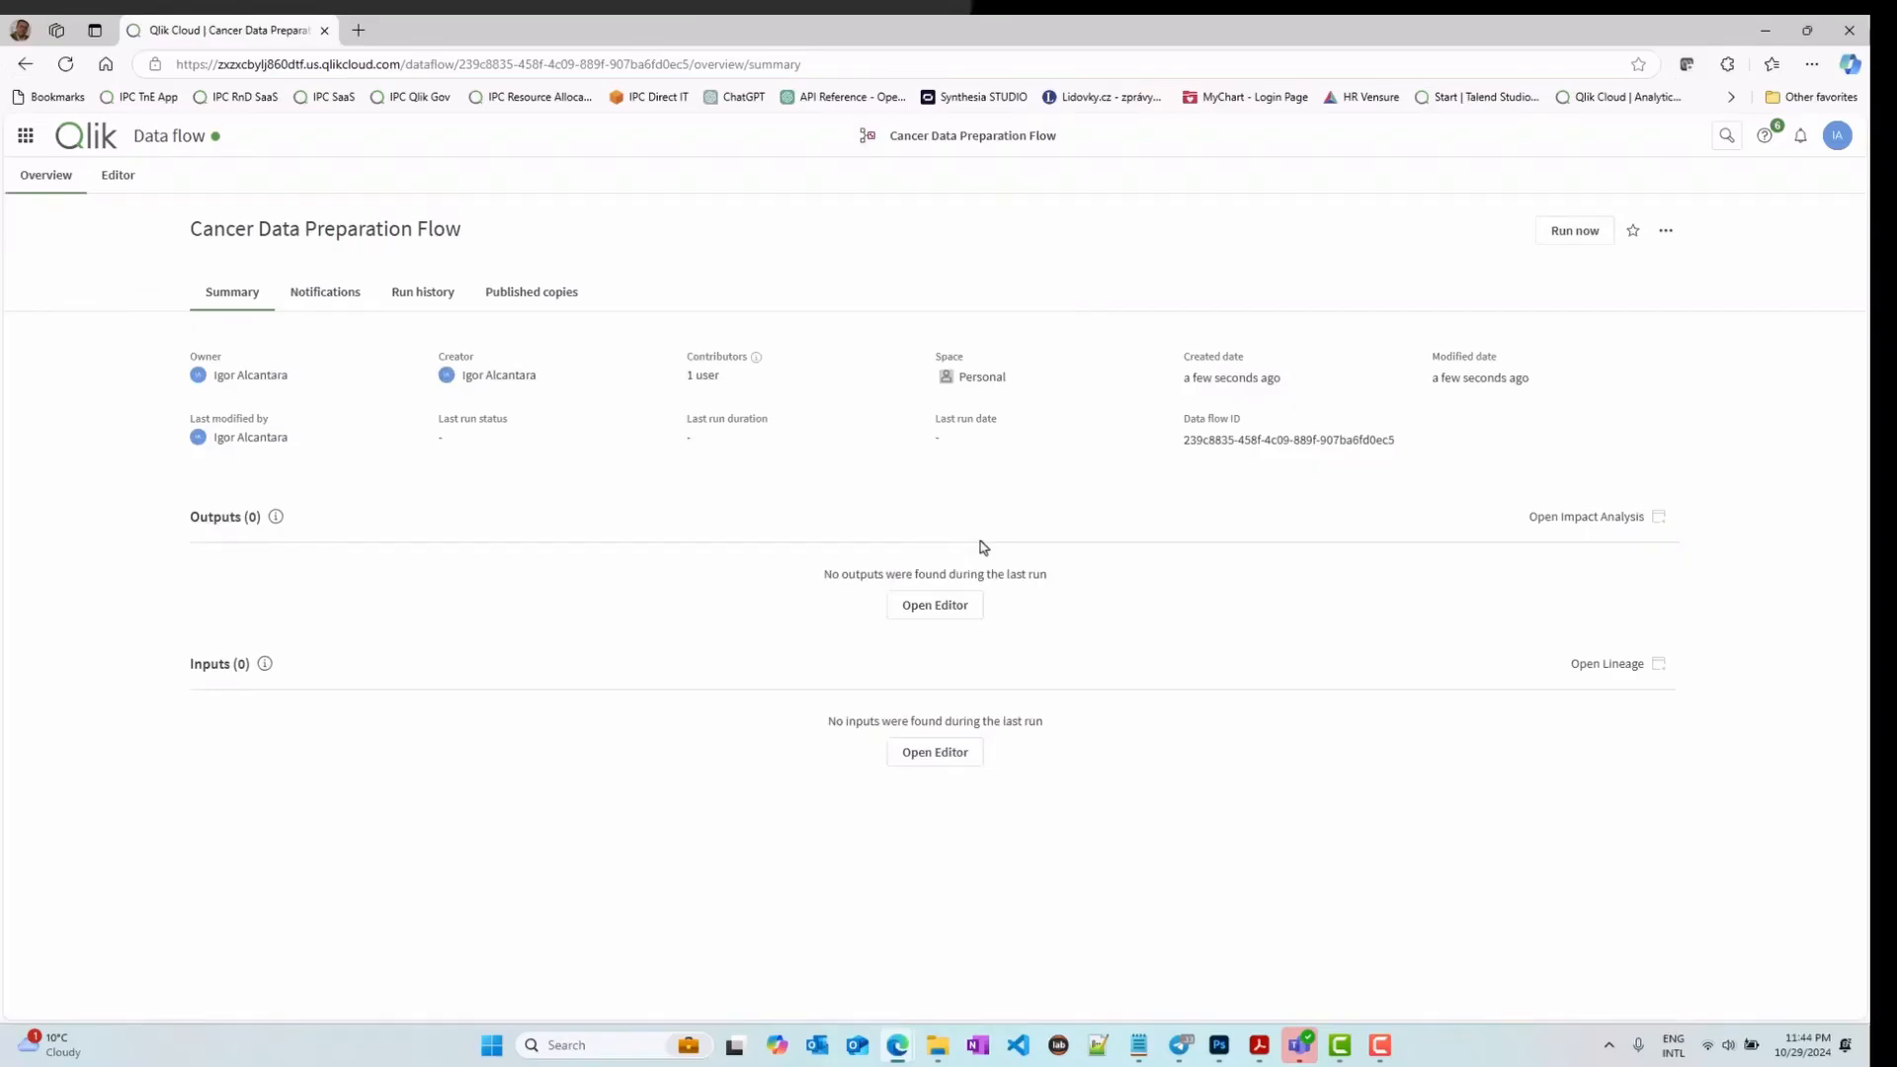
# Step: Switch to the flow's Editor and browse the Processors, Targets and Sources lists
pyautogui.click(117, 174)
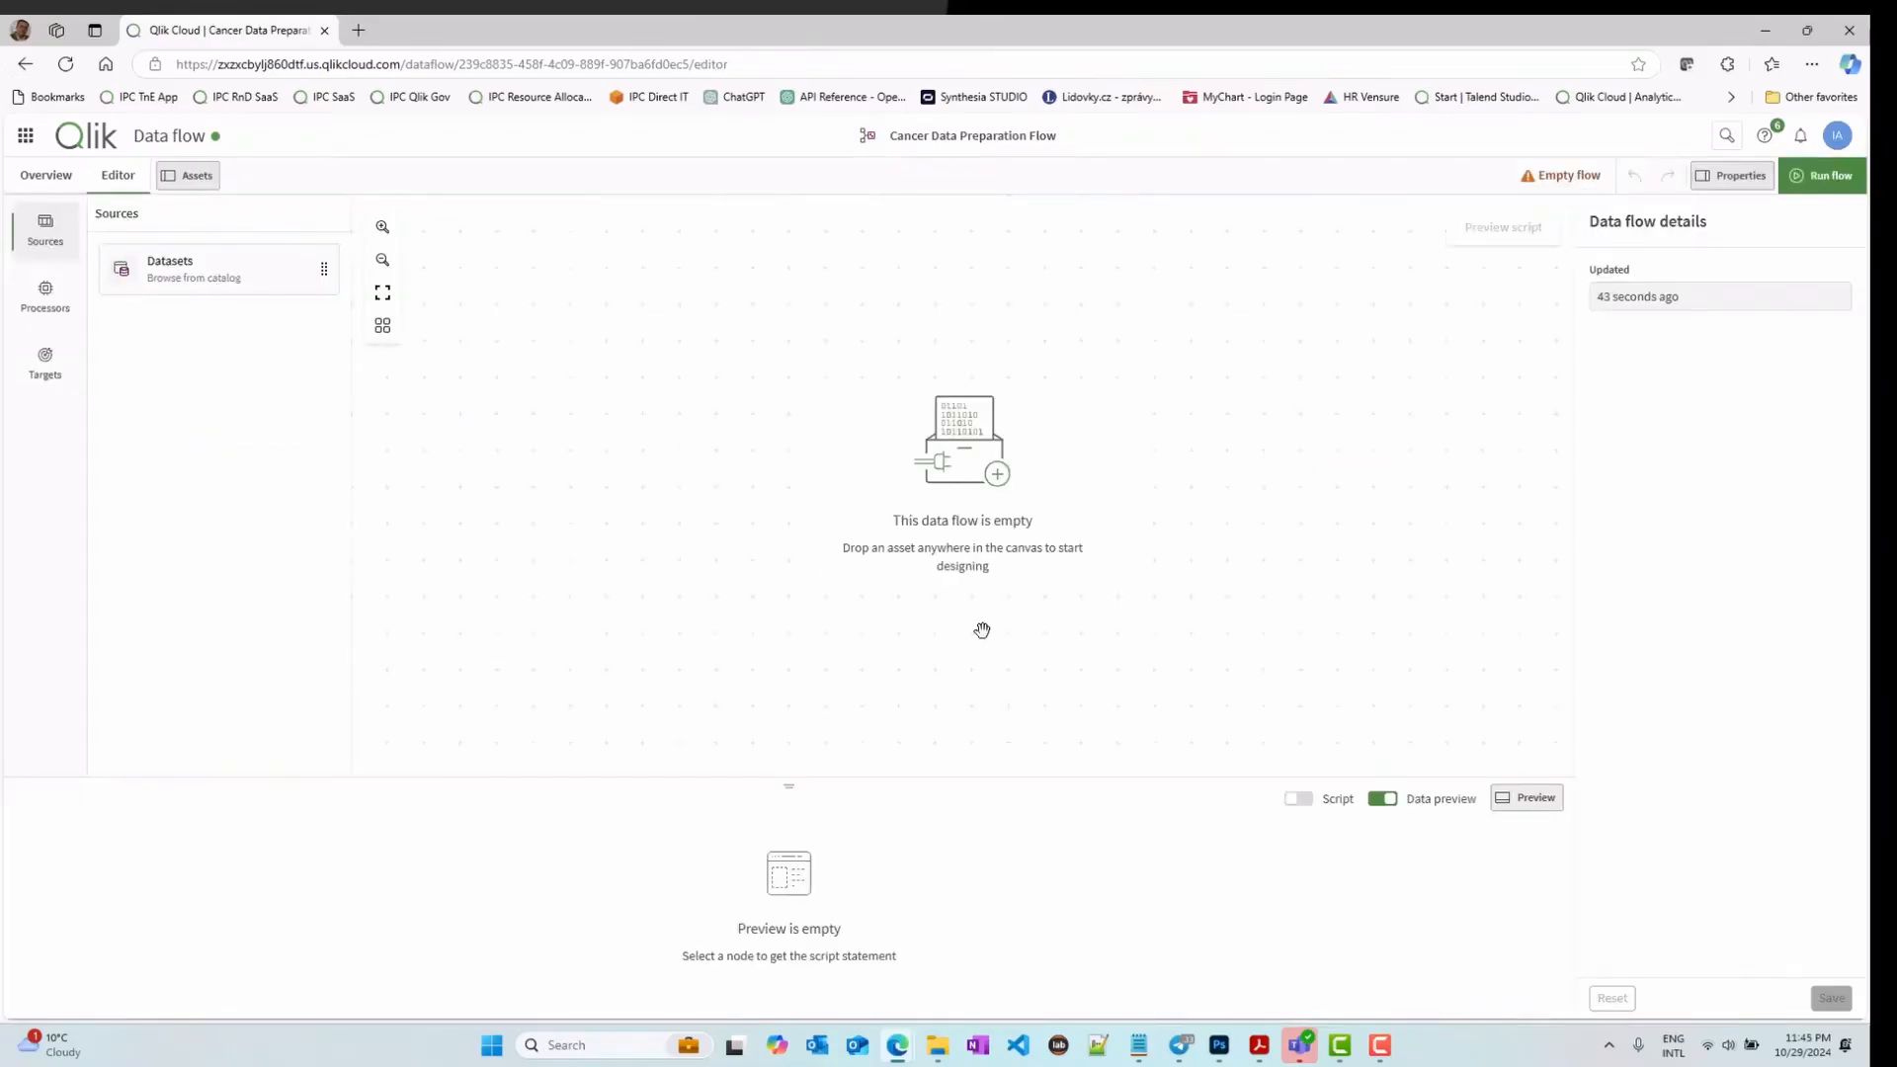
pyautogui.moveTo(54, 235)
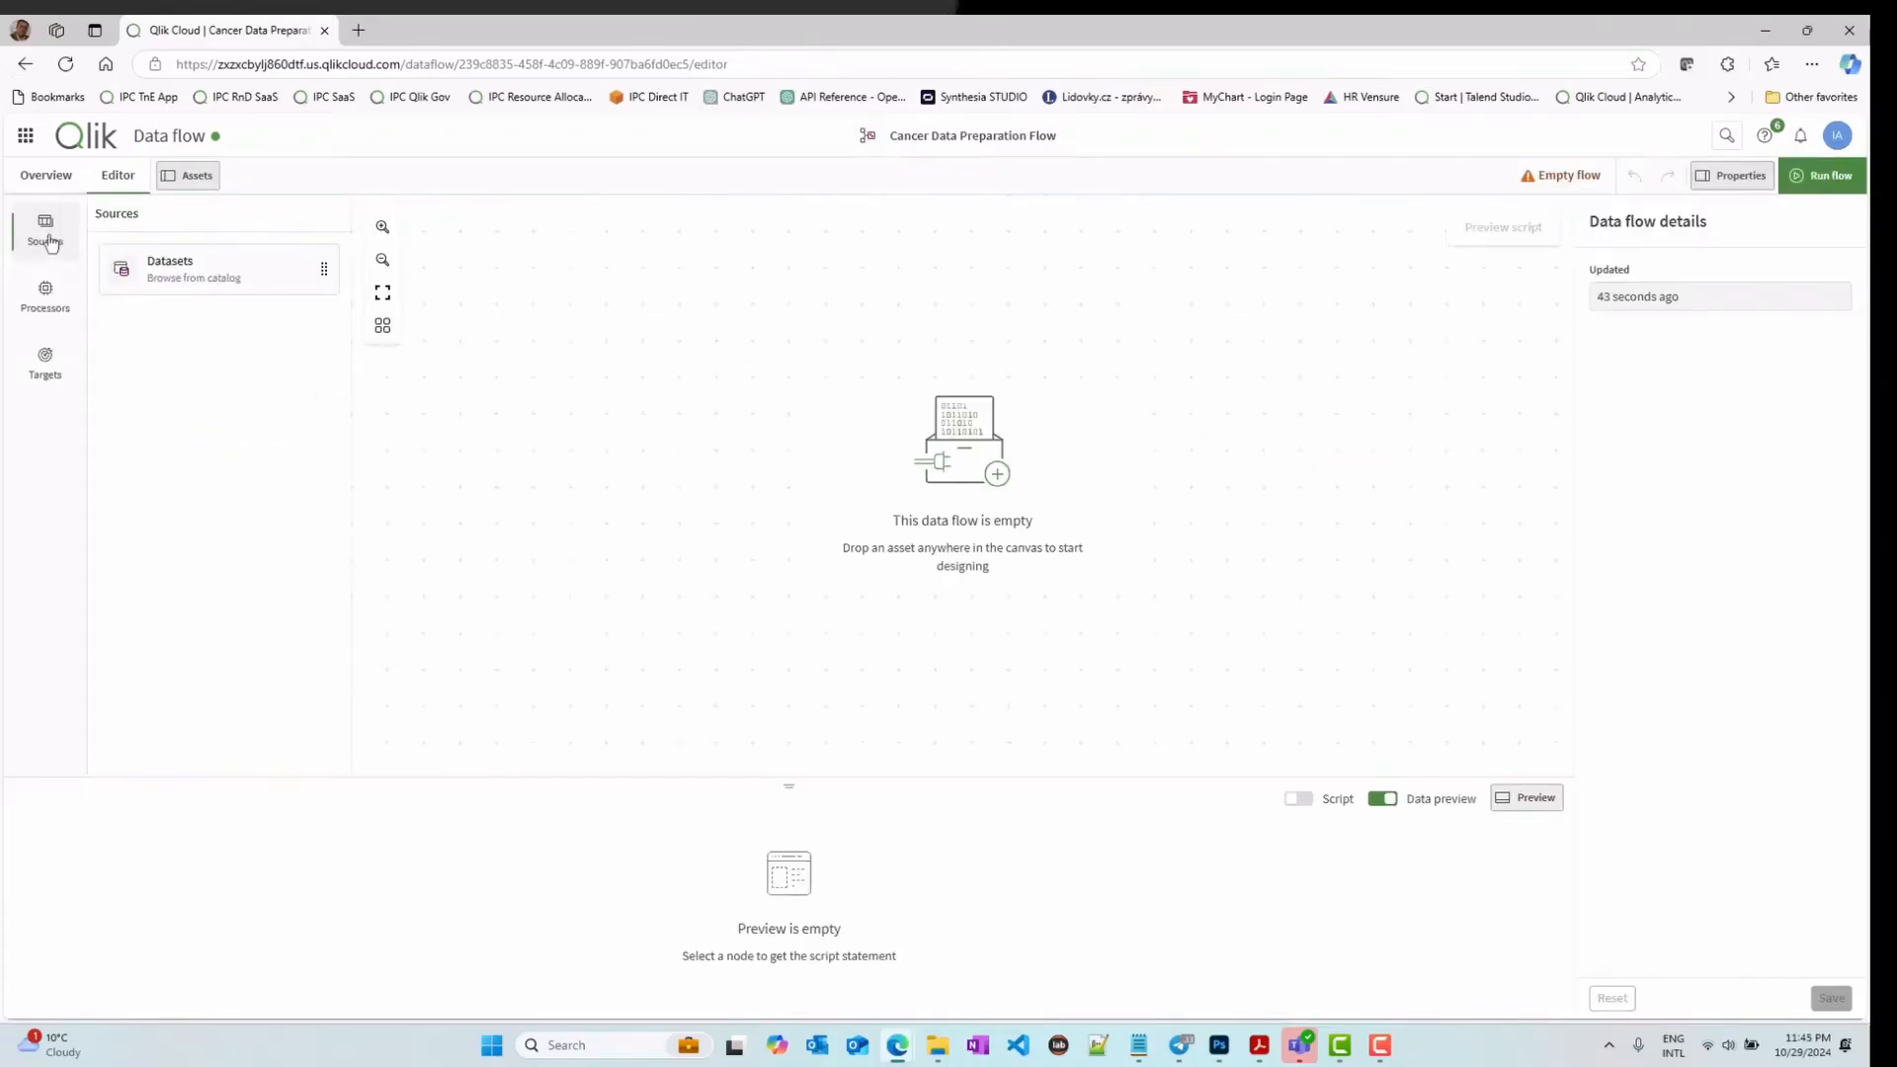
pyautogui.moveTo(45, 365)
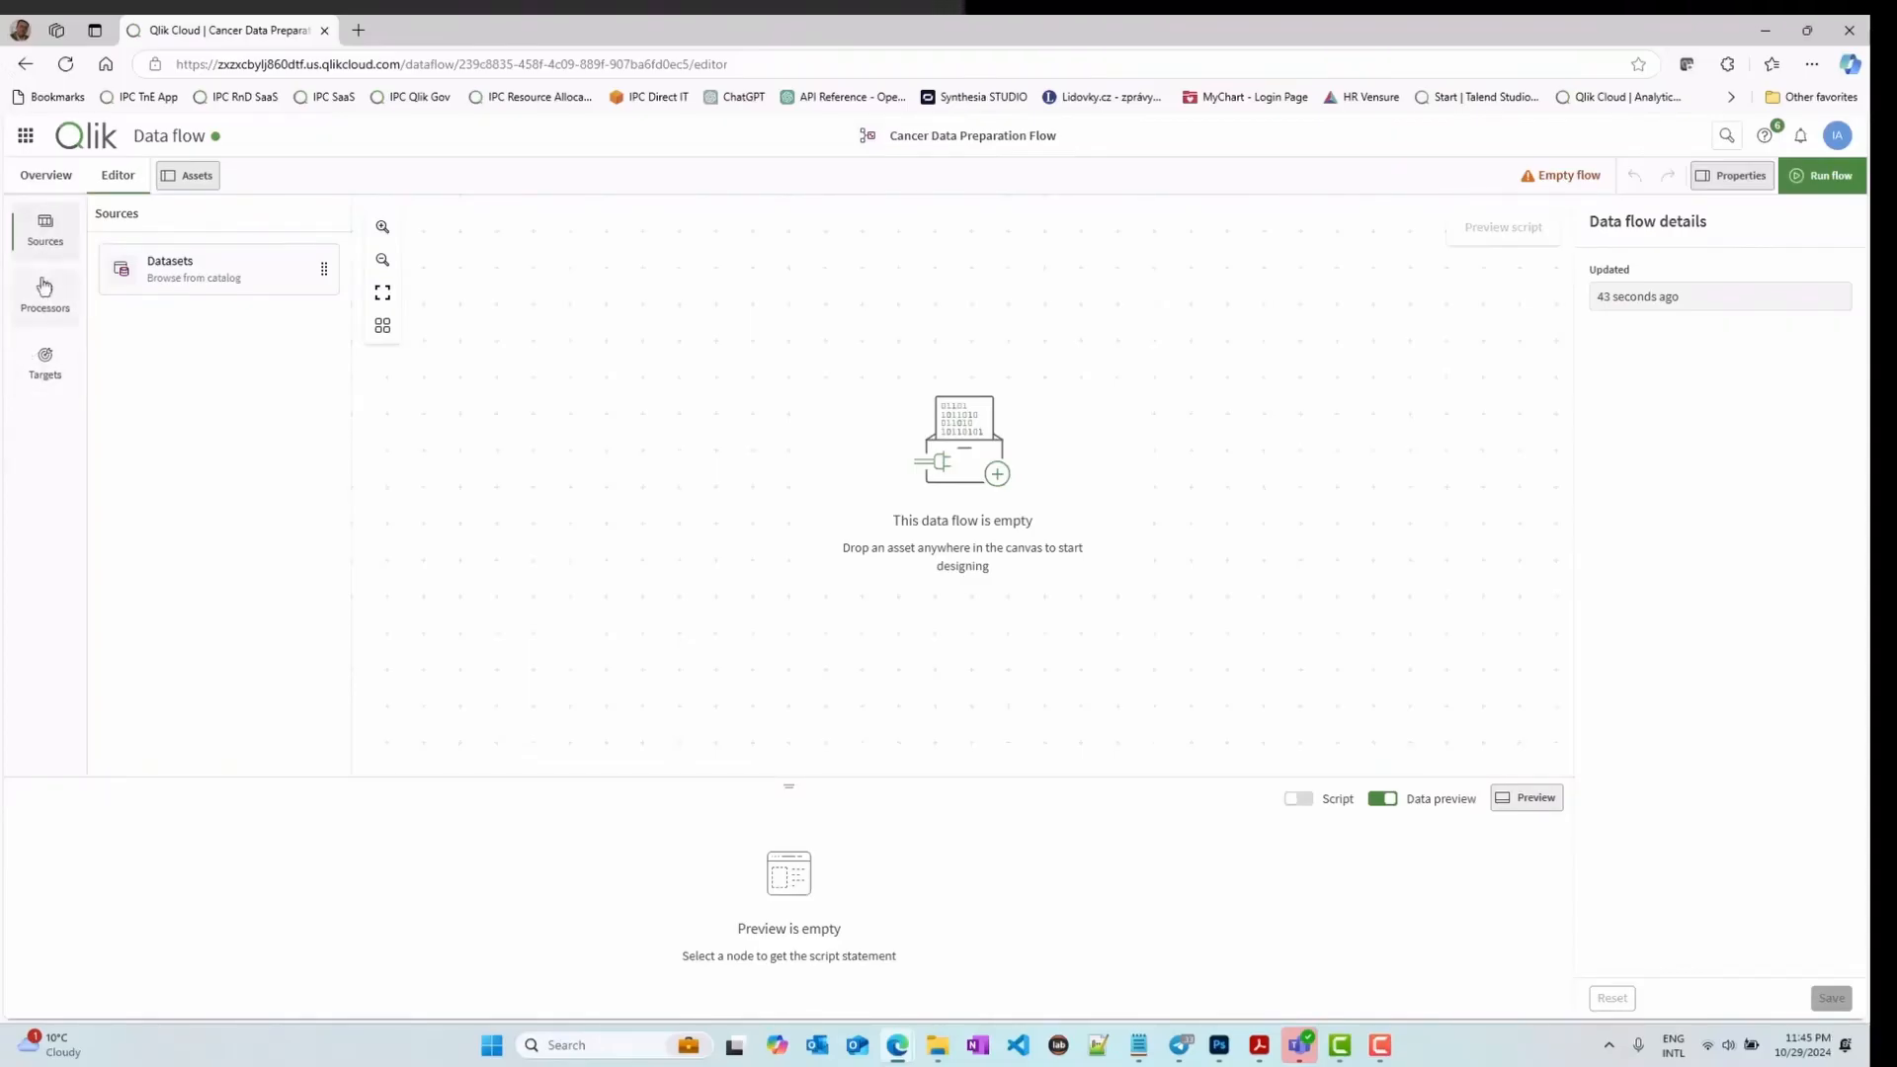
pyautogui.moveTo(46, 363)
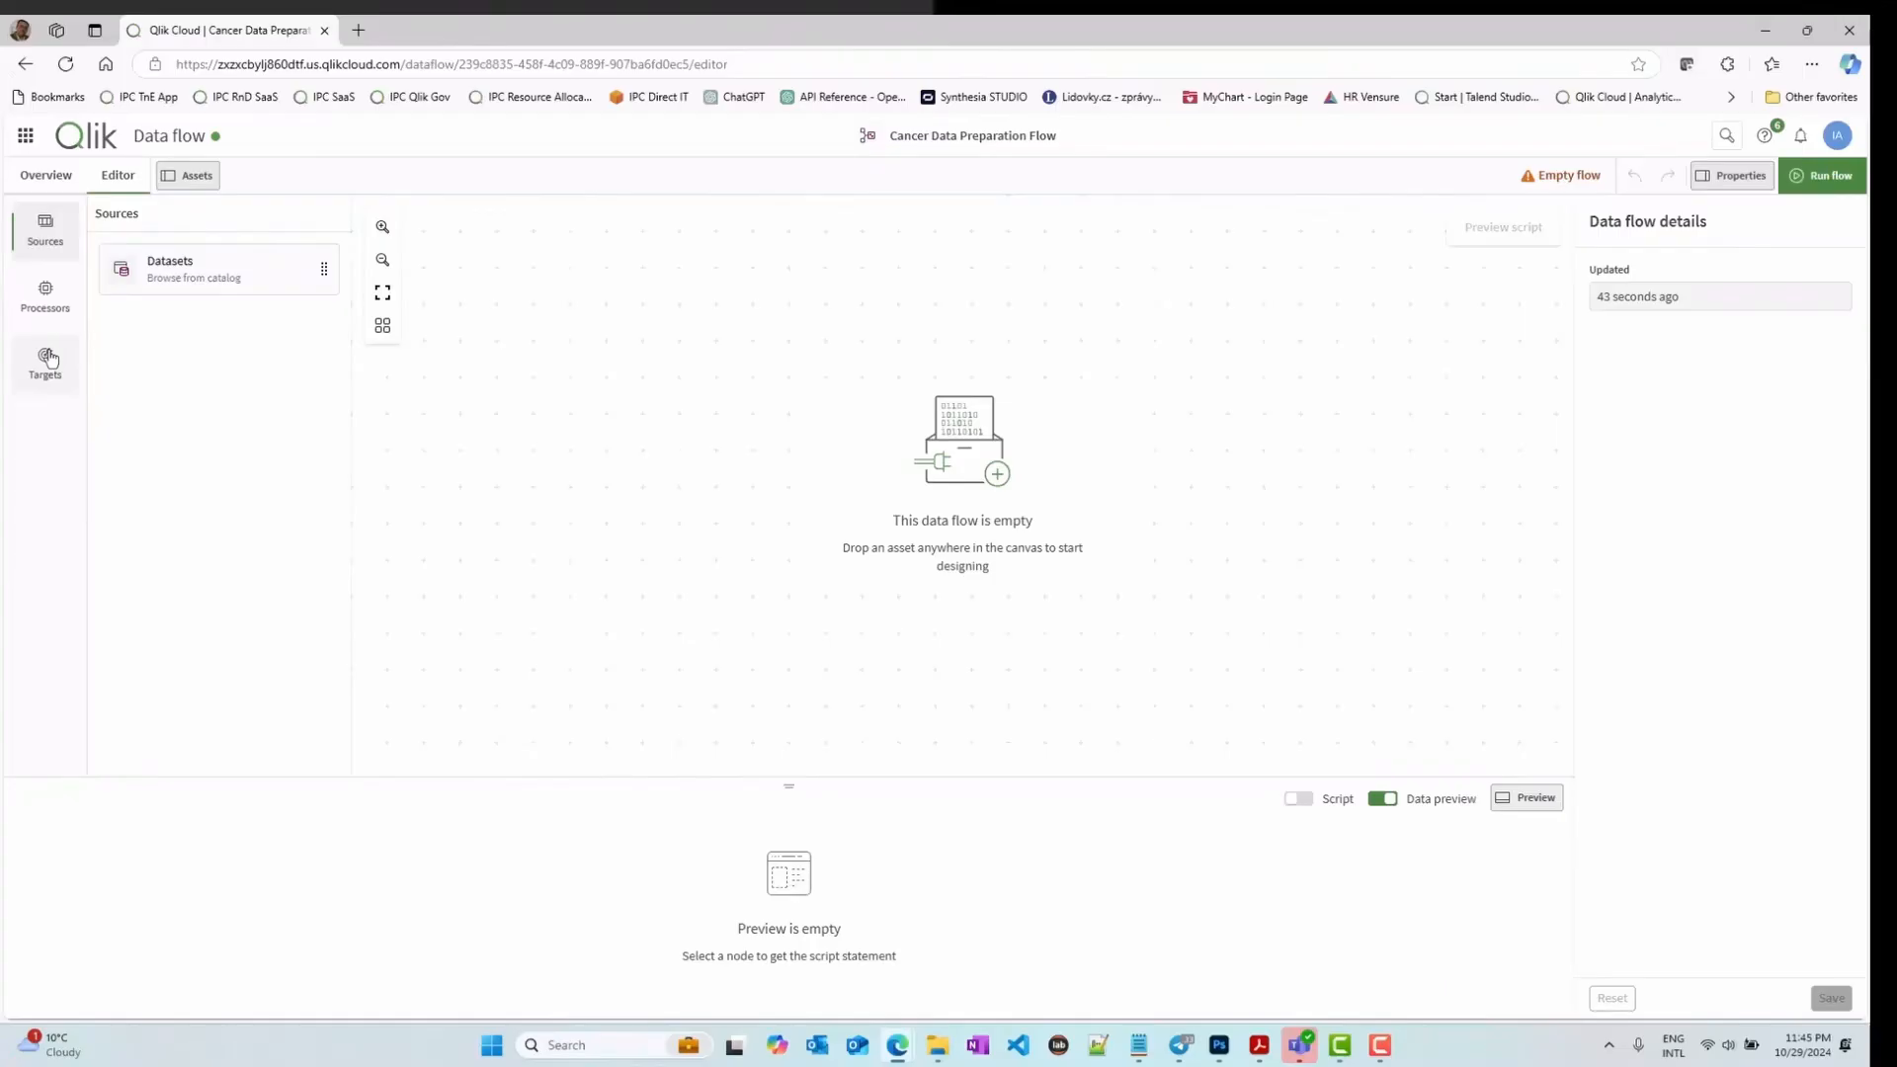
pyautogui.click(45, 296)
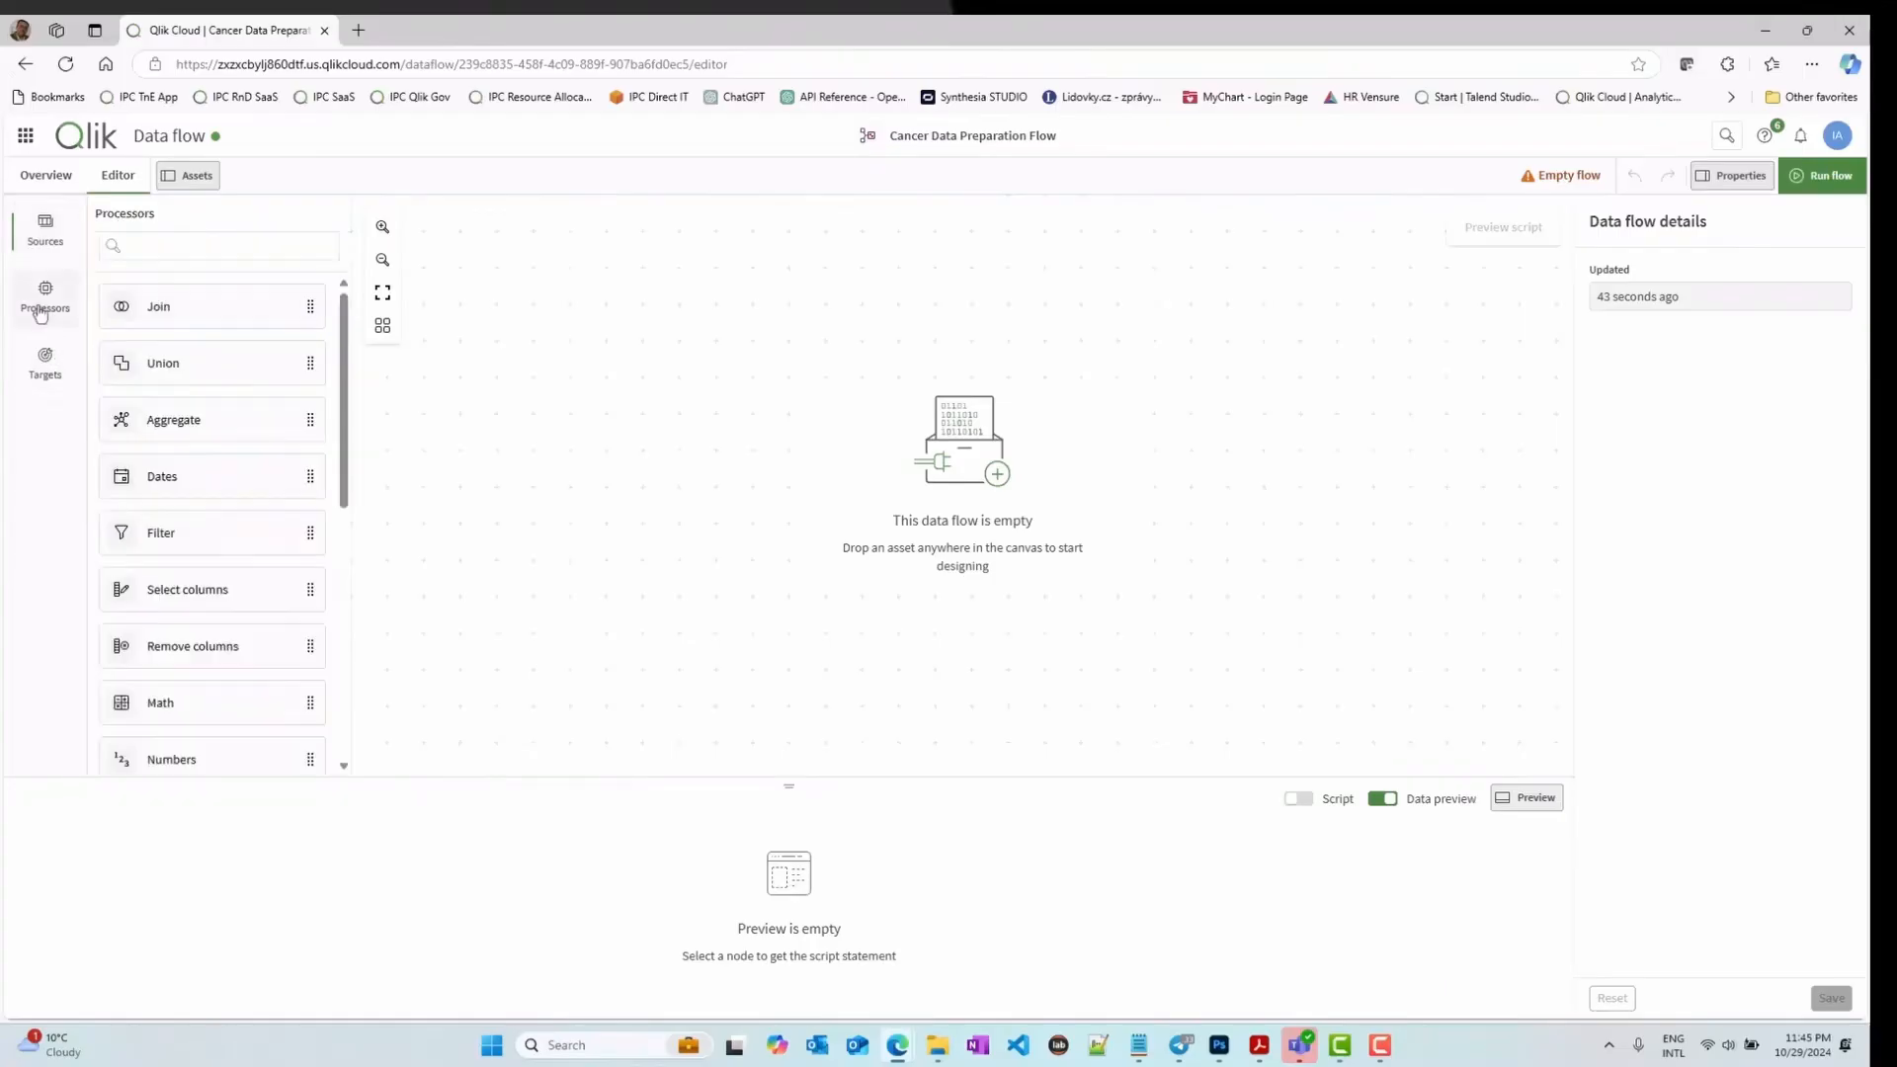
pyautogui.moveTo(40, 324)
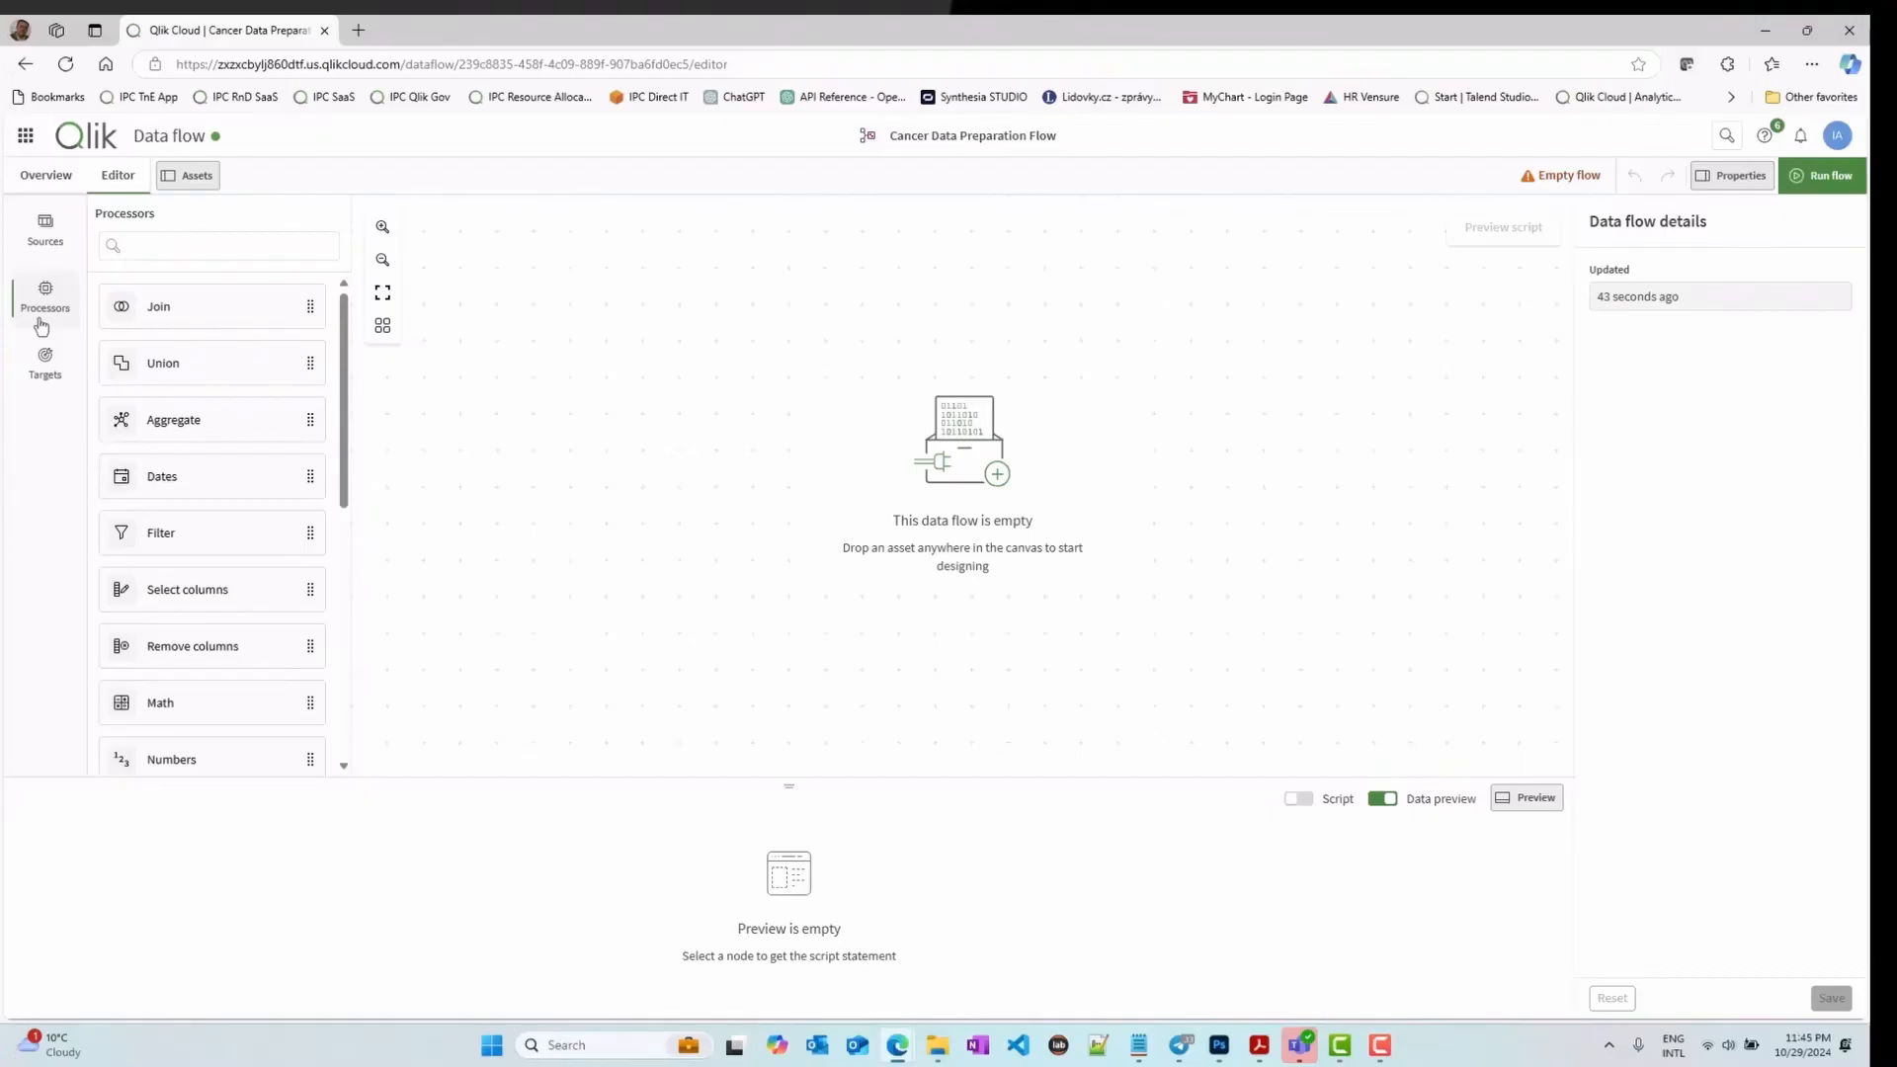
pyautogui.moveTo(77, 380)
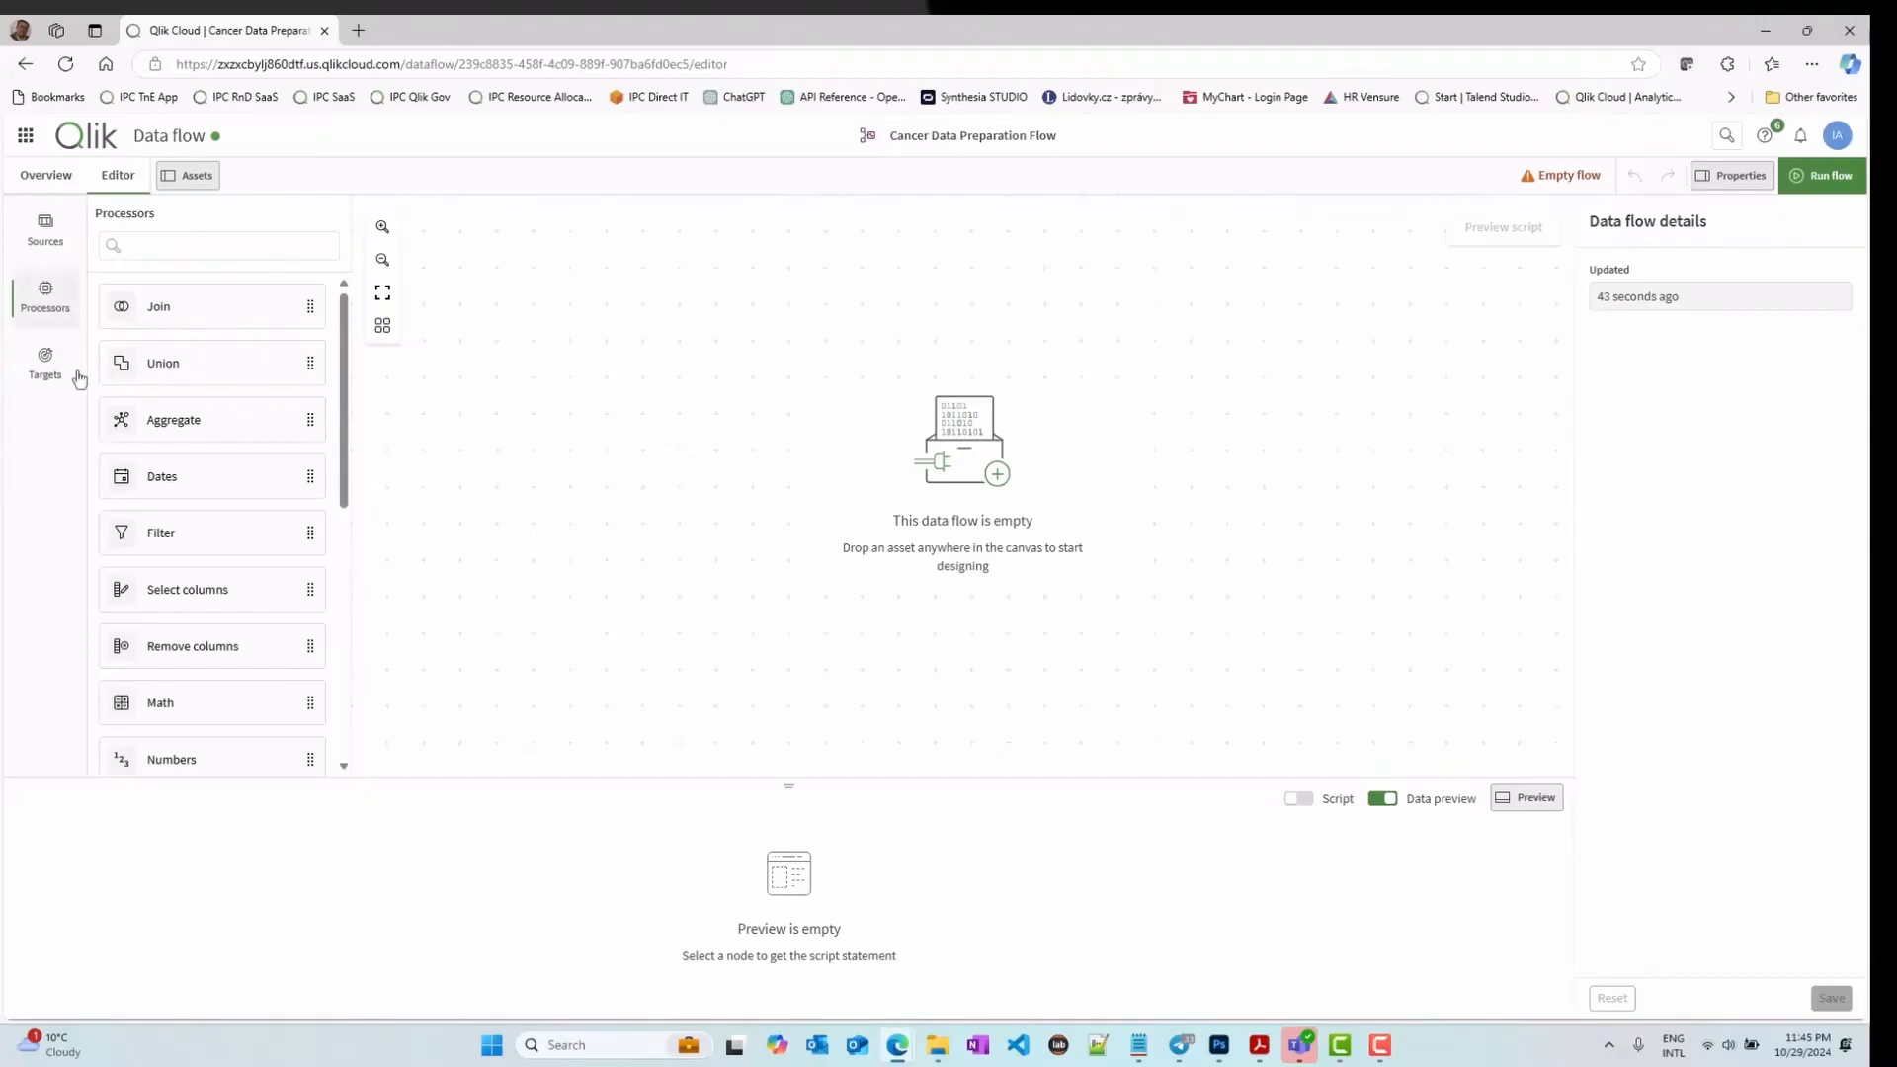
pyautogui.click(46, 364)
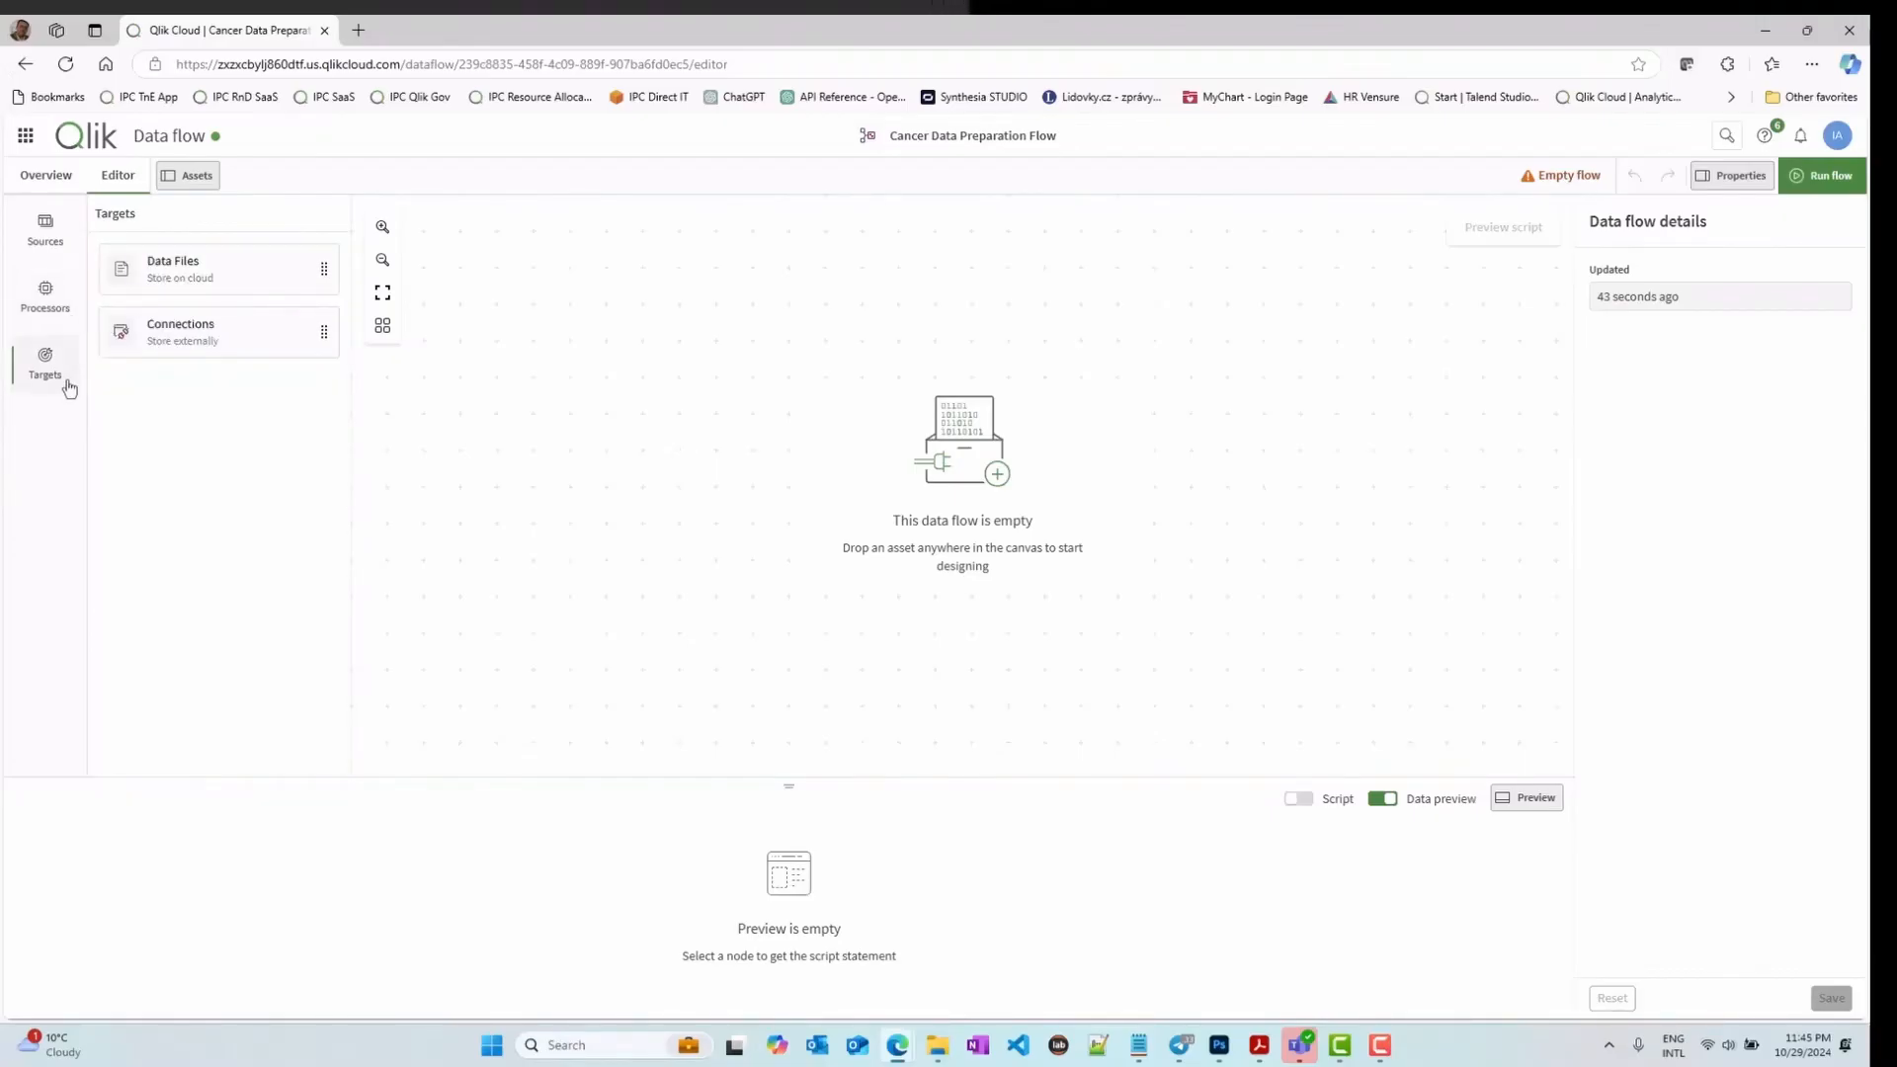
pyautogui.click(45, 229)
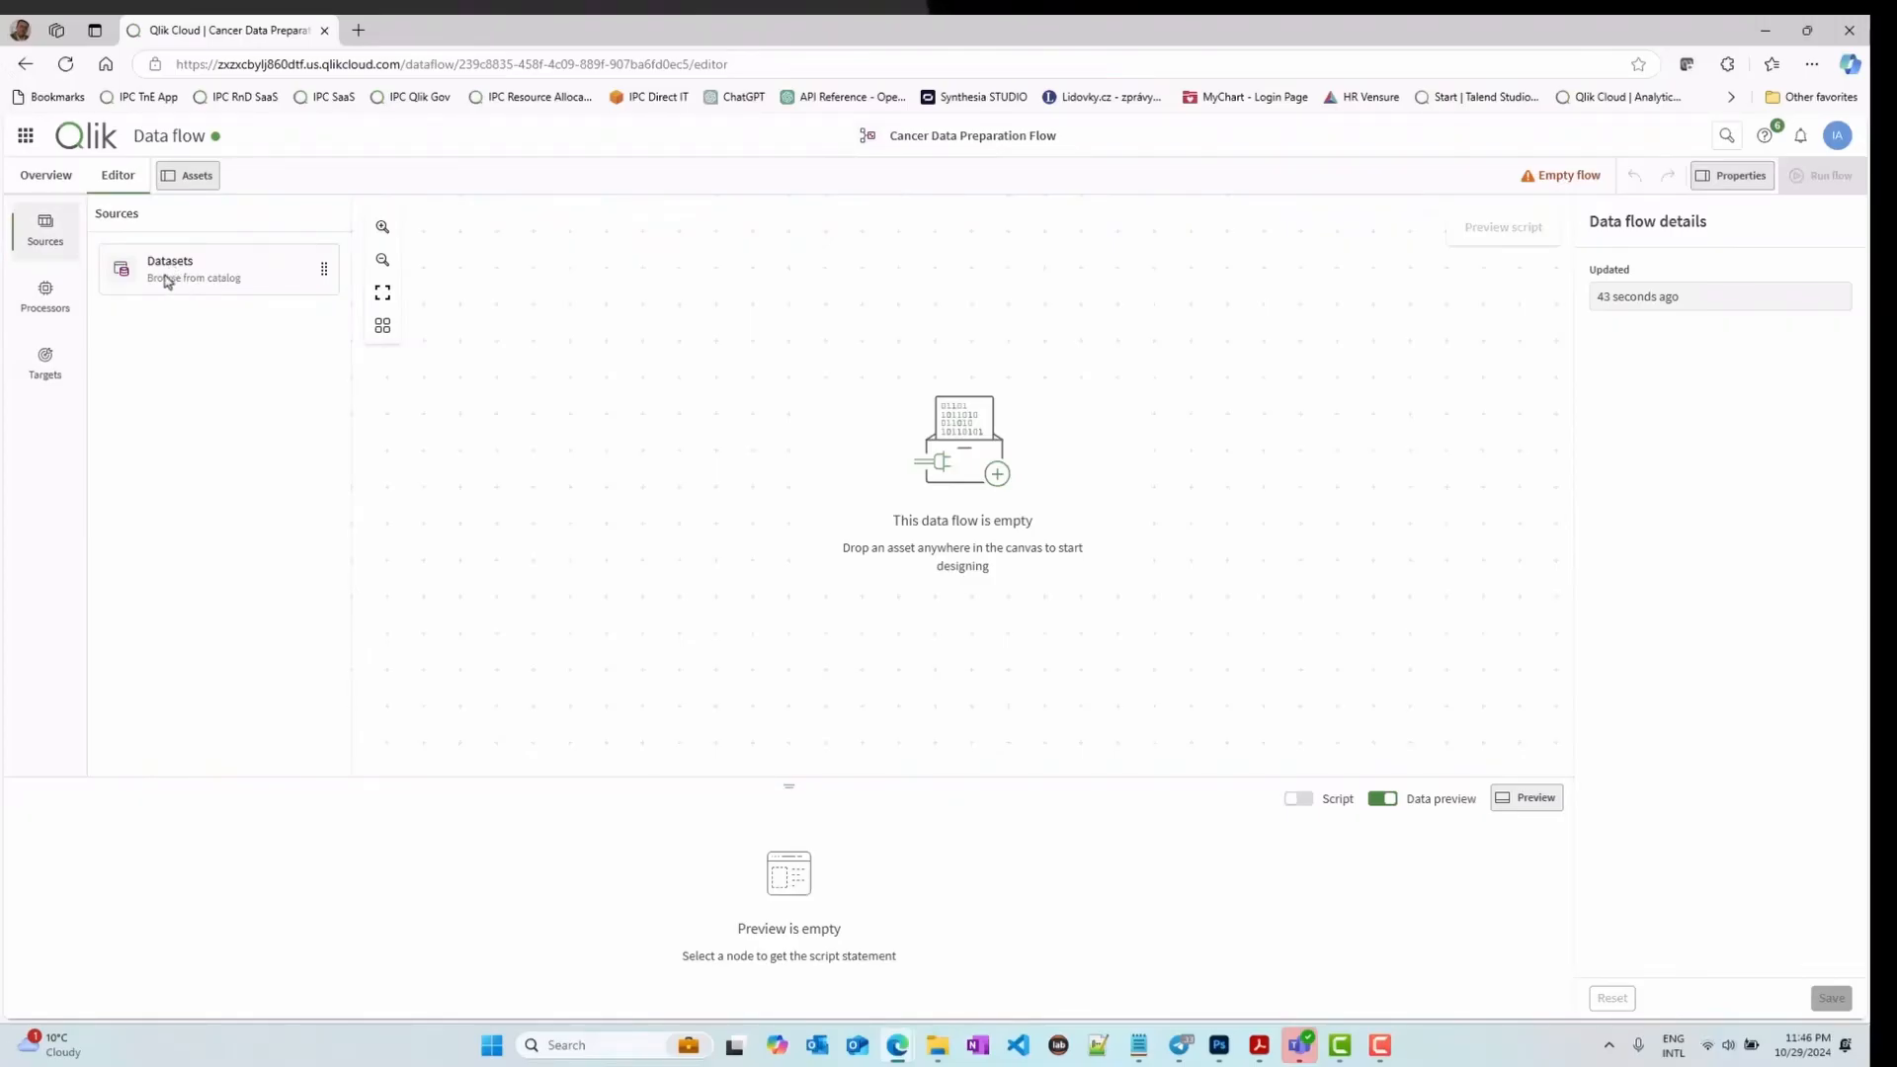
# Step: Place Cancer_Large_Dataset on the canvas as input and add a Hash processor after it
pyautogui.moveTo(170, 269); pyautogui.dragTo(478, 314)
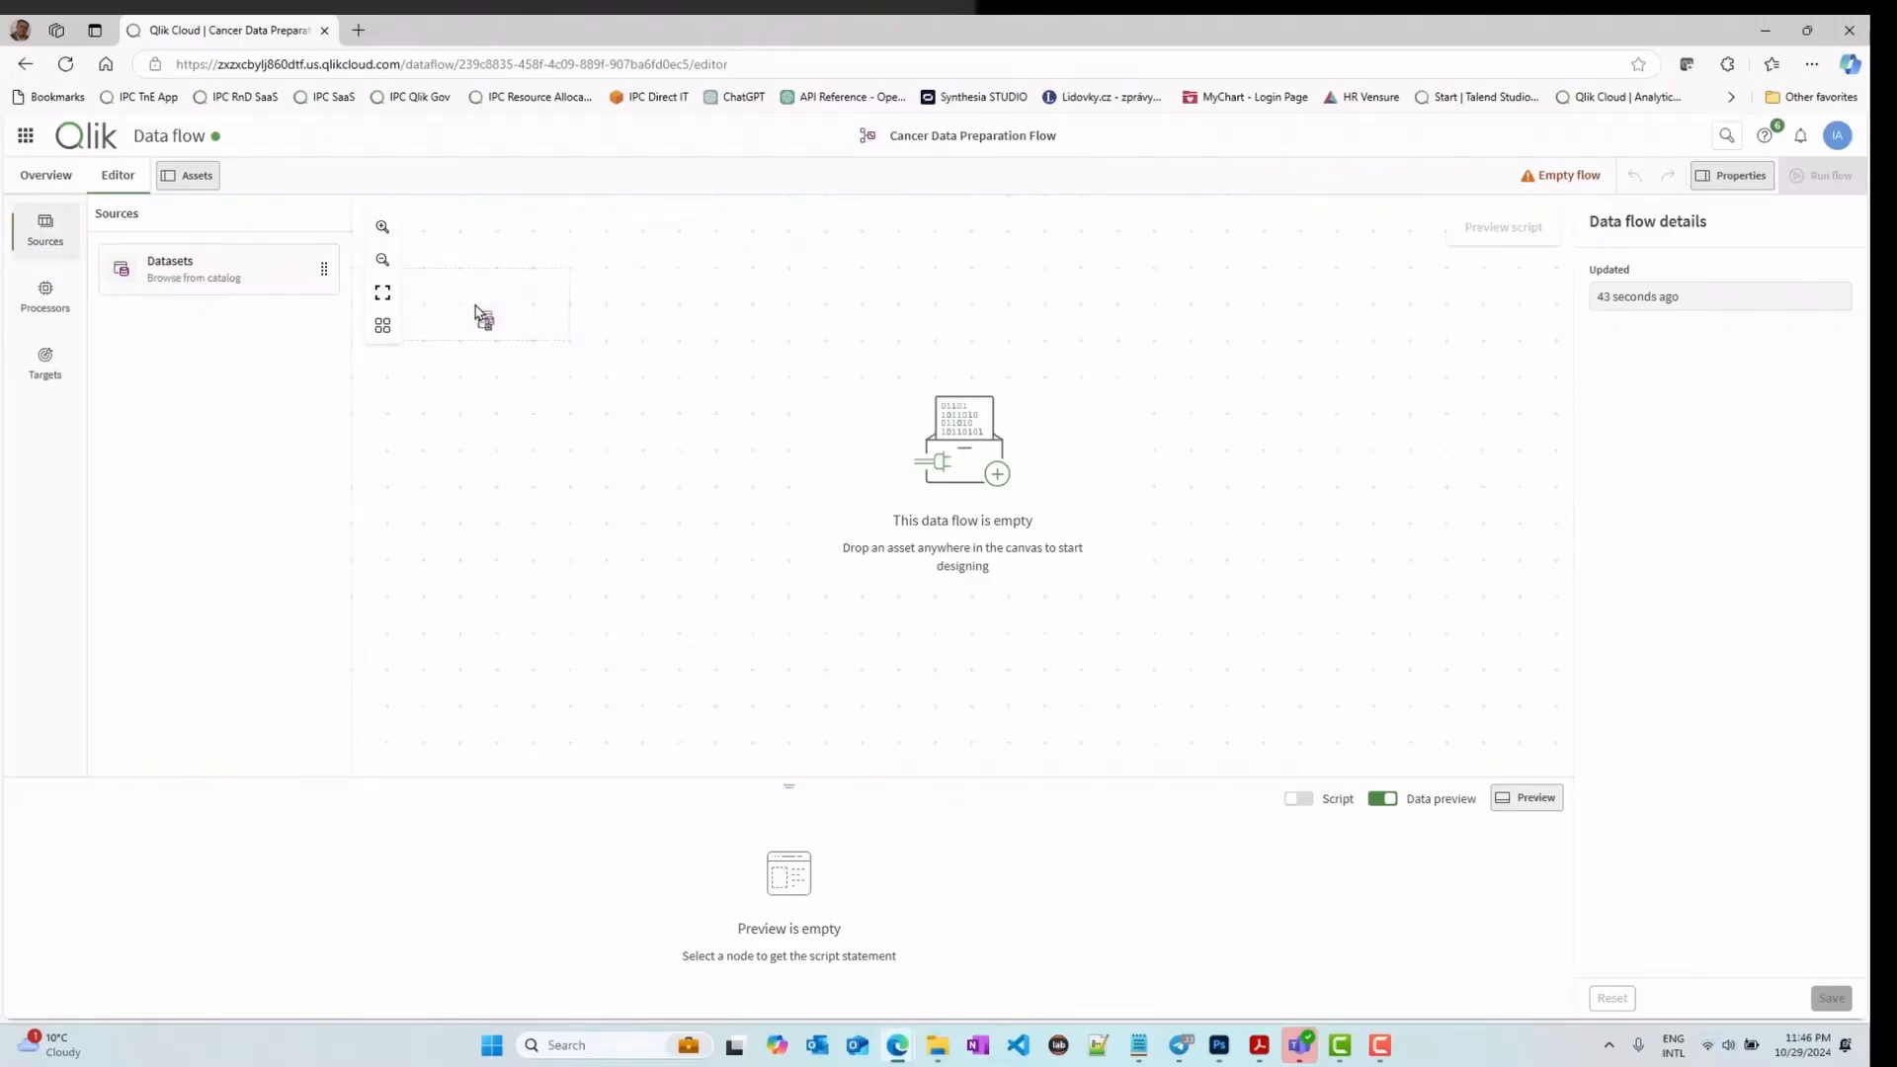
pyautogui.click(170, 269)
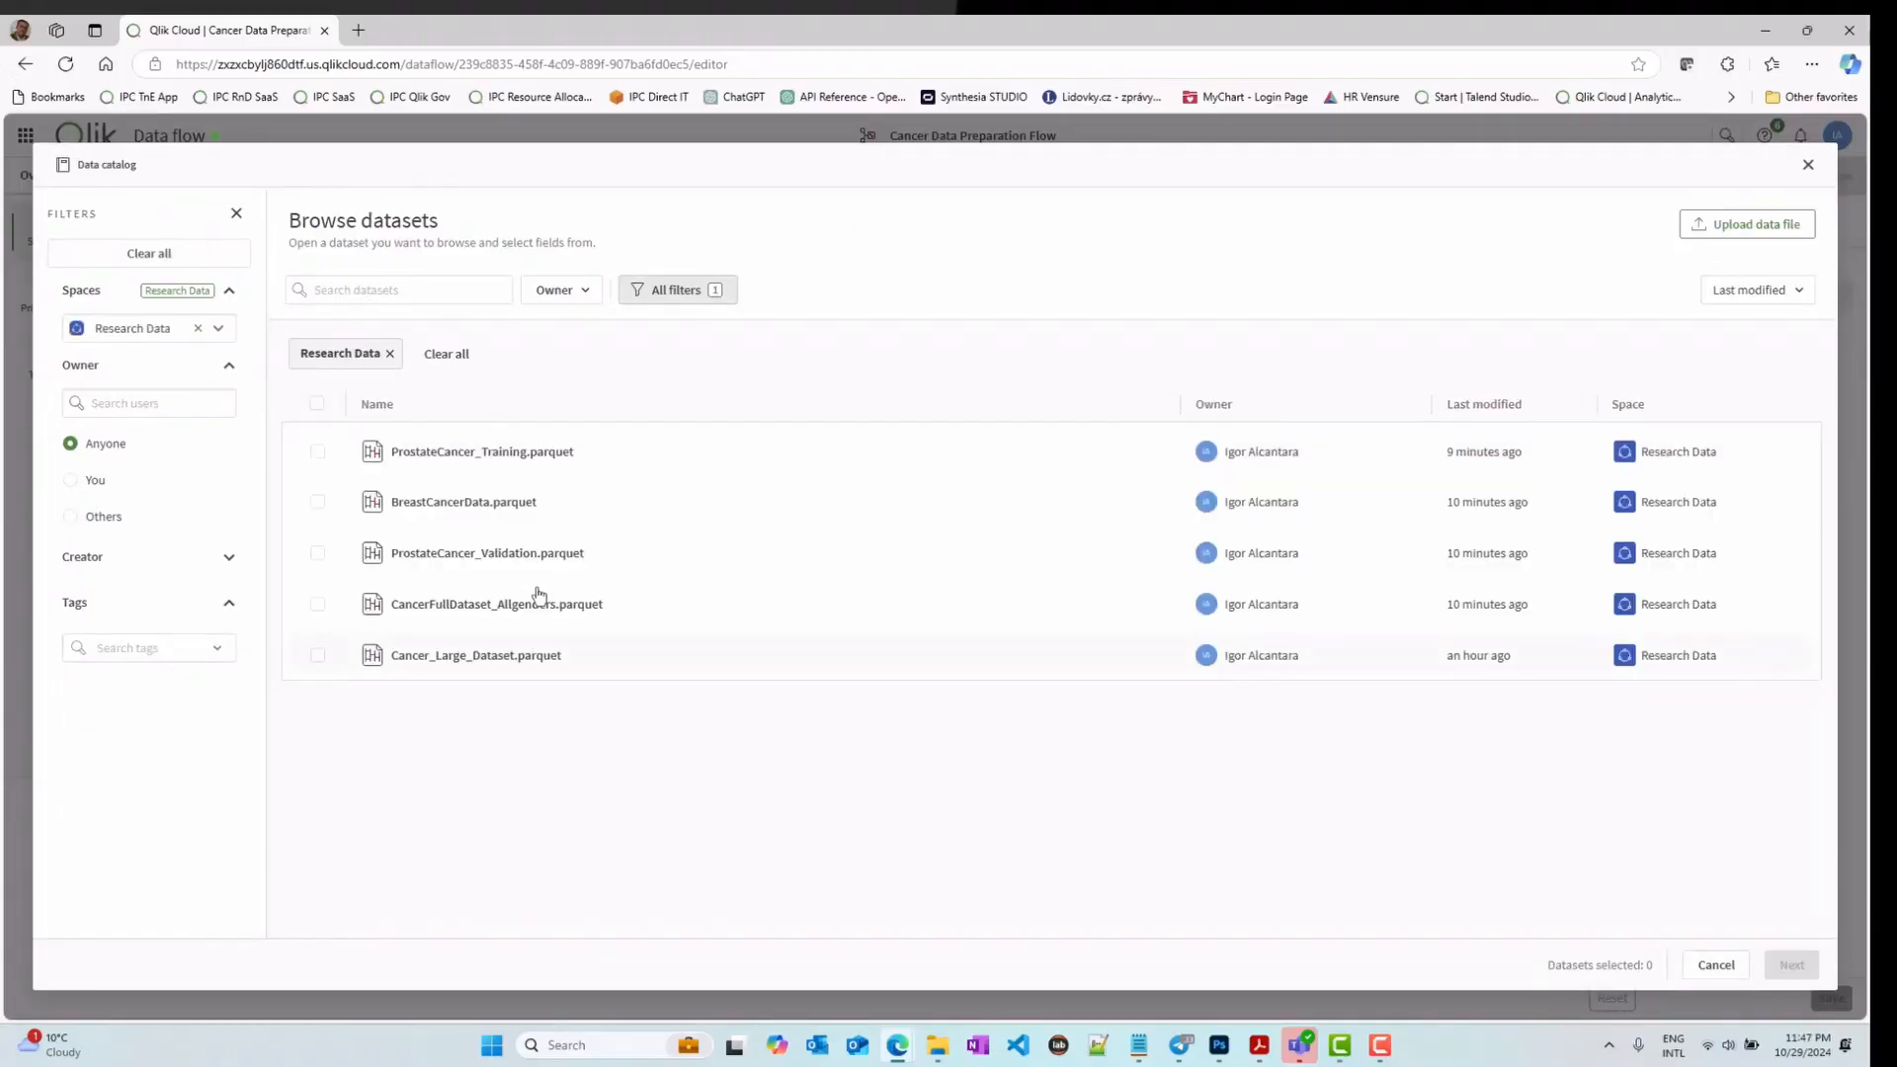
pyautogui.moveTo(629, 889)
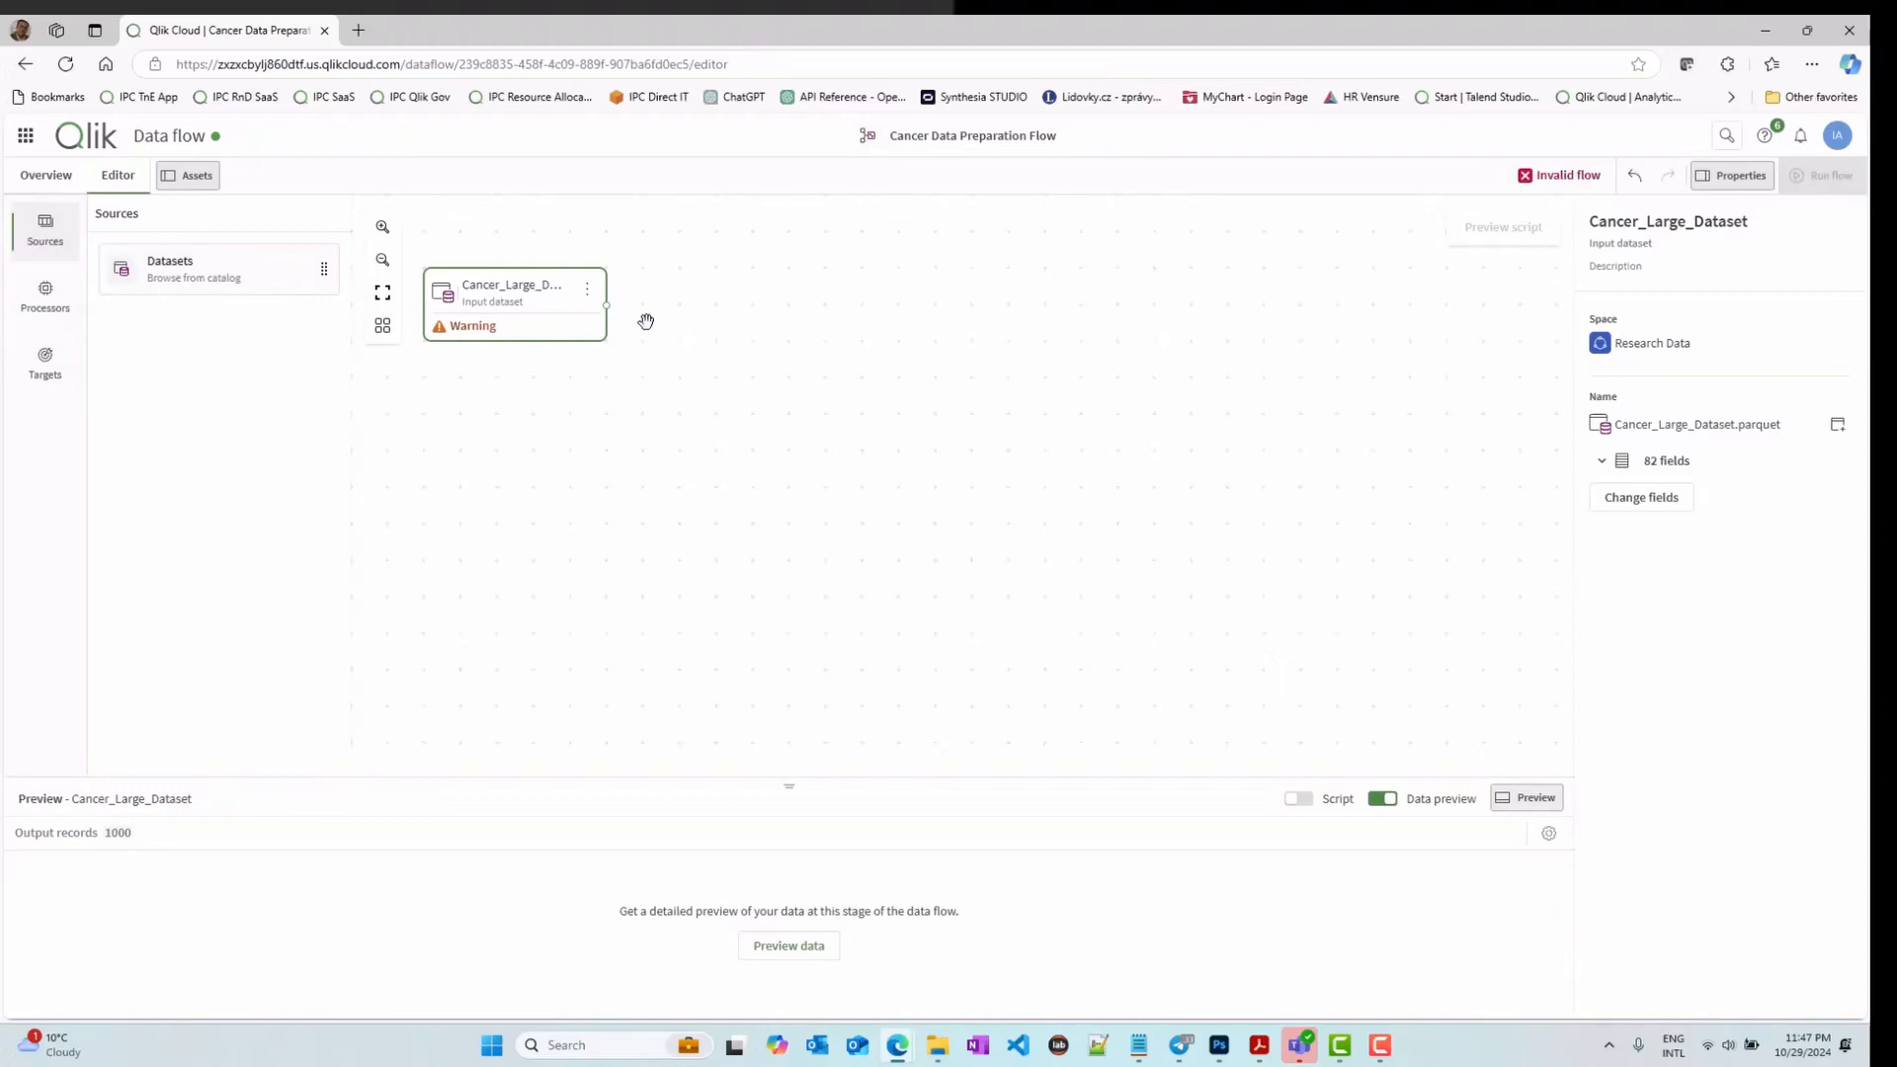
pyautogui.click(45, 296)
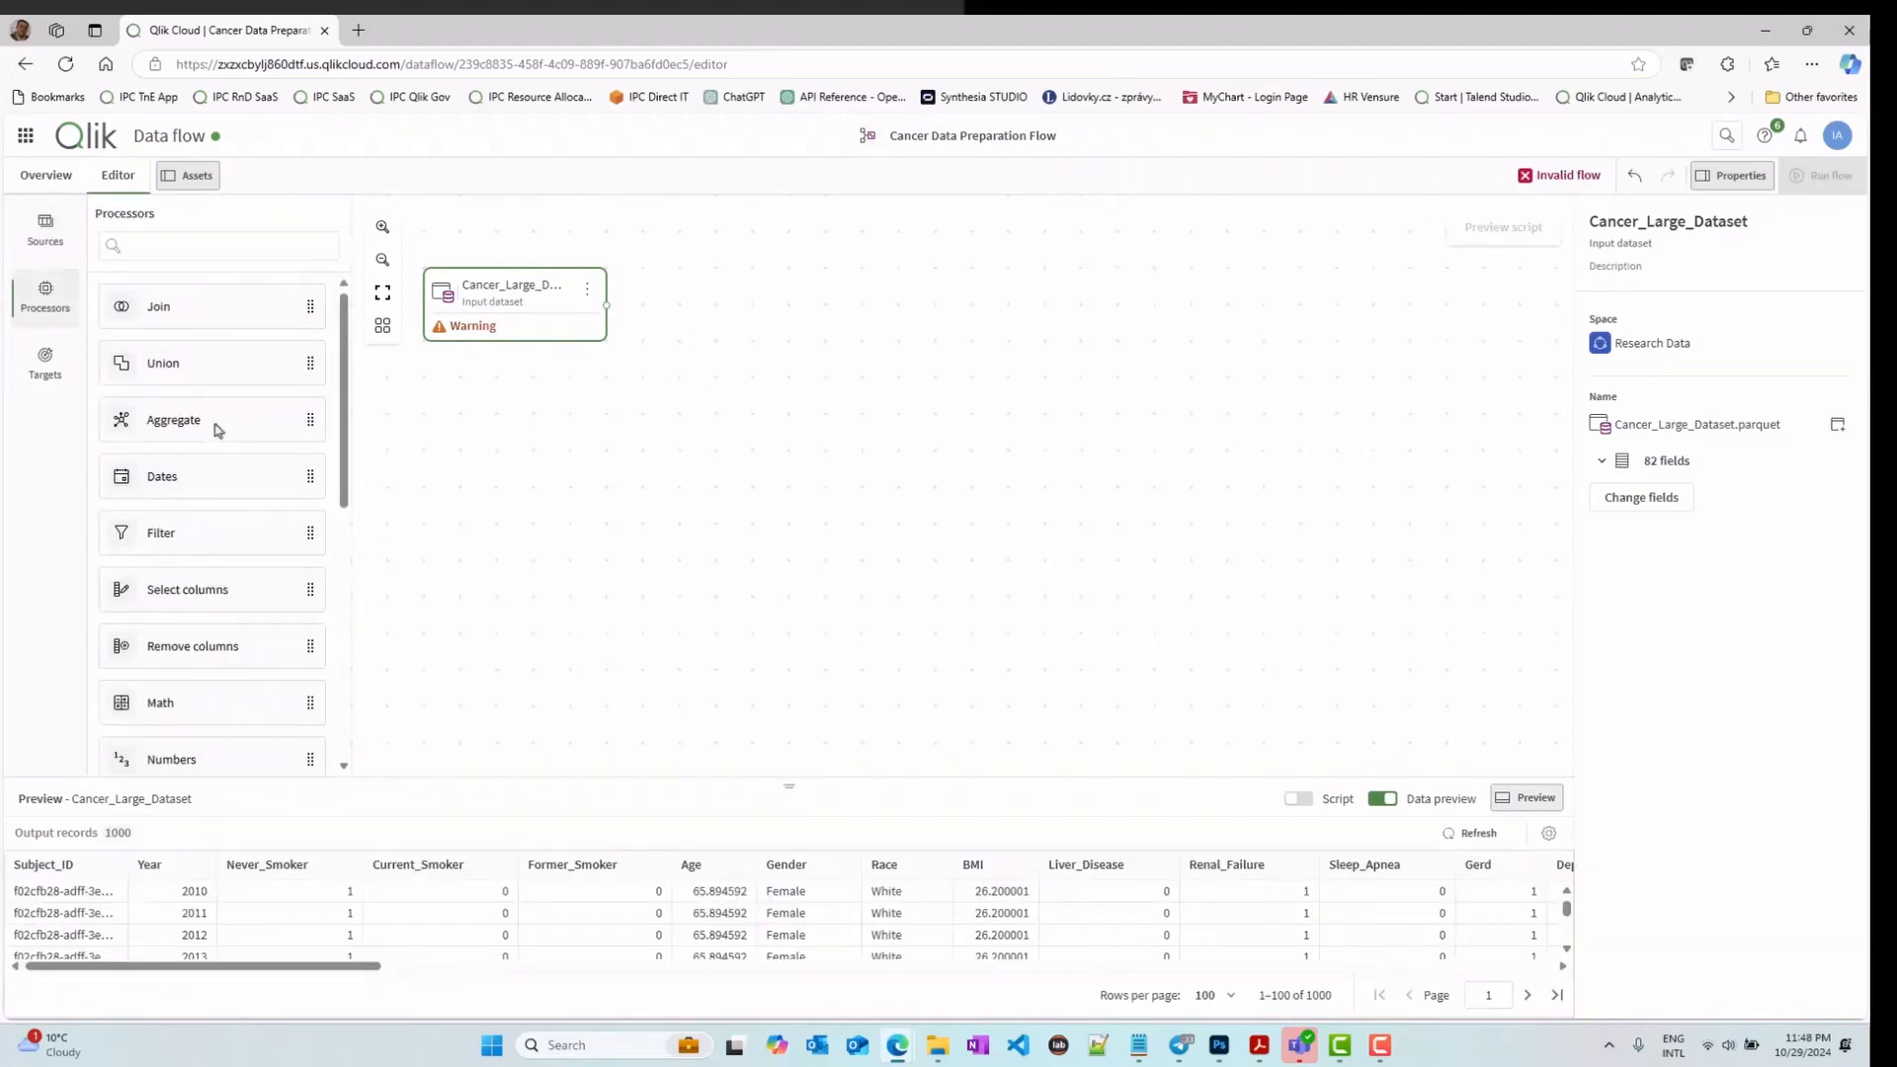
pyautogui.scroll(-3)
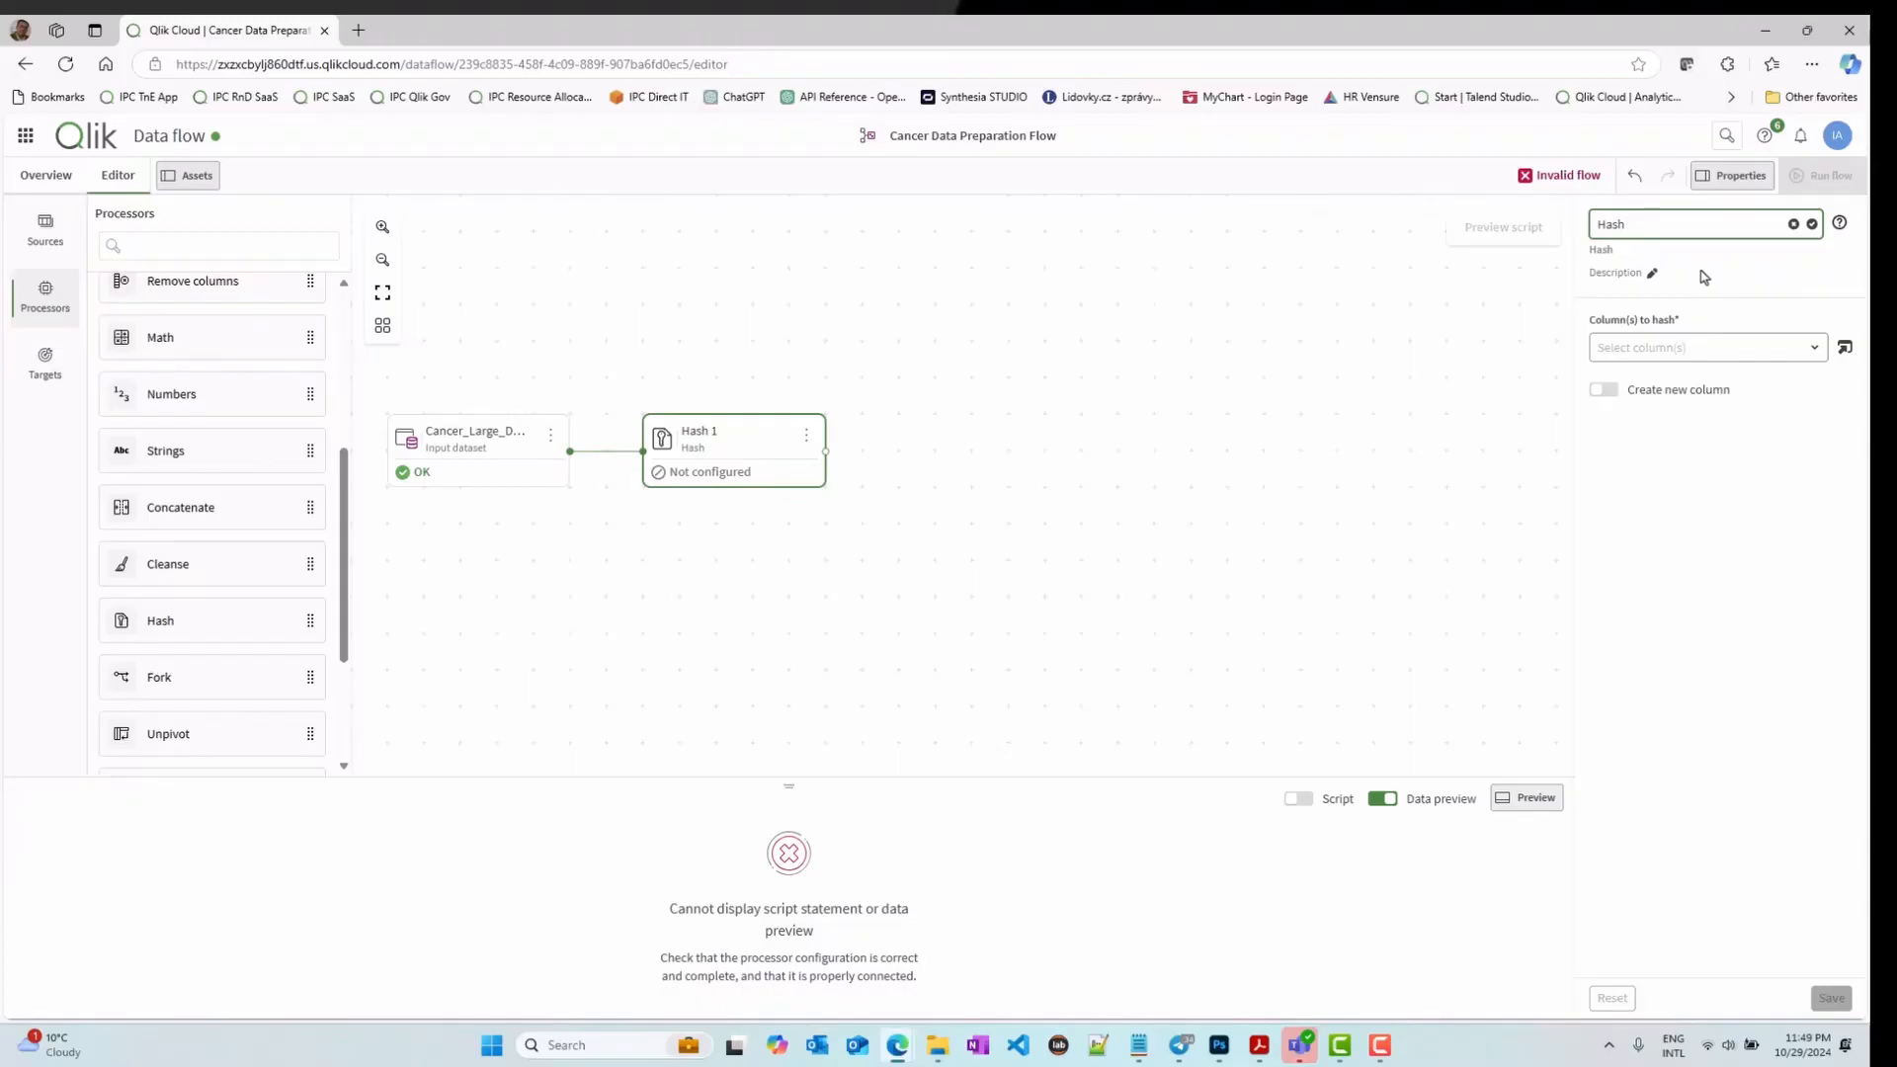
# Step: Set the hash step to hash the Subject_ID column and save its settings
pyautogui.write('SubjectID')
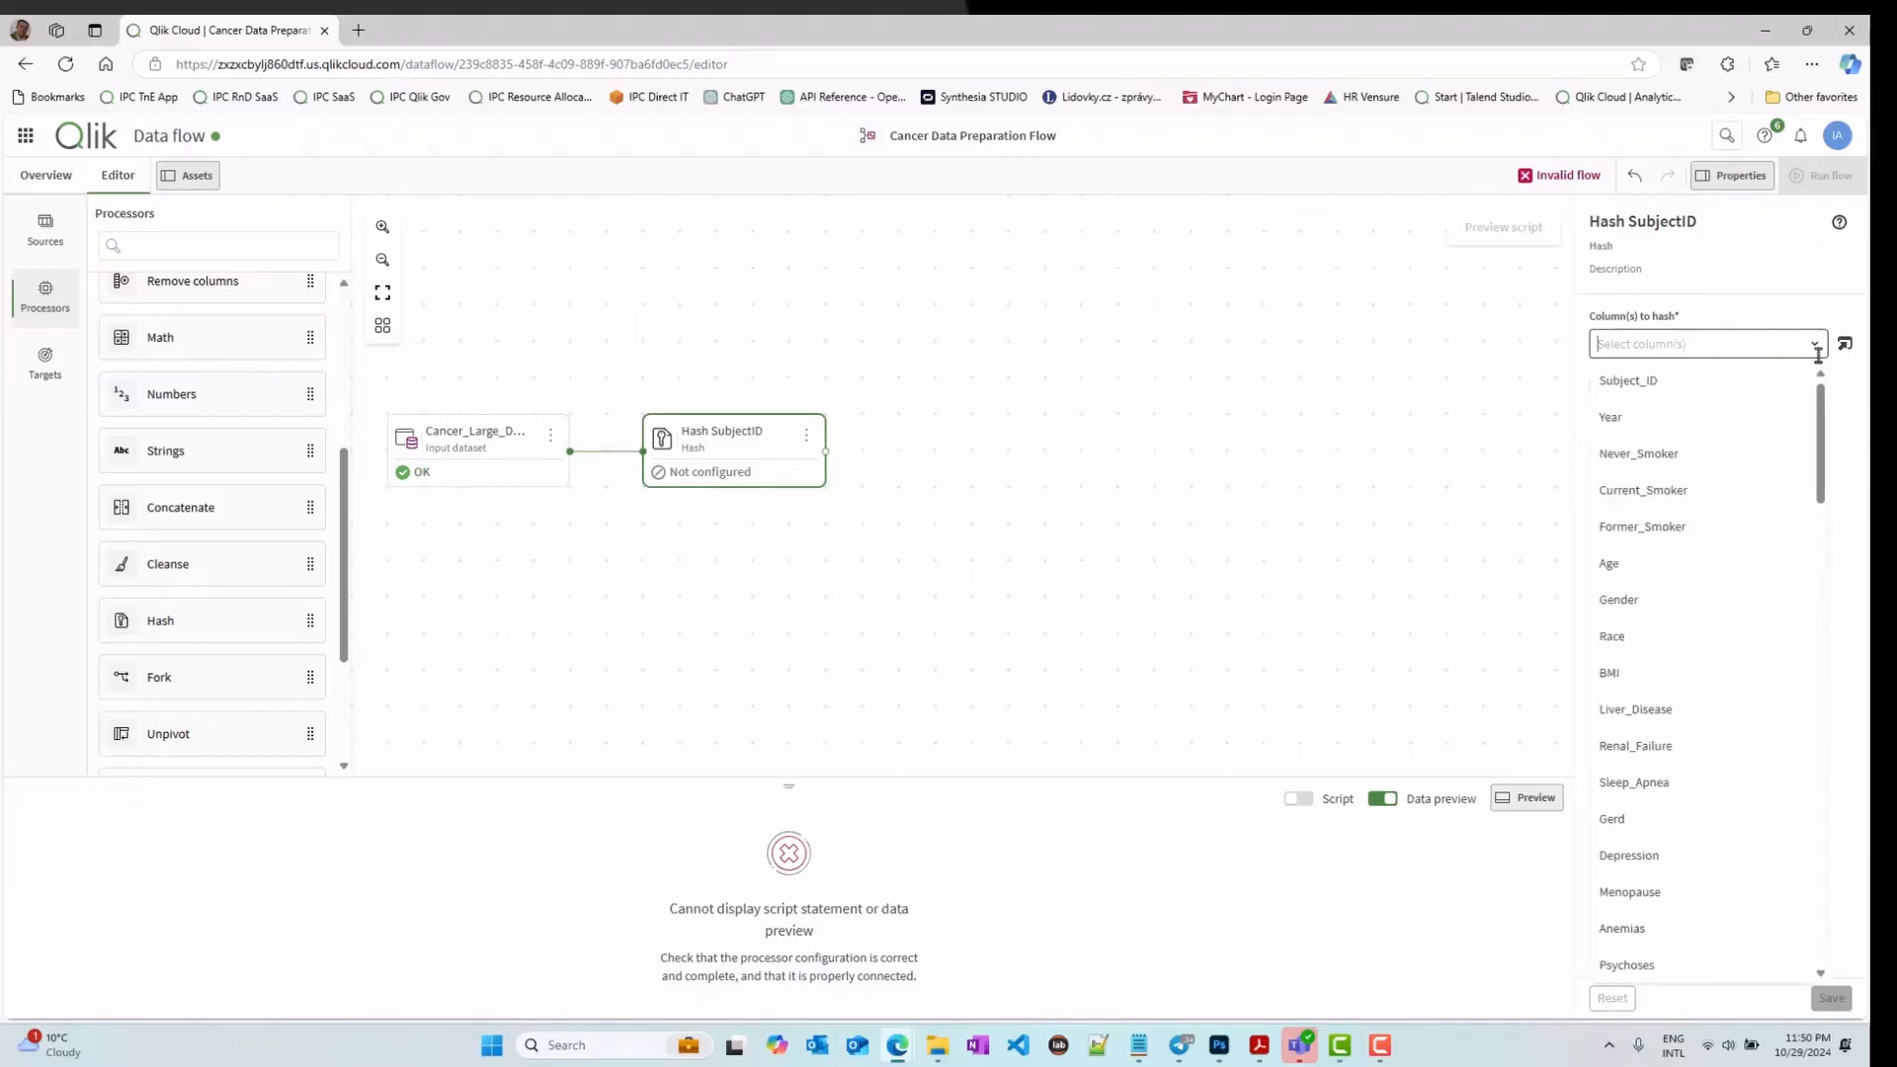
pyautogui.click(1626, 379)
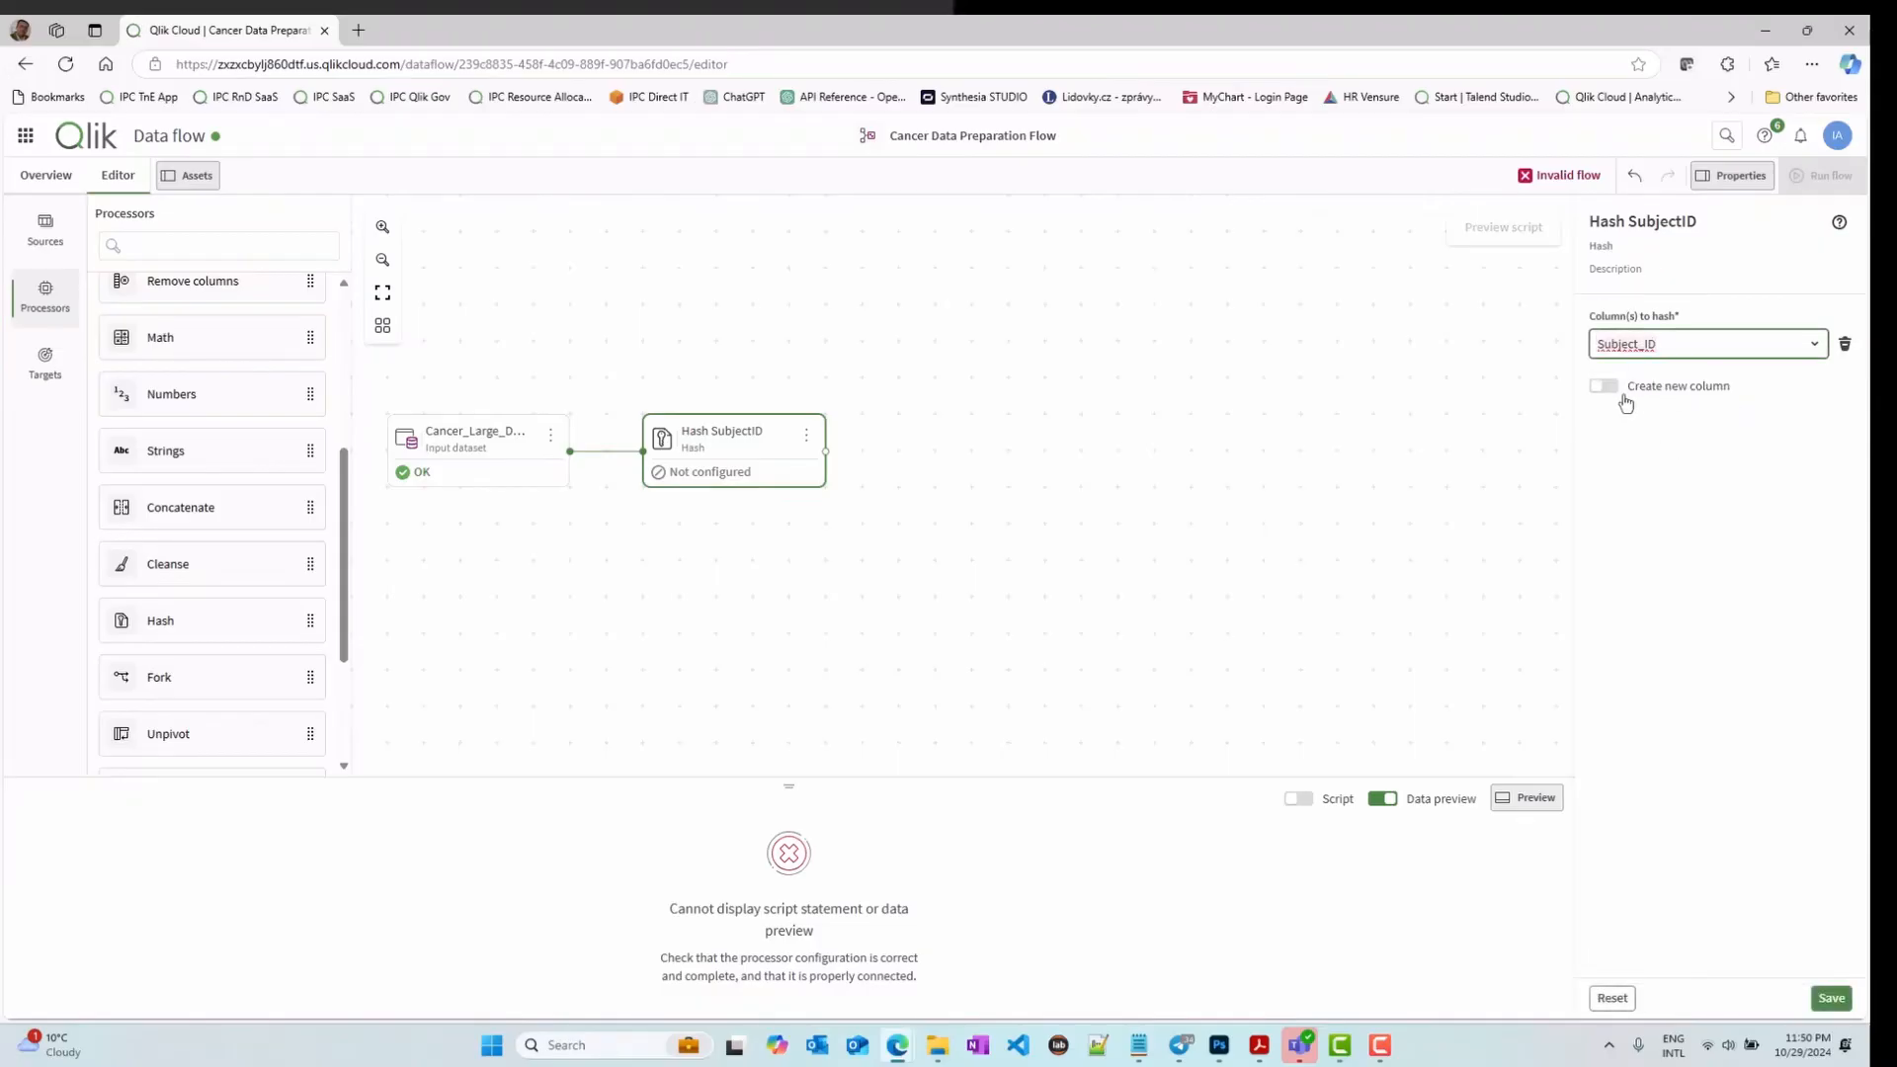
pyautogui.moveTo(1668, 428)
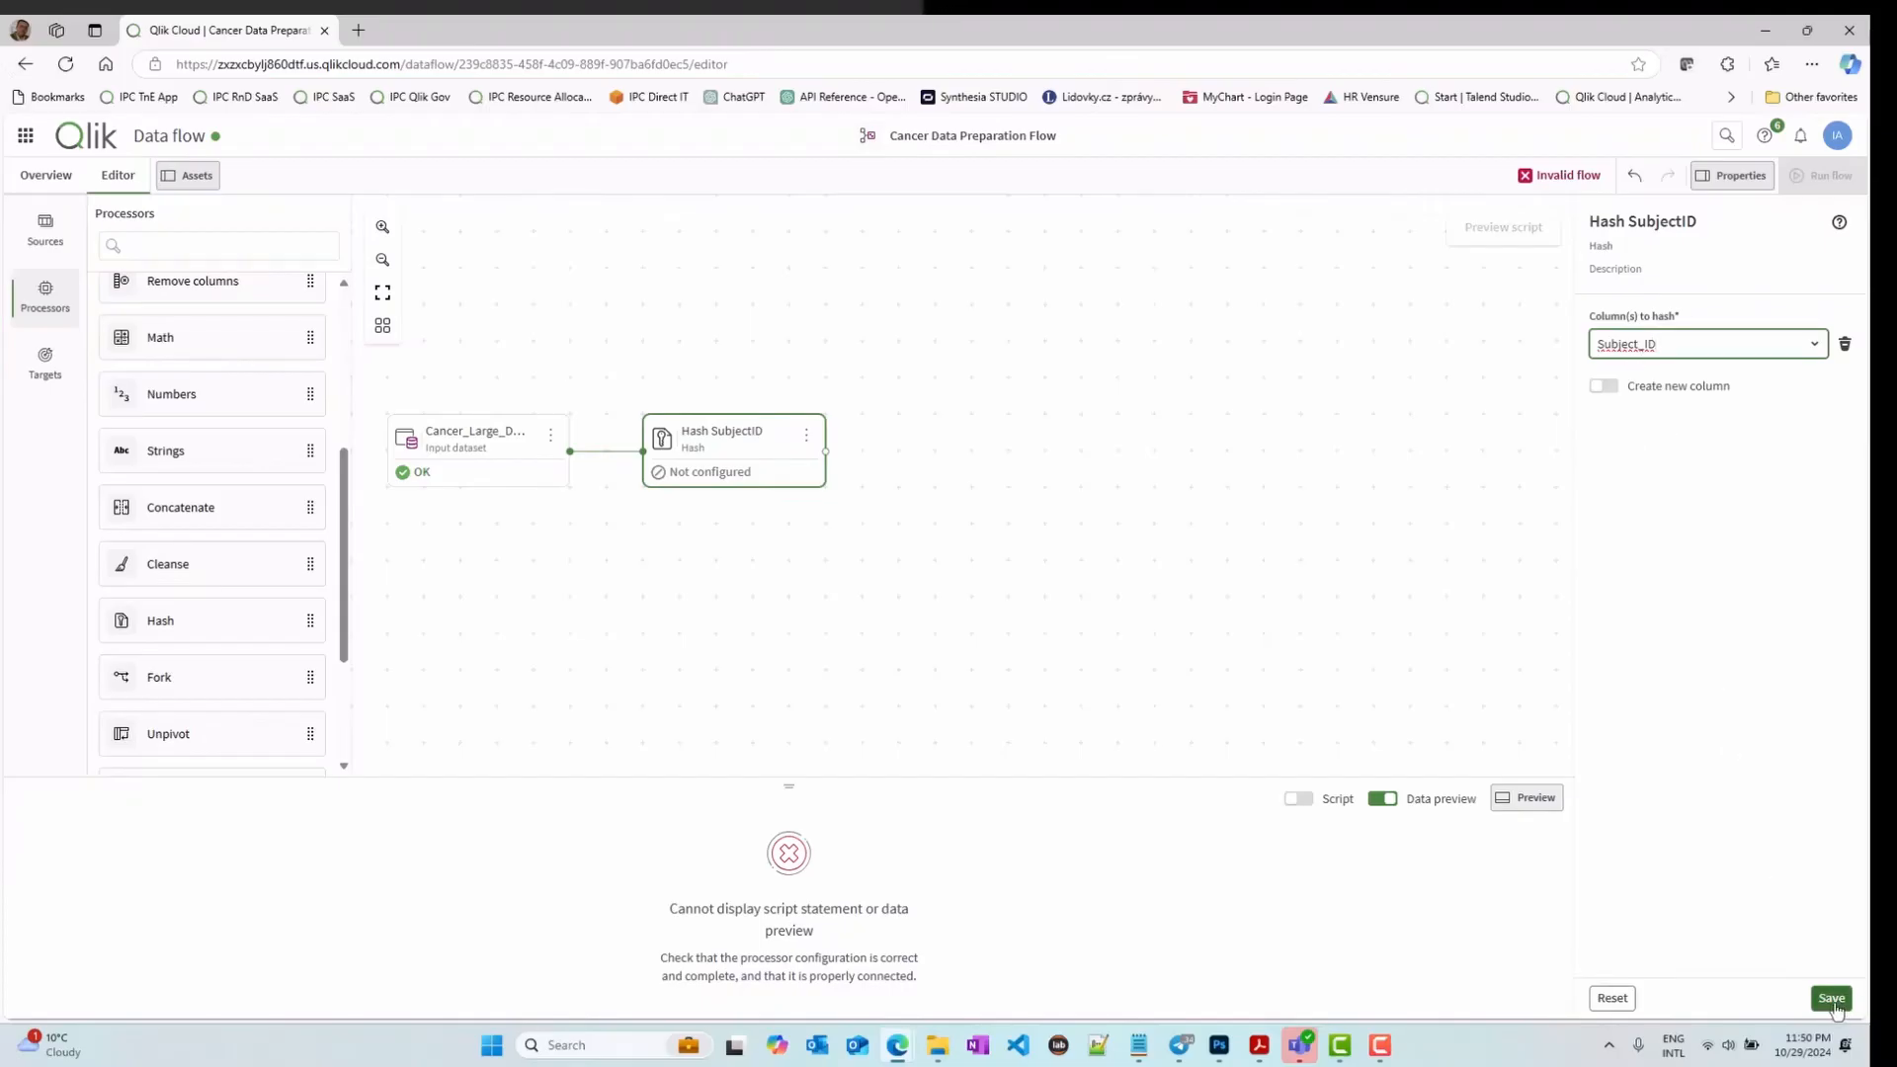
pyautogui.click(1830, 996)
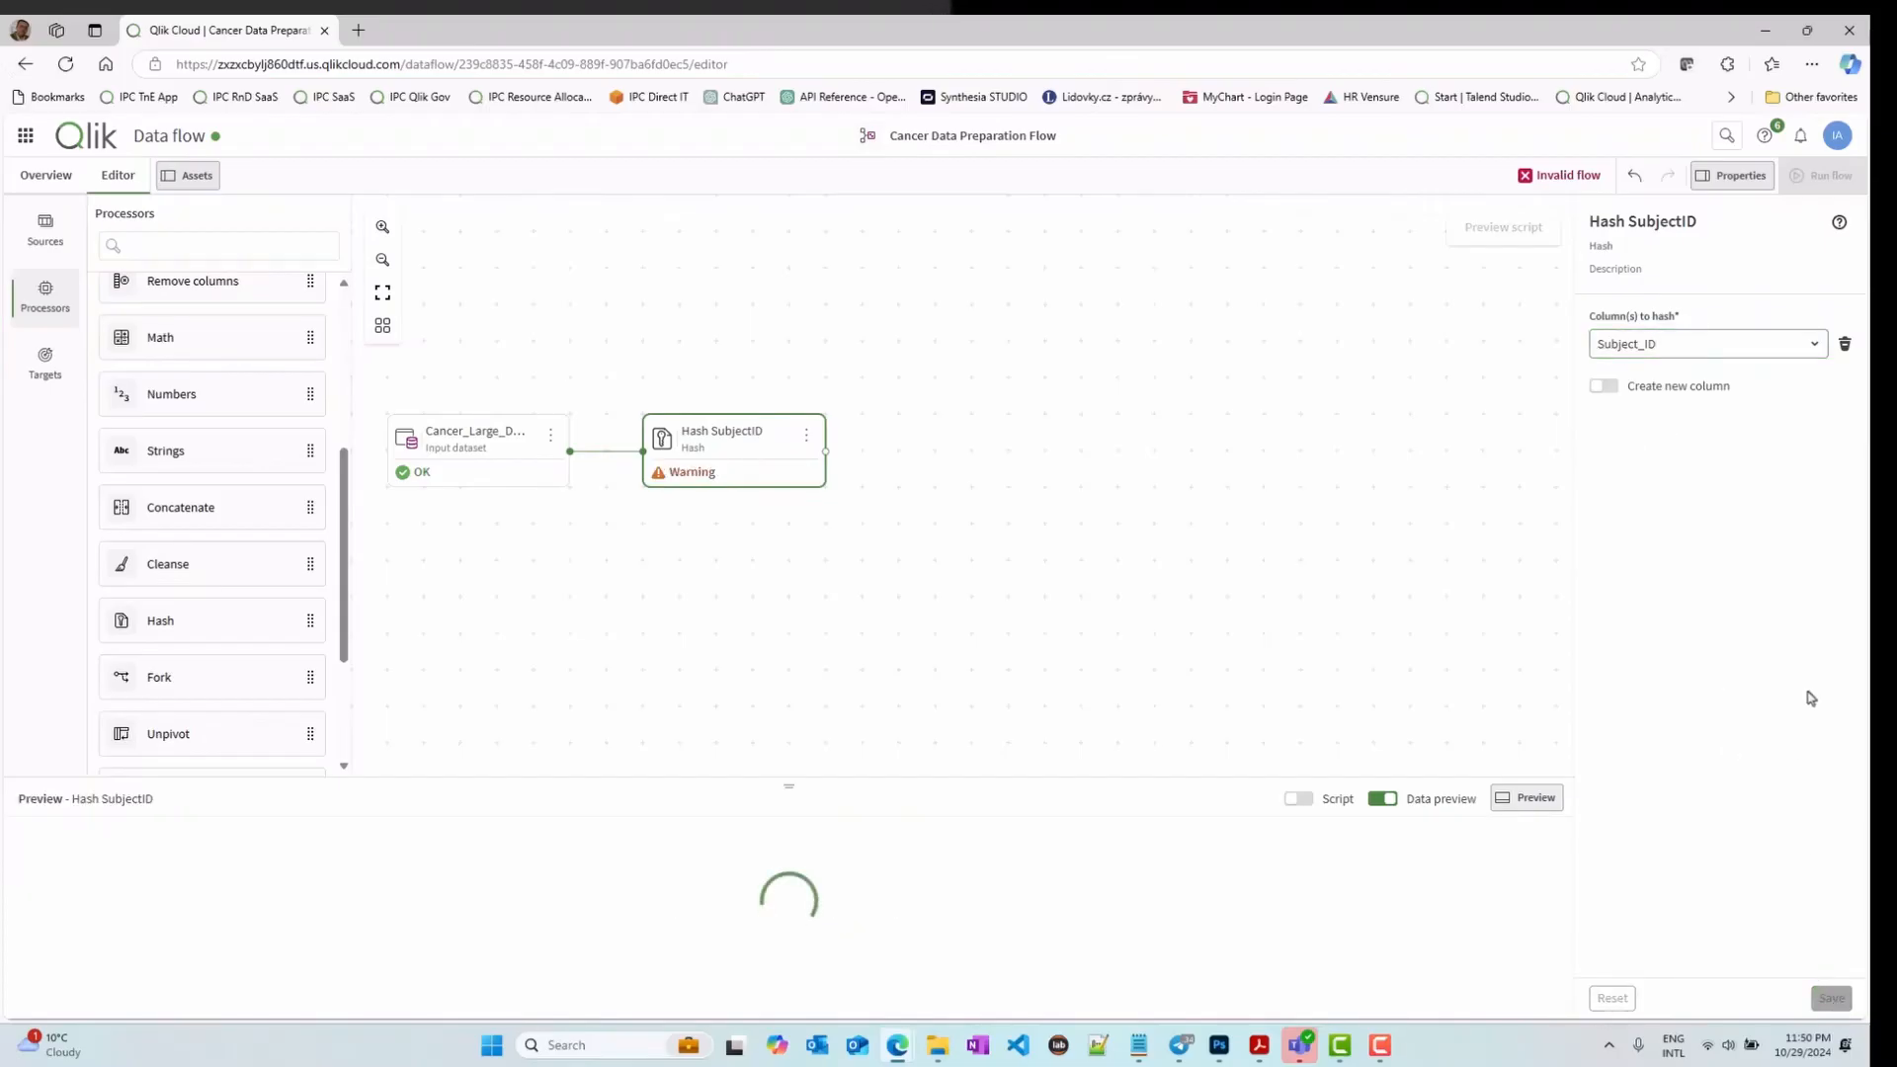
pyautogui.moveTo(692, 438)
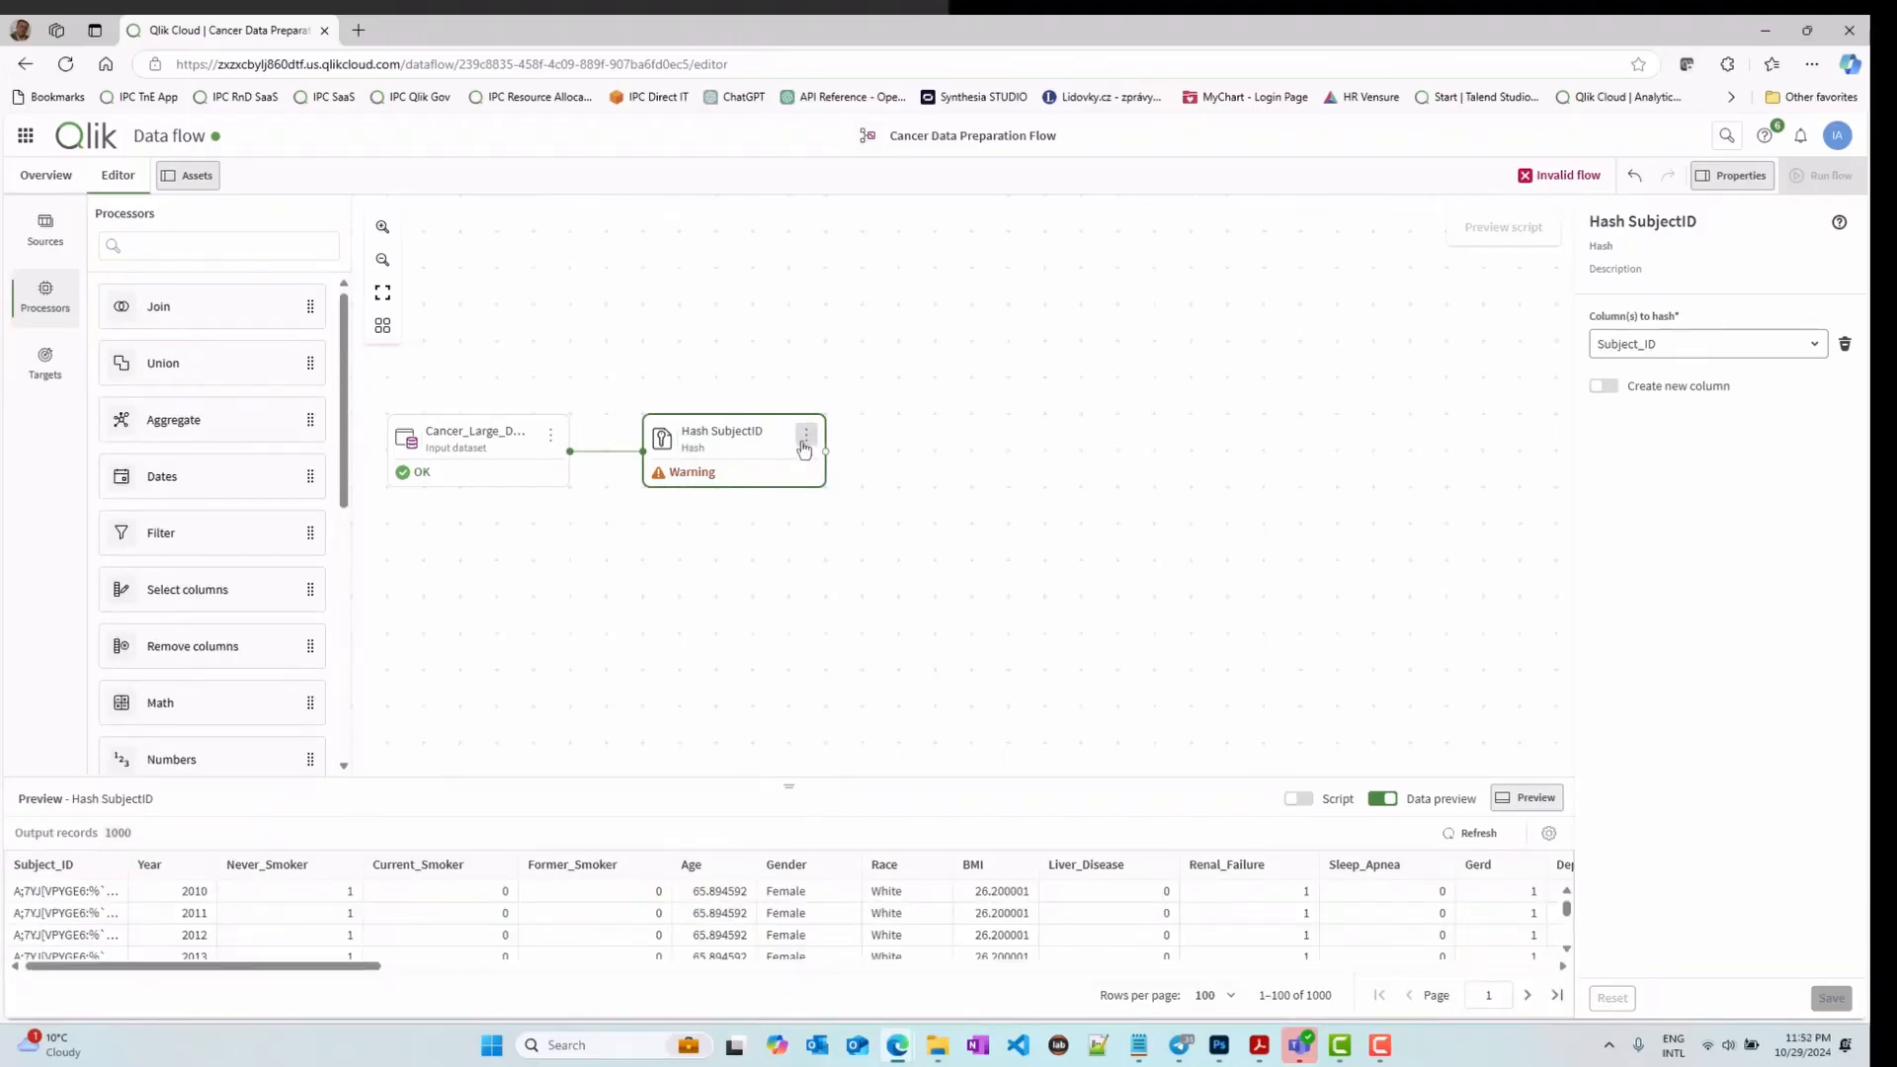
# Step: Add Math steps YearsBackPreCalc and YearsBack after Hash SubjectID, negating the YearsBack column
pyautogui.click(806, 433)
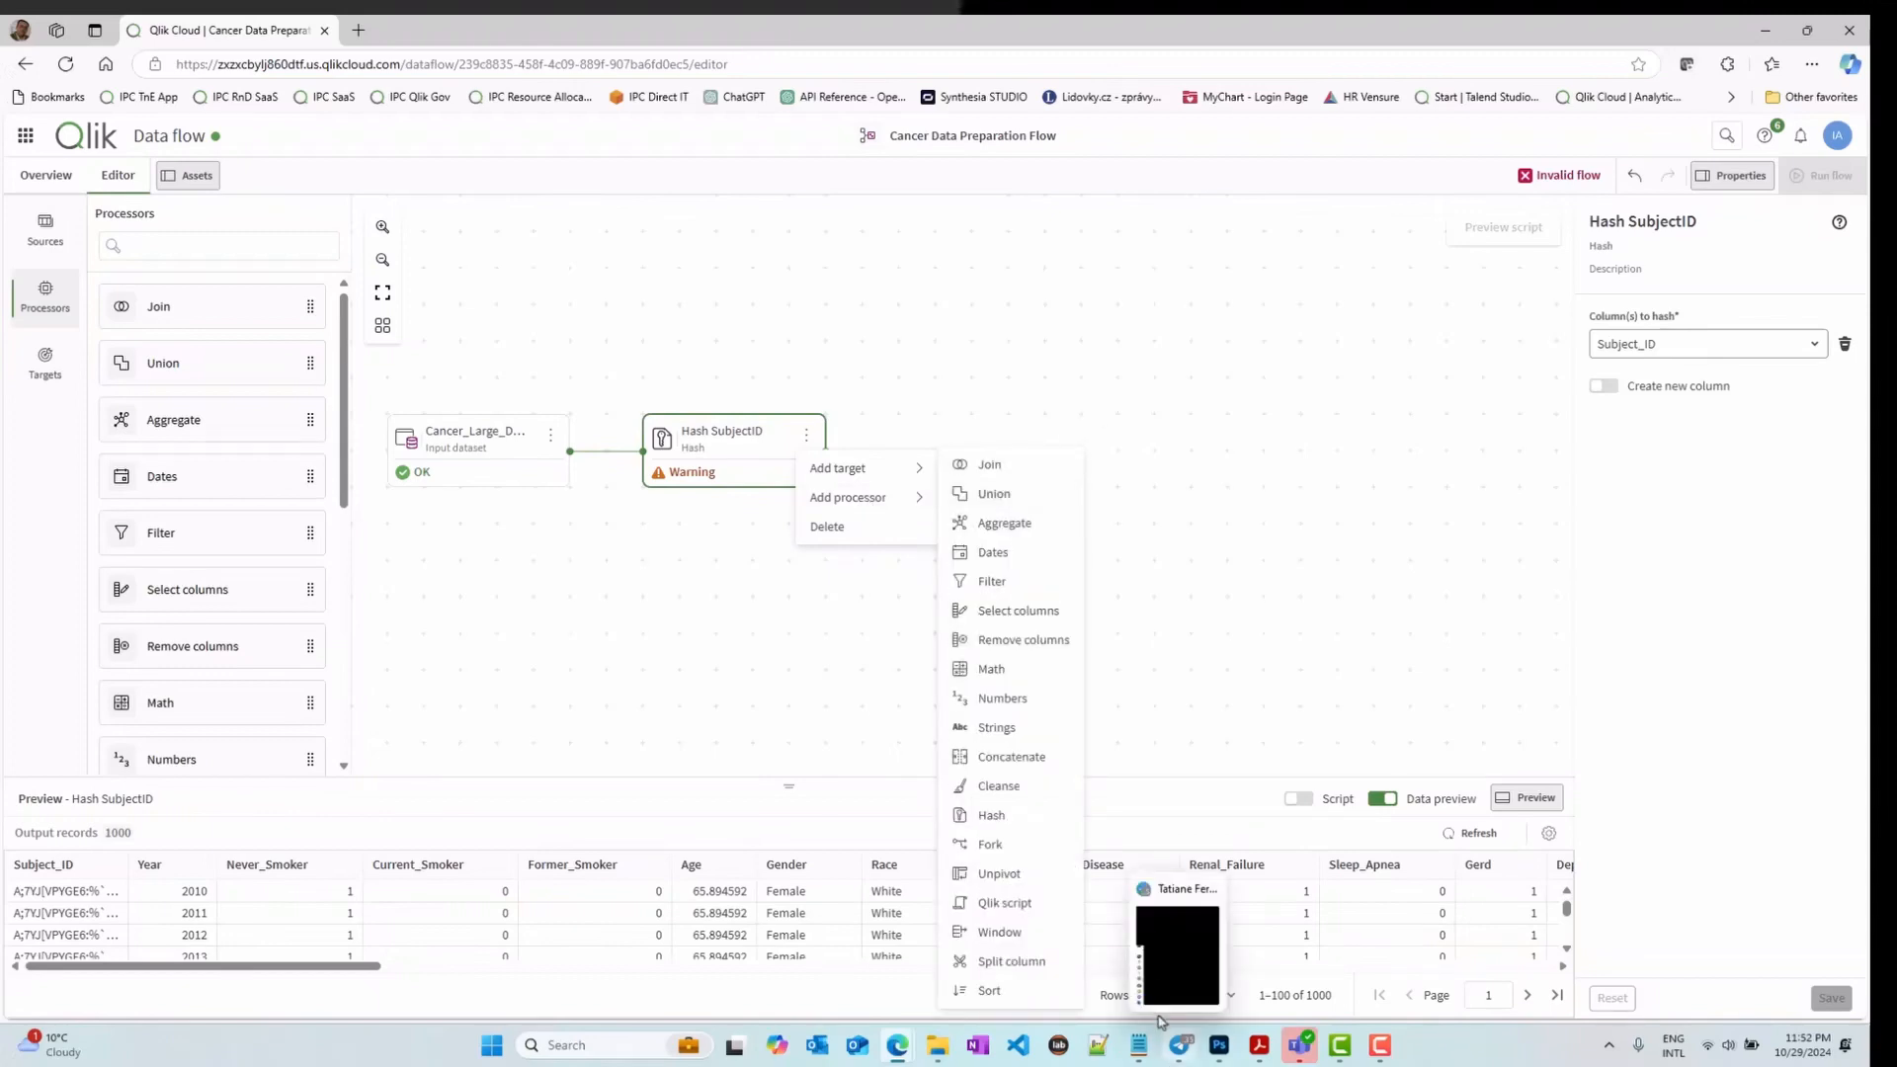
pyautogui.click(1053, 640)
pyautogui.write('YearsBa')
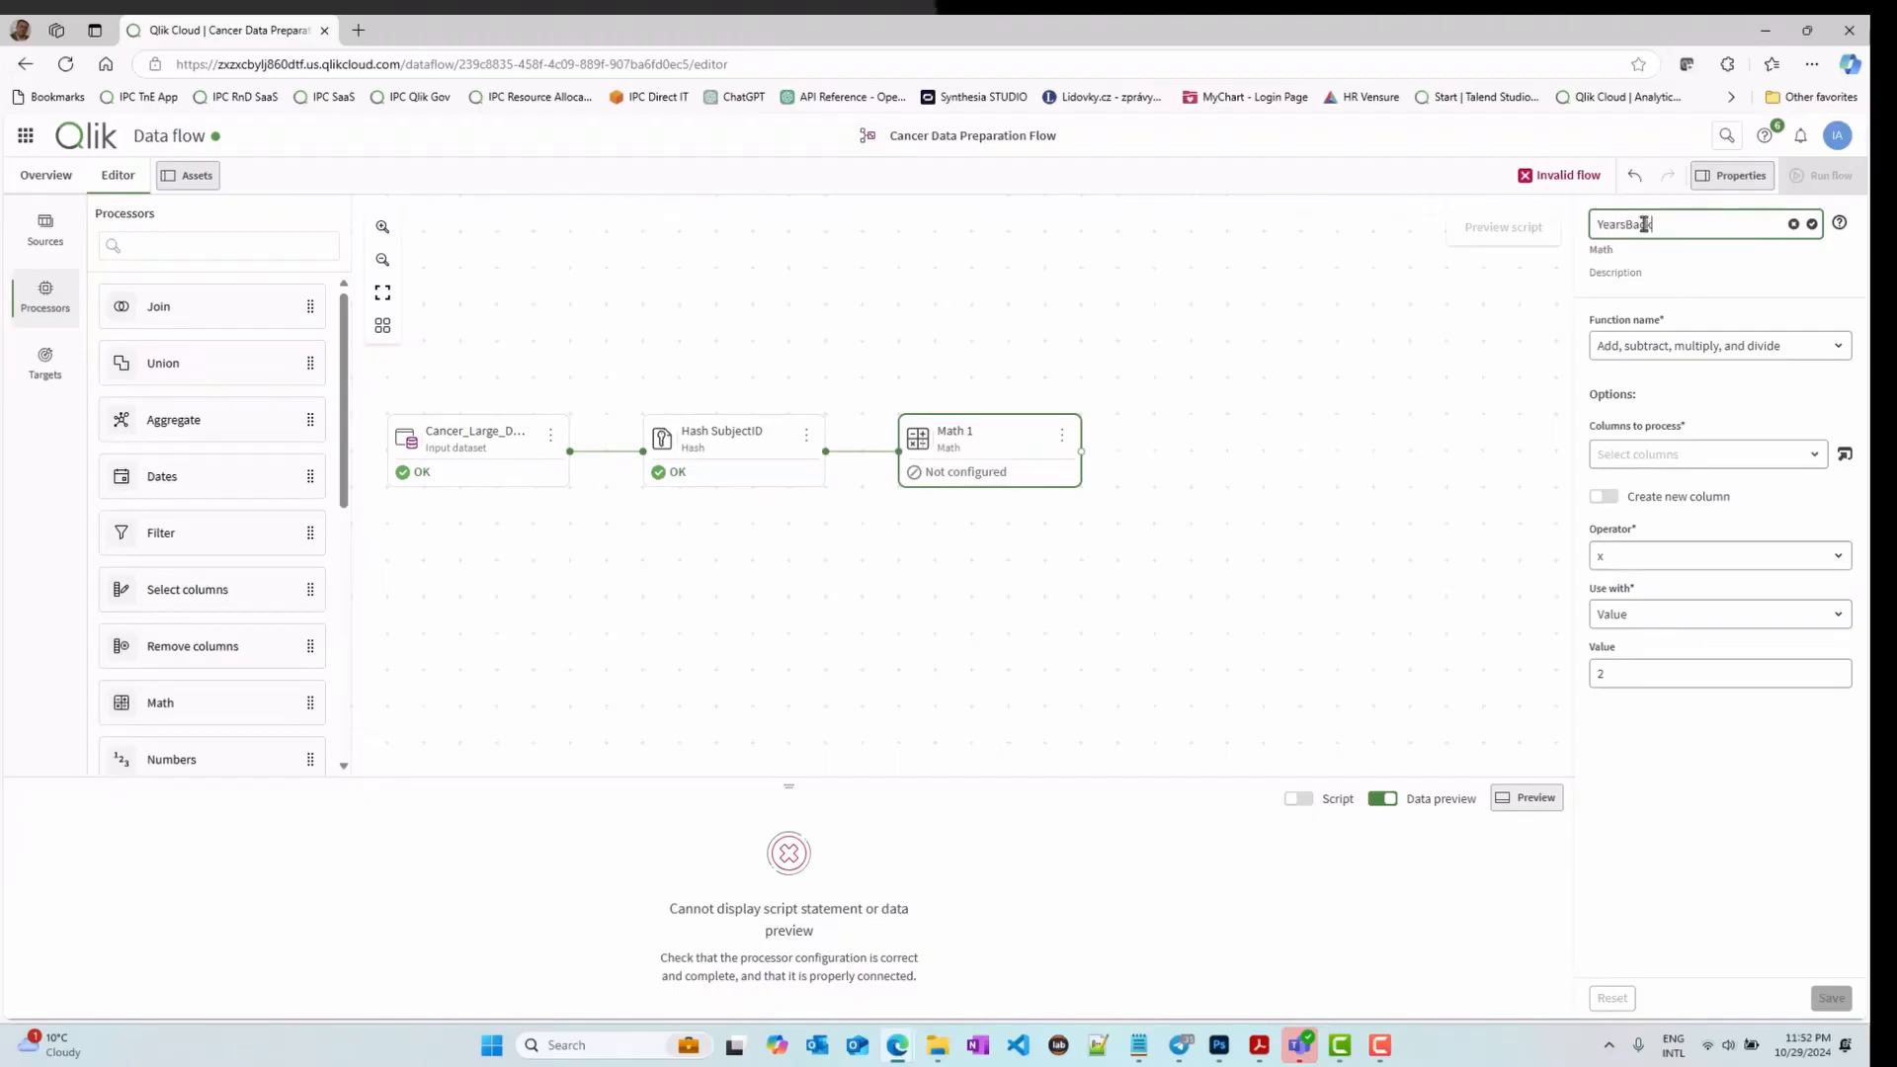
pyautogui.write('PreCalc')
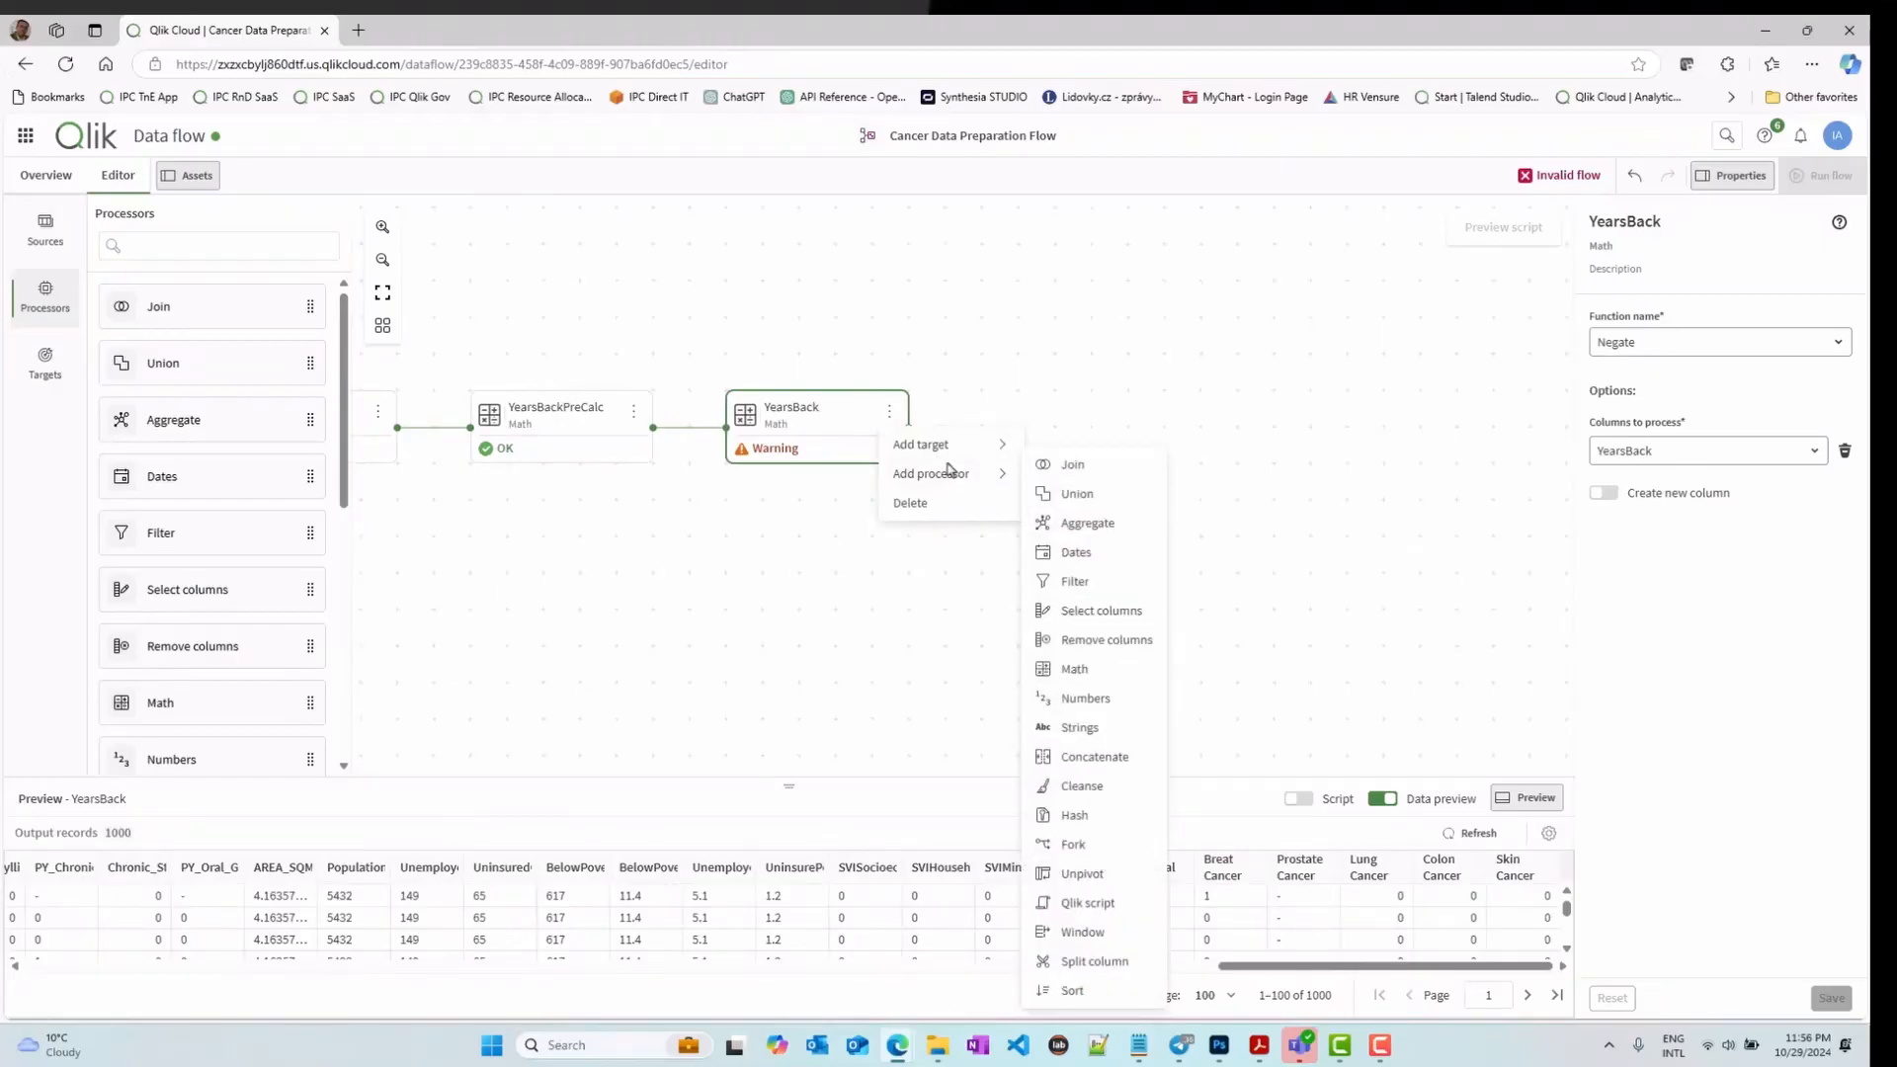
pyautogui.moveTo(1288, 942)
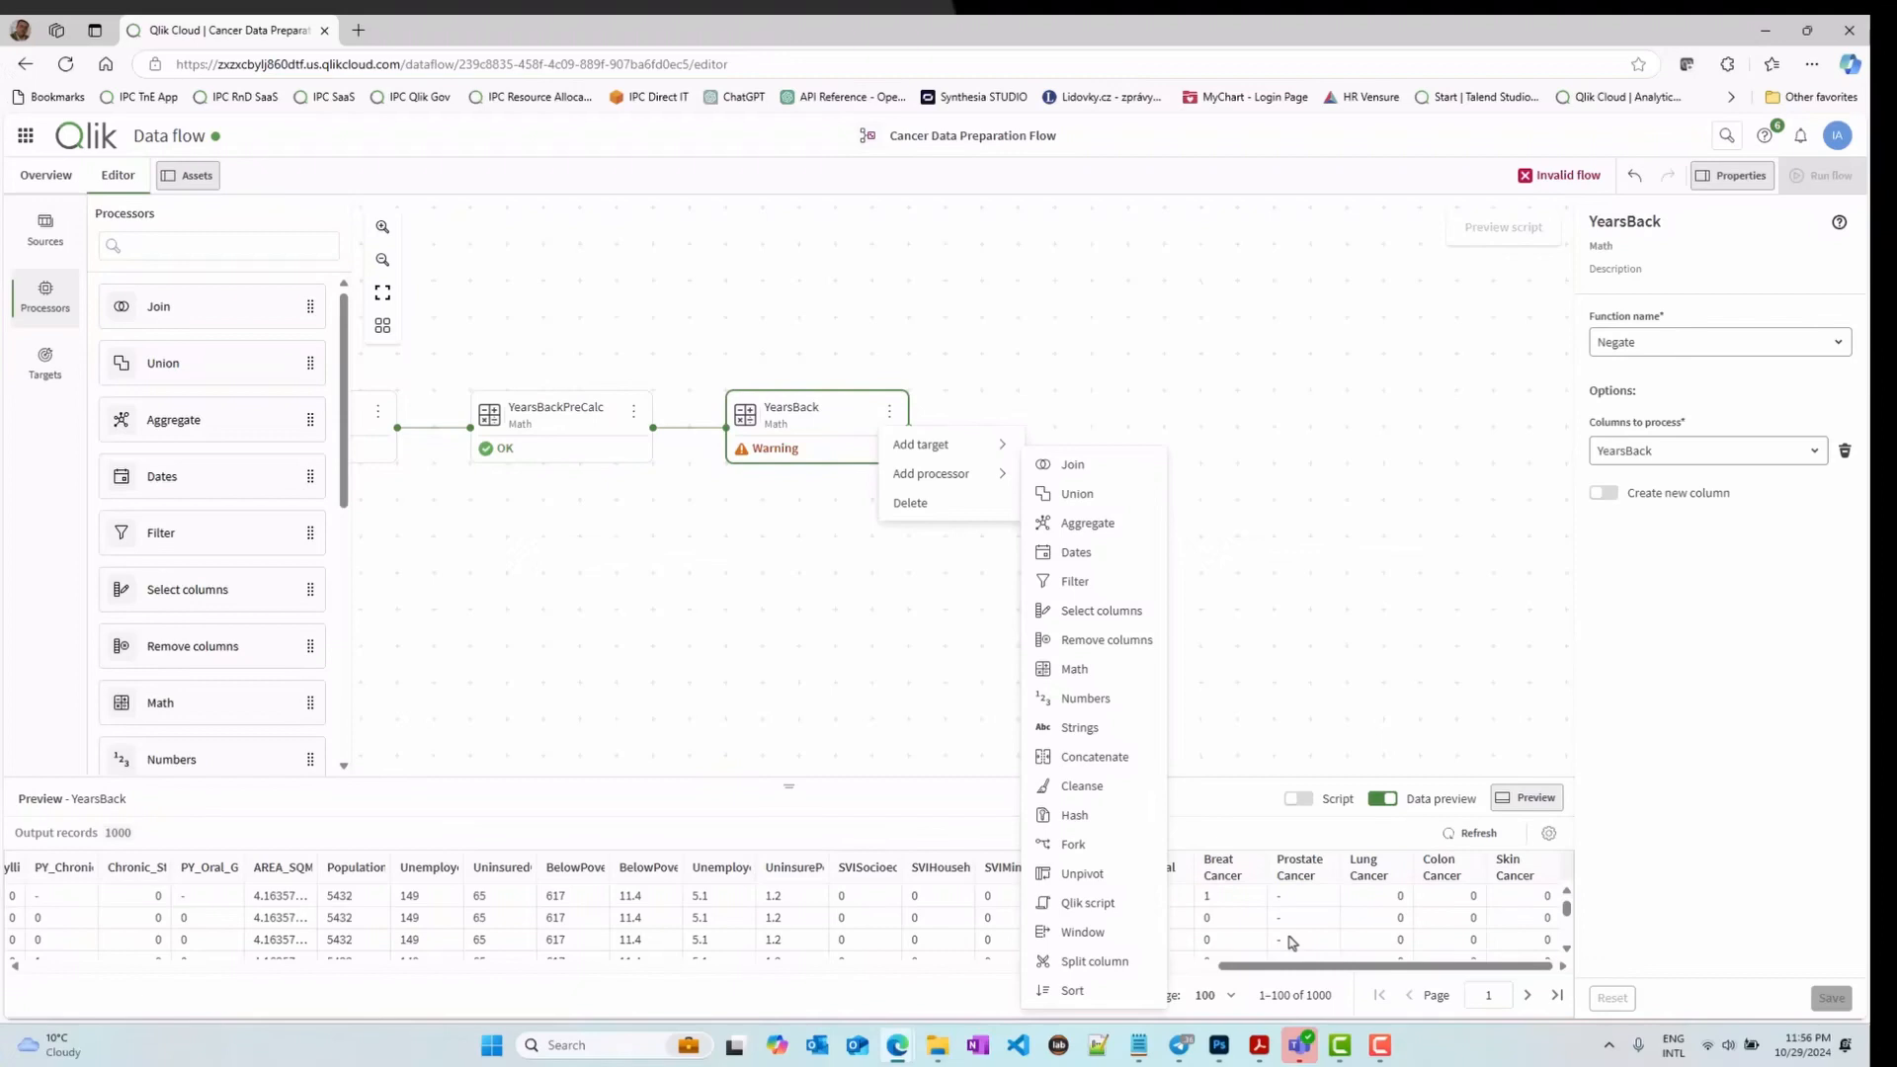
# Step: Add the FirstDataSetSplit fork after YearsBack with a Qlik script step on its second branch
pyautogui.click(1176, 579)
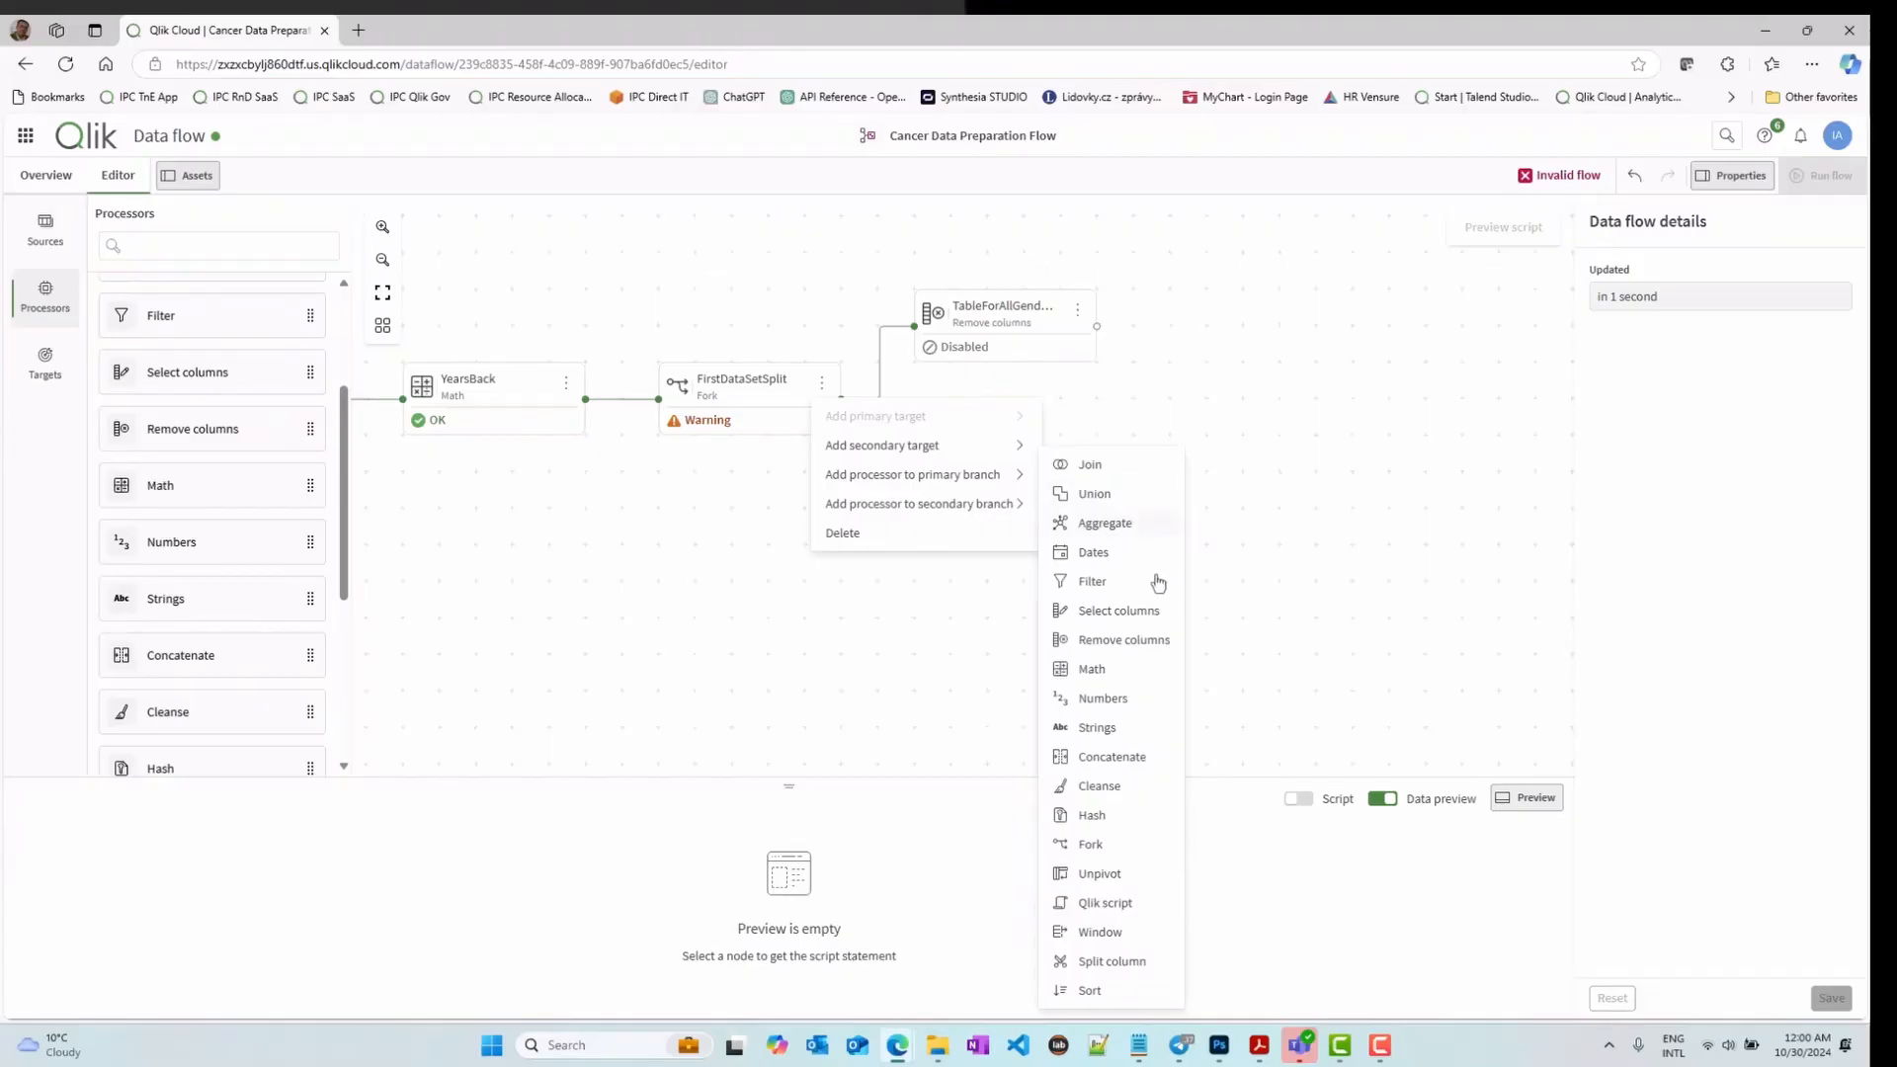
pyautogui.click(749, 397)
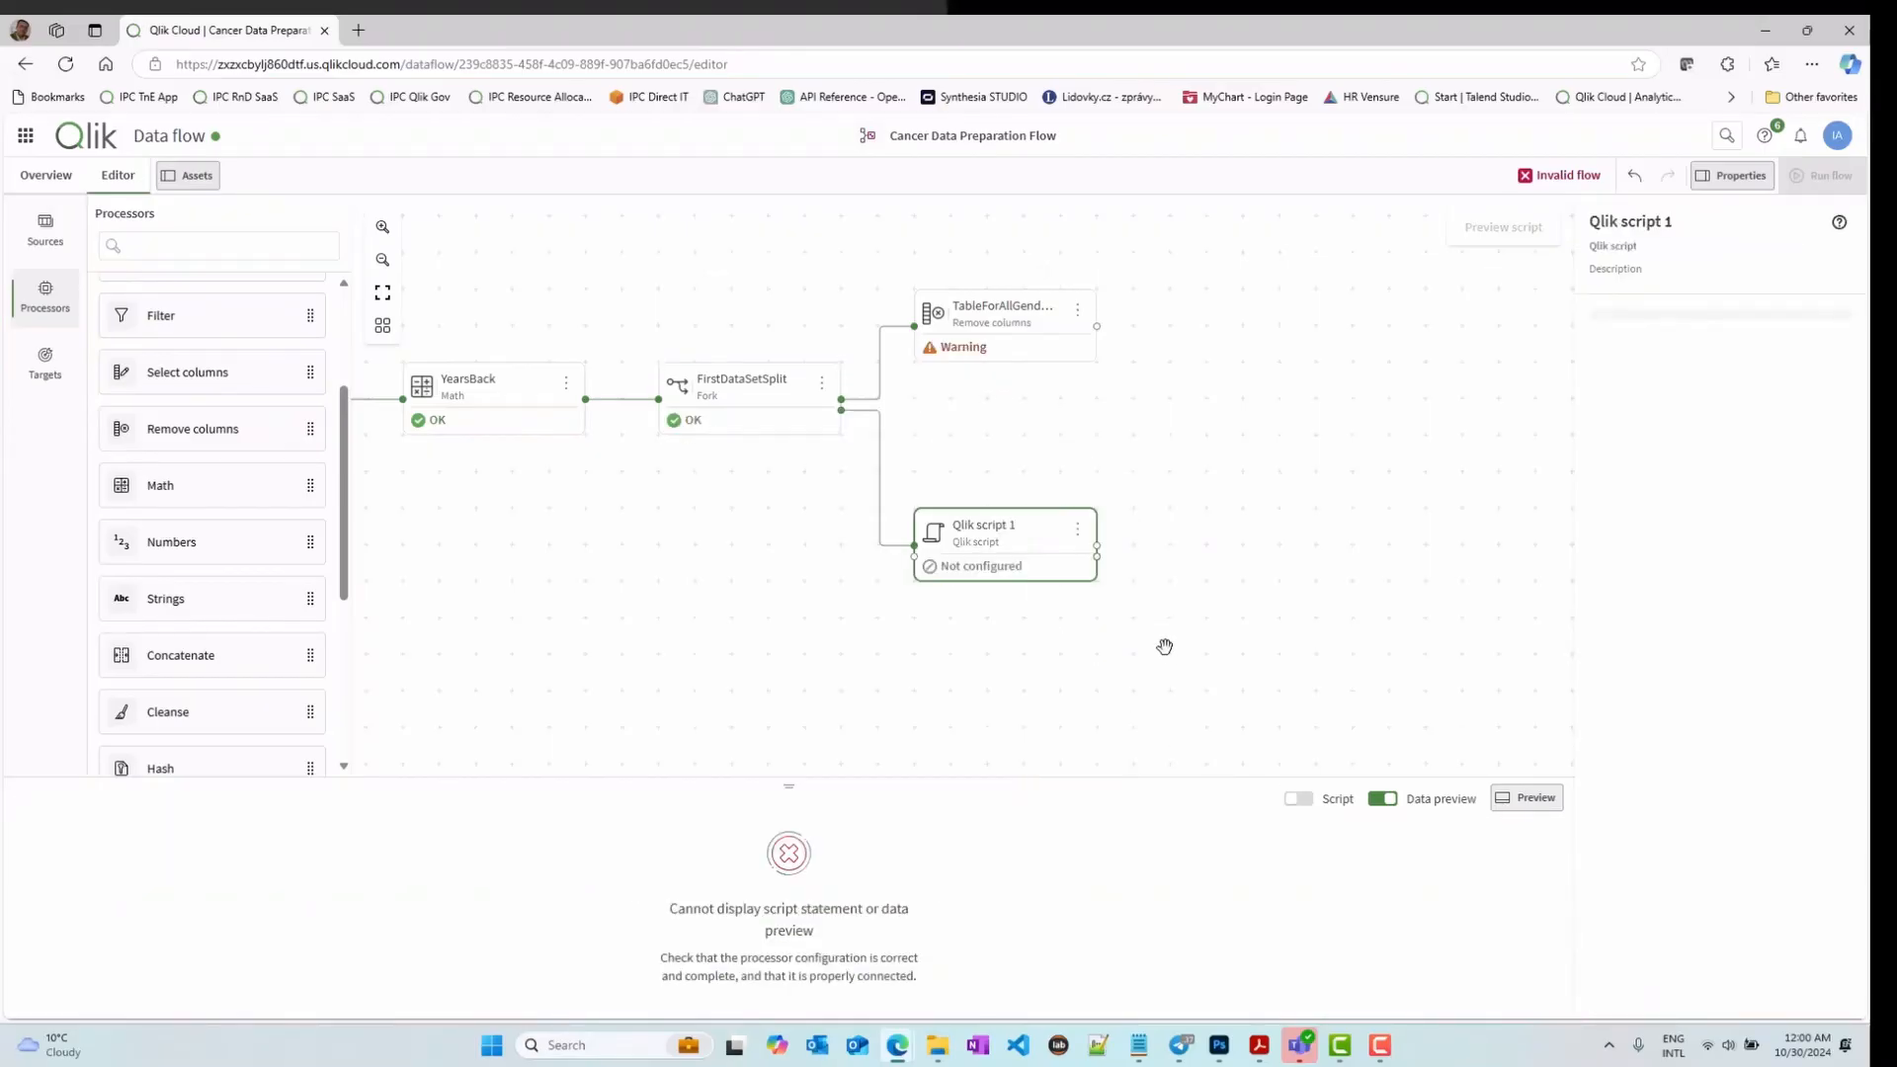
pyautogui.click(741, 386)
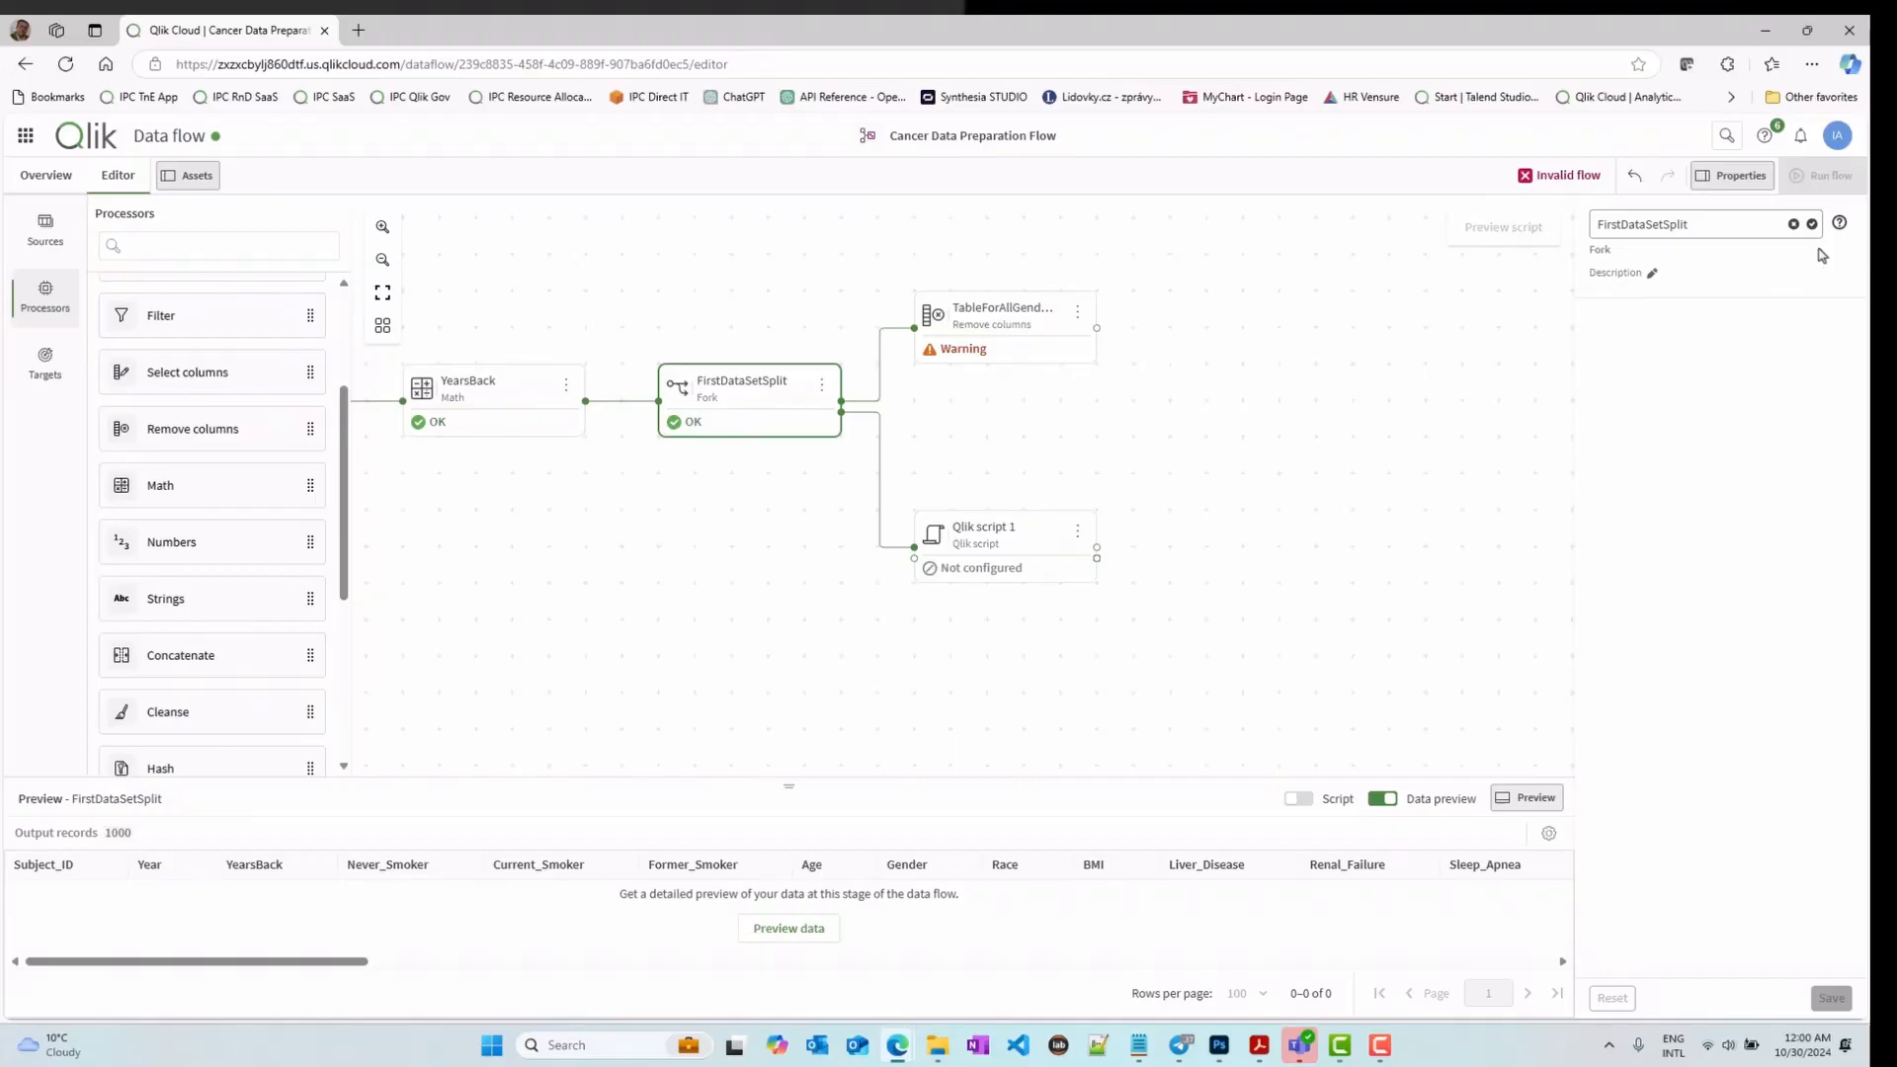
pyautogui.moveTo(1812, 223)
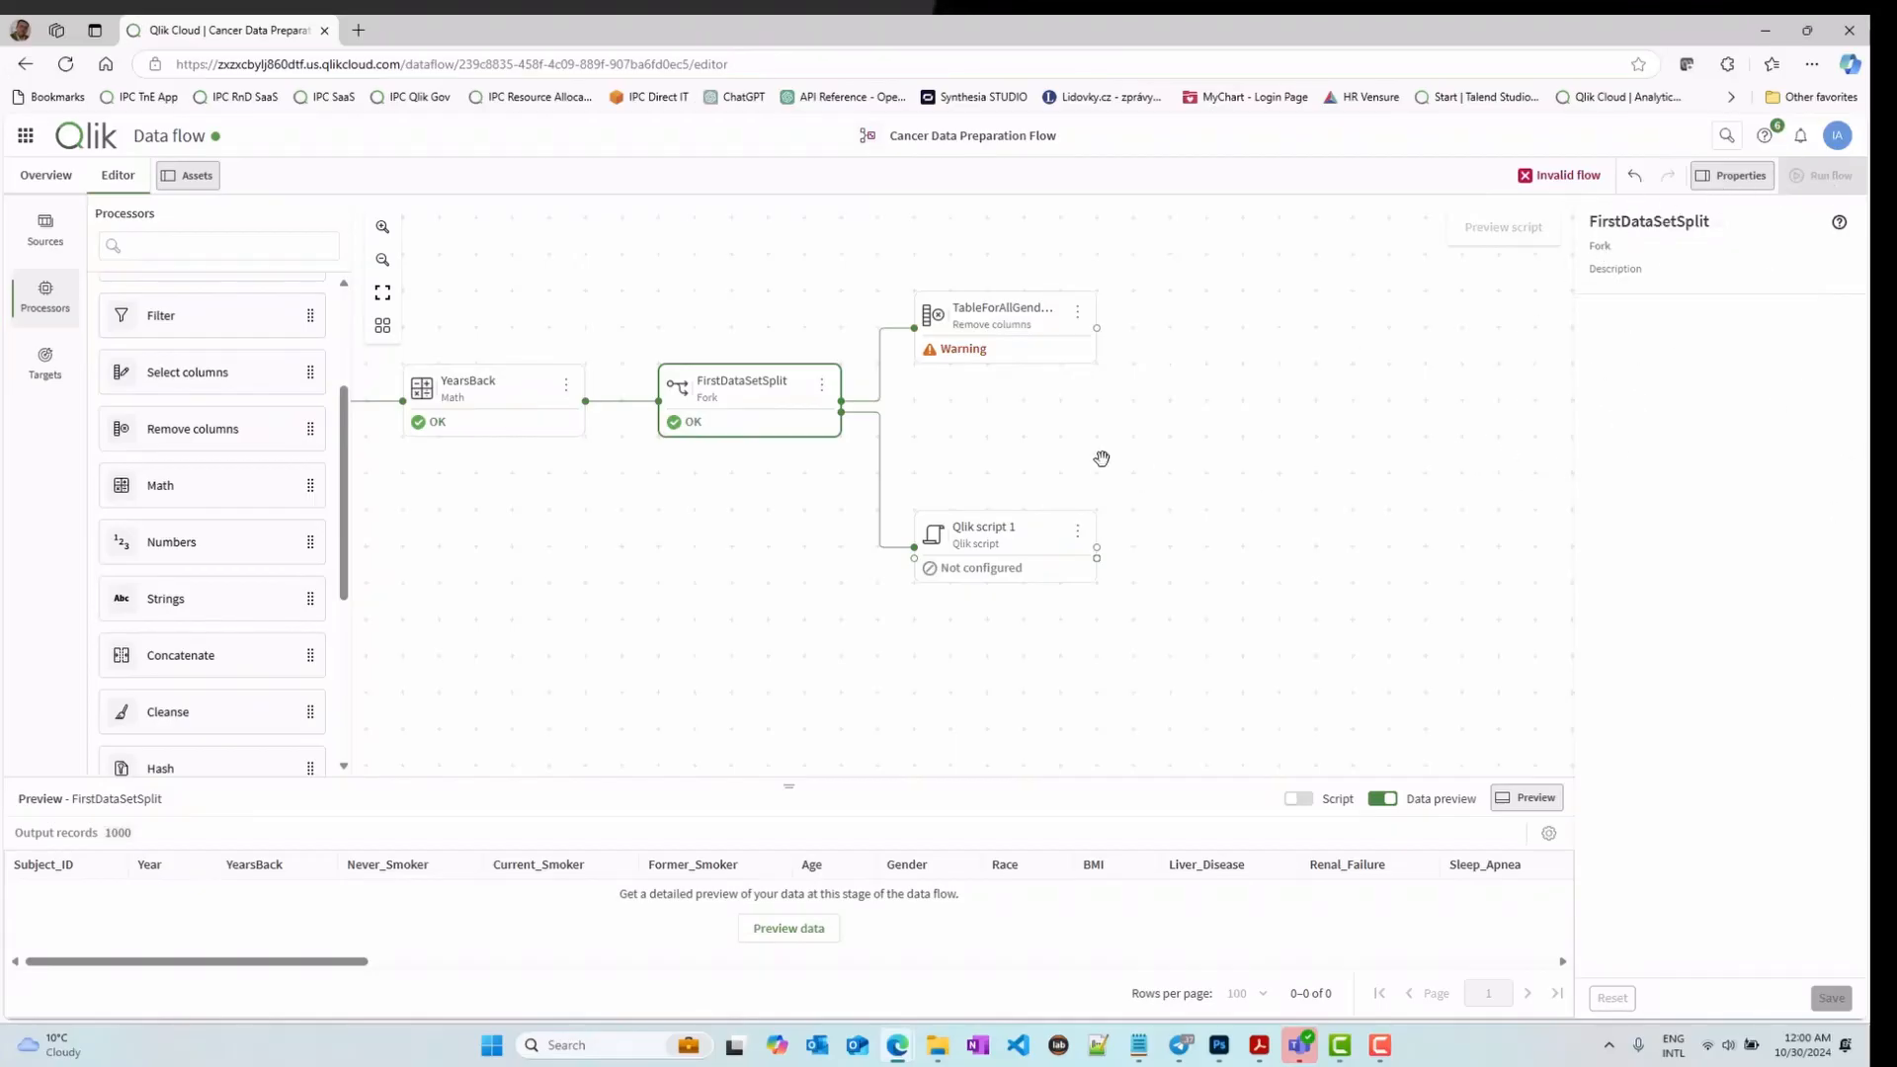
pyautogui.moveTo(664, 395)
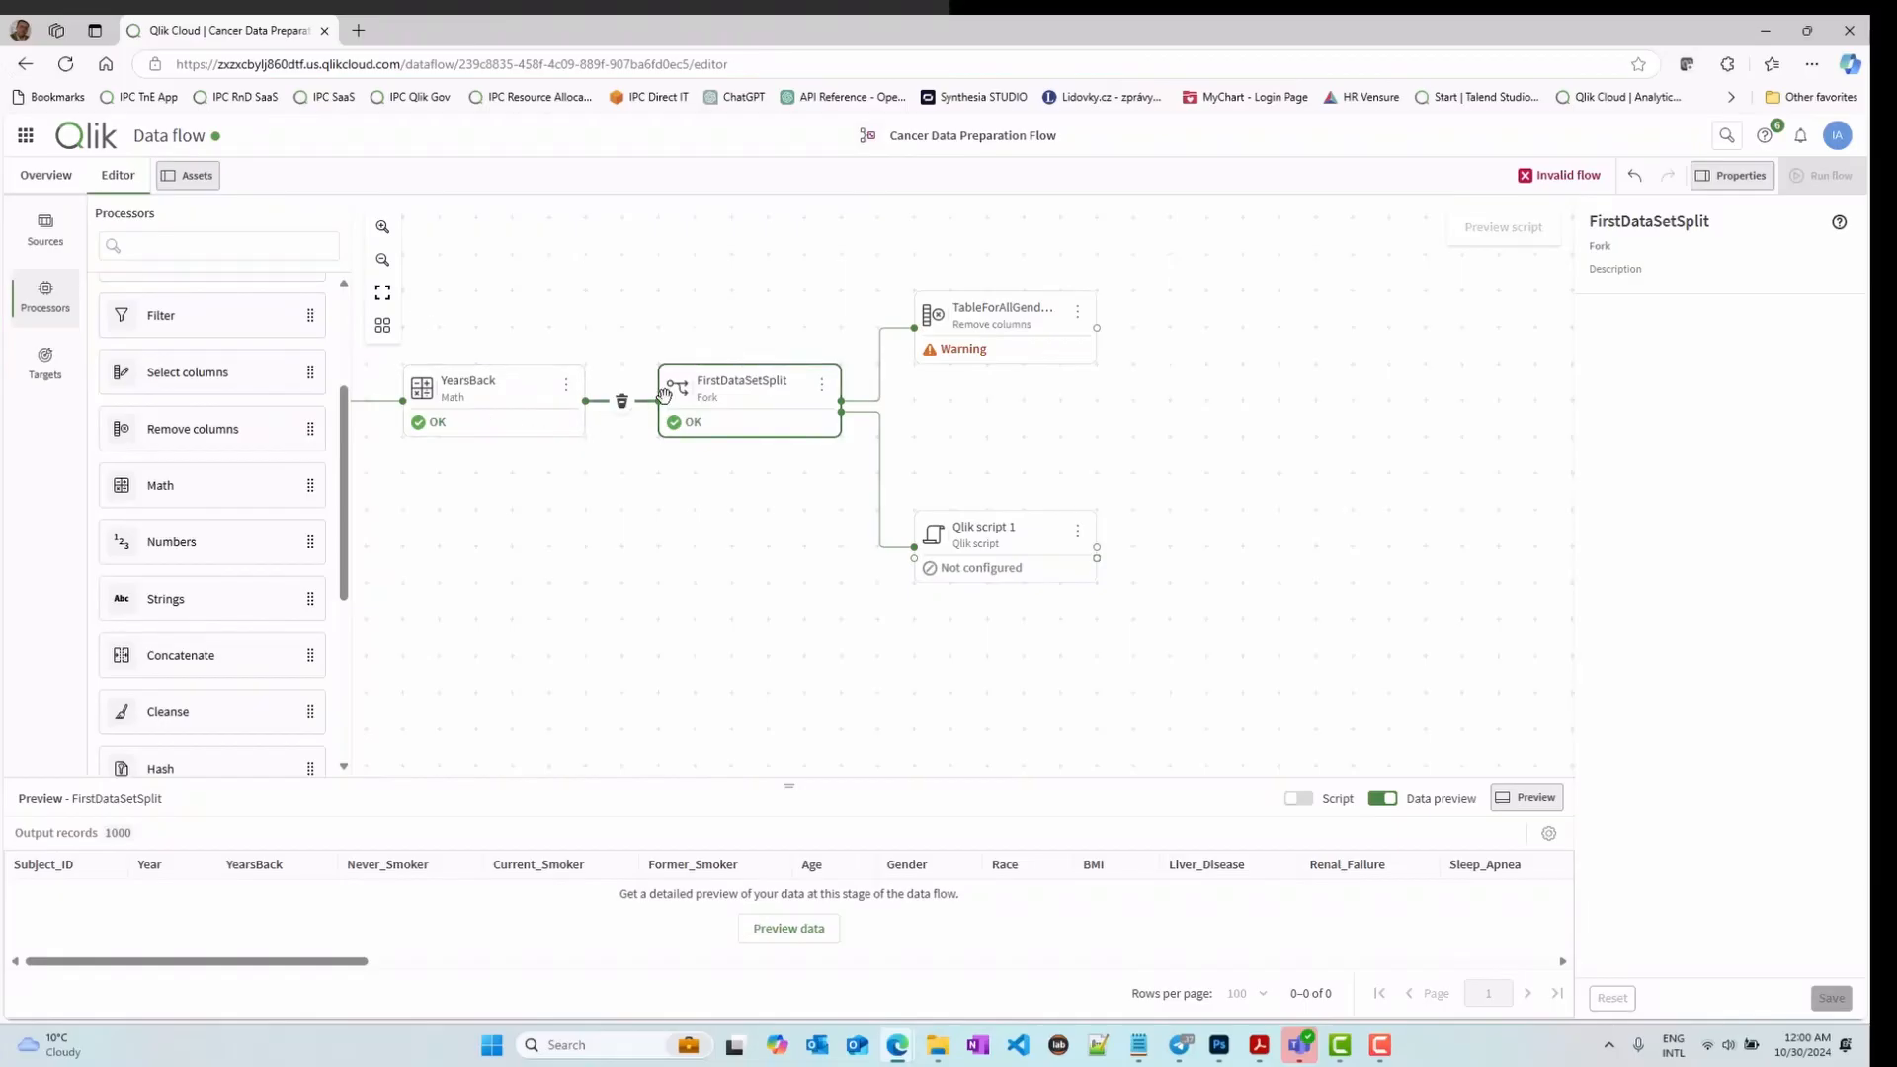
pyautogui.moveTo(1014, 505)
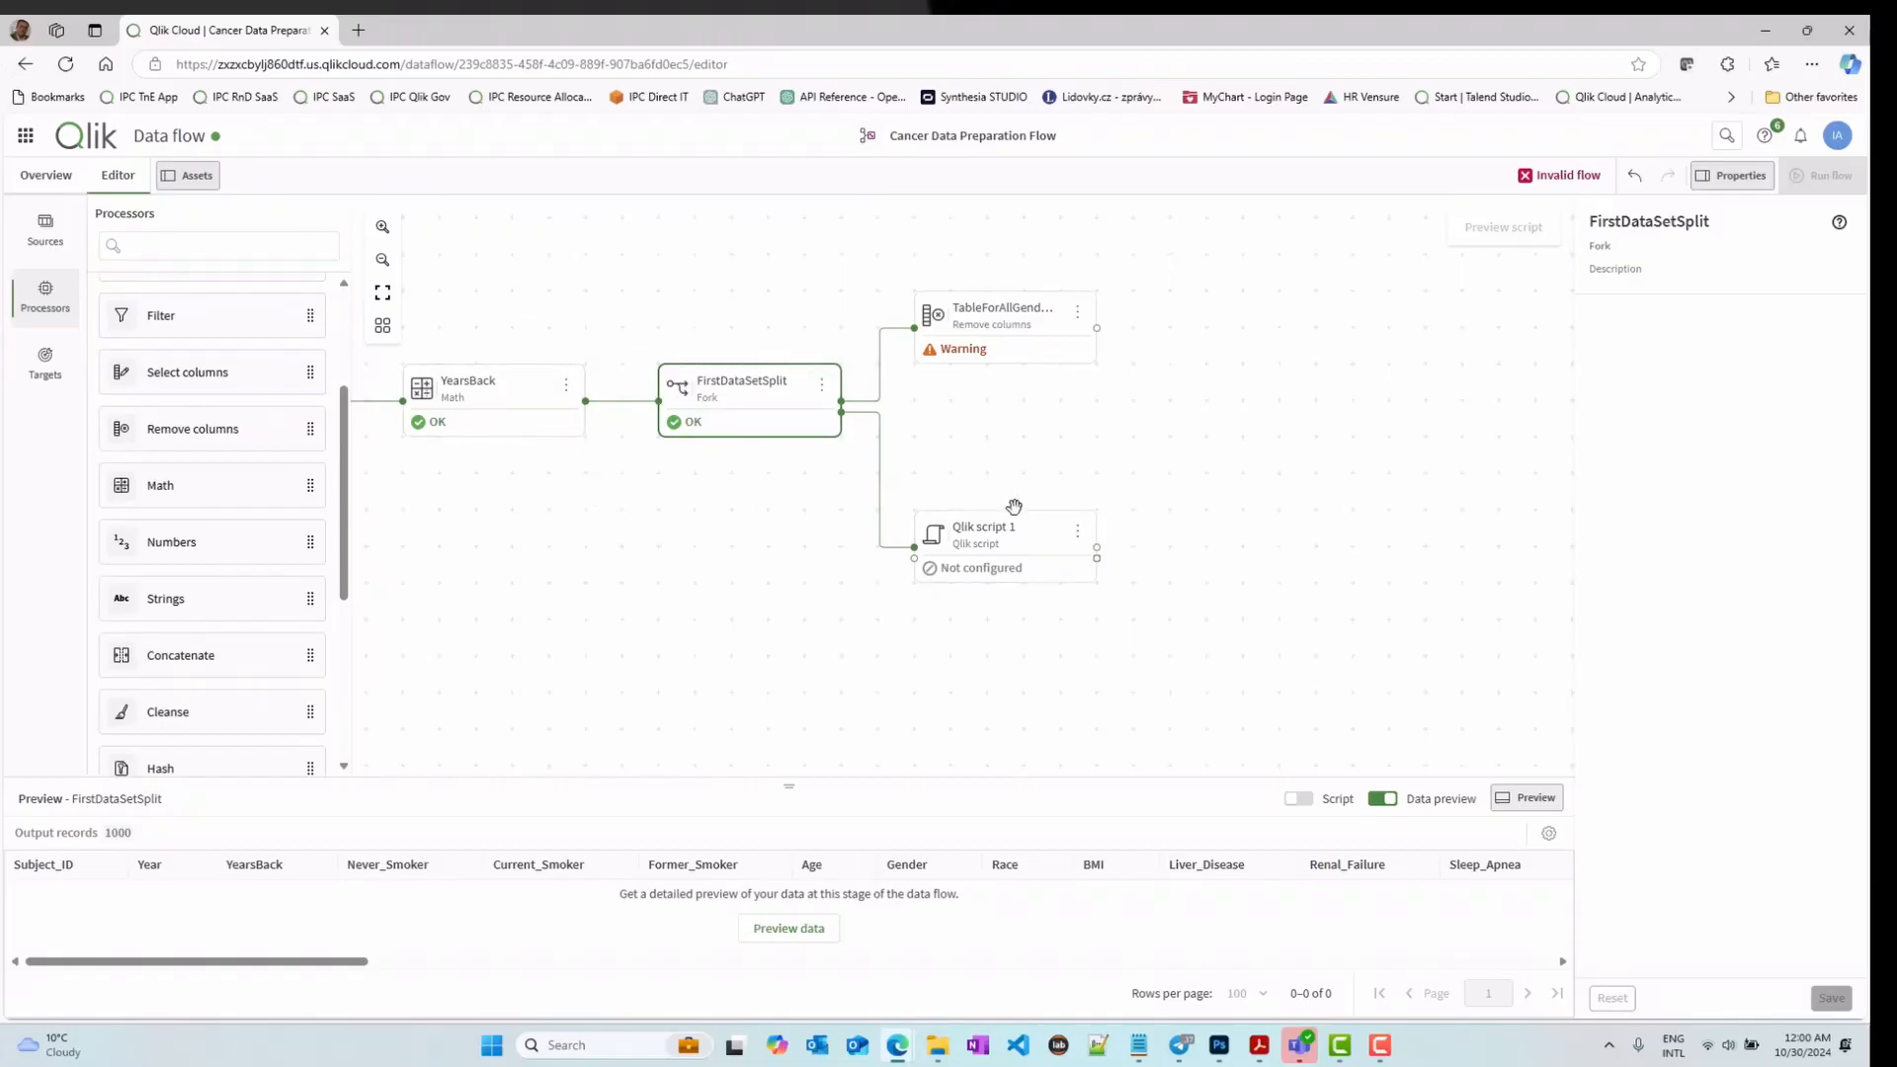
# Step: Edit the Qlik script so its Resident load and Drop Table use FirstDataSetSplit
pyautogui.click(1003, 537)
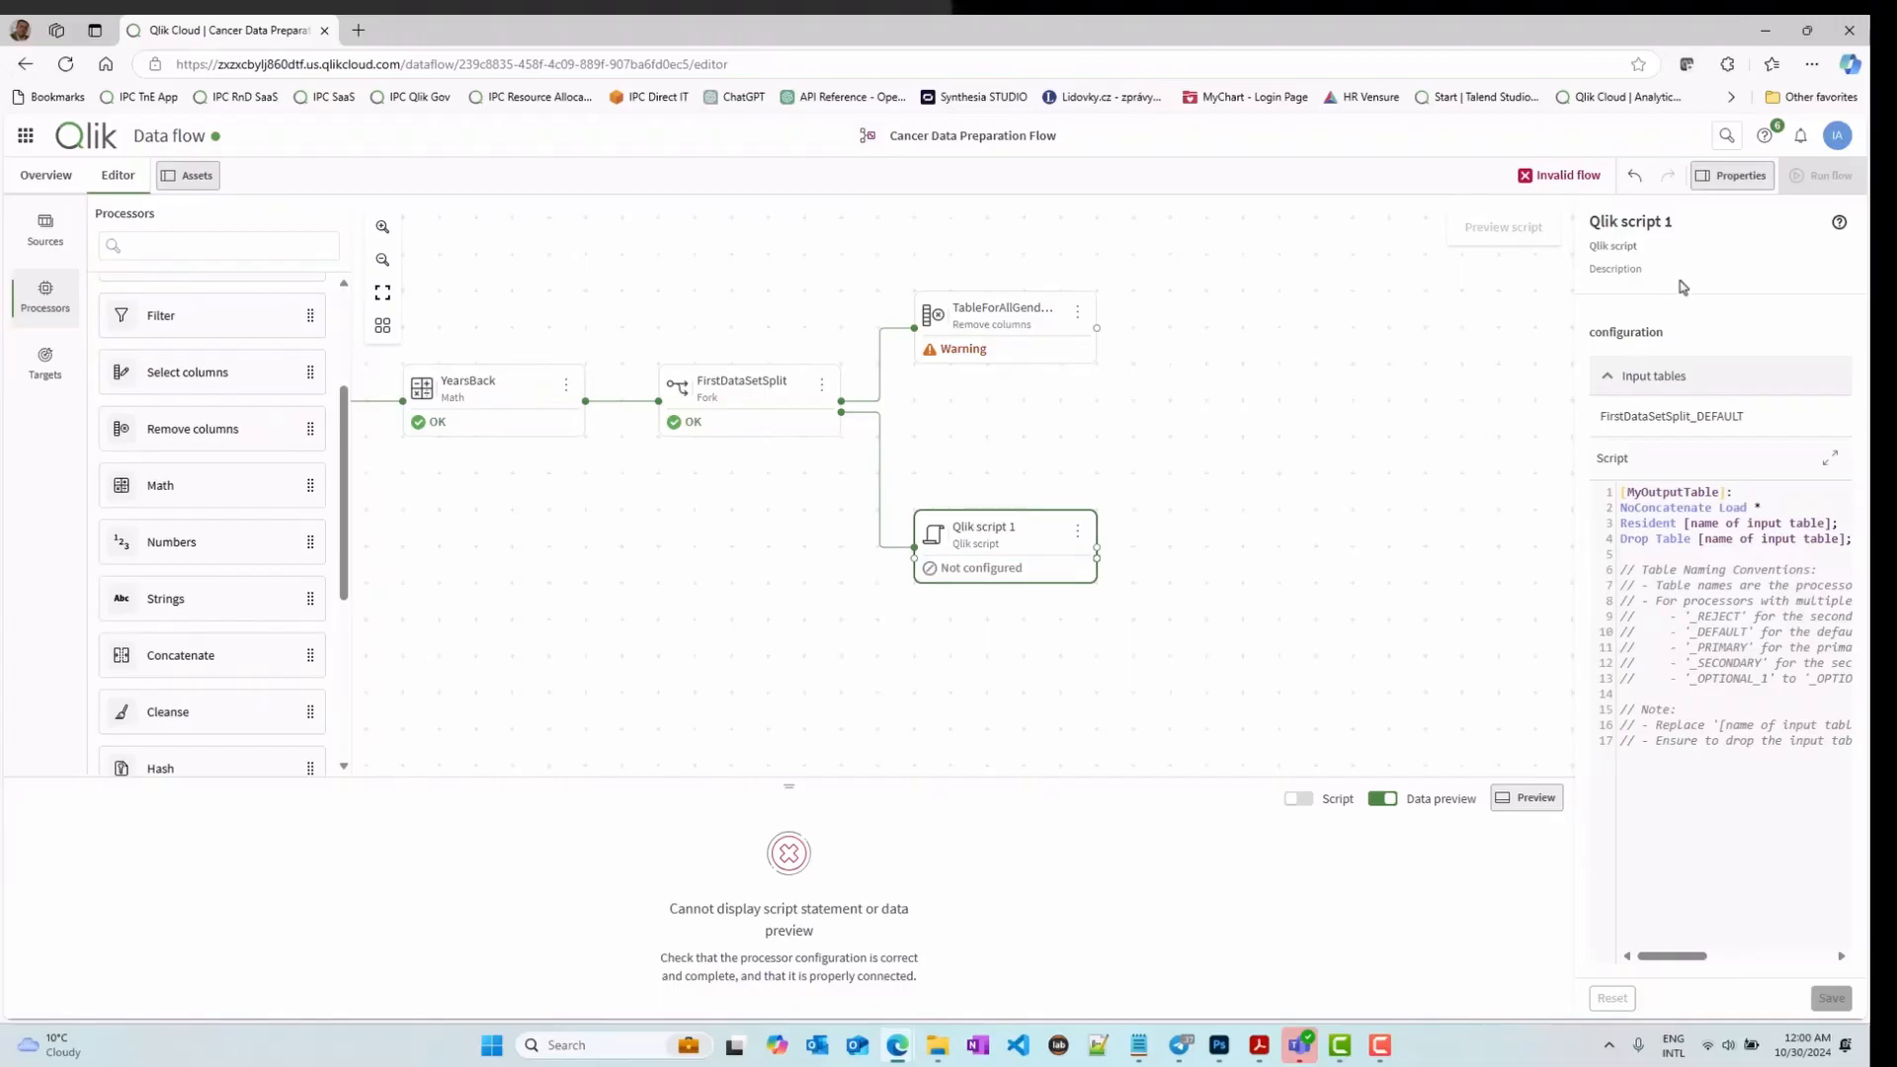
pyautogui.click(1630, 223)
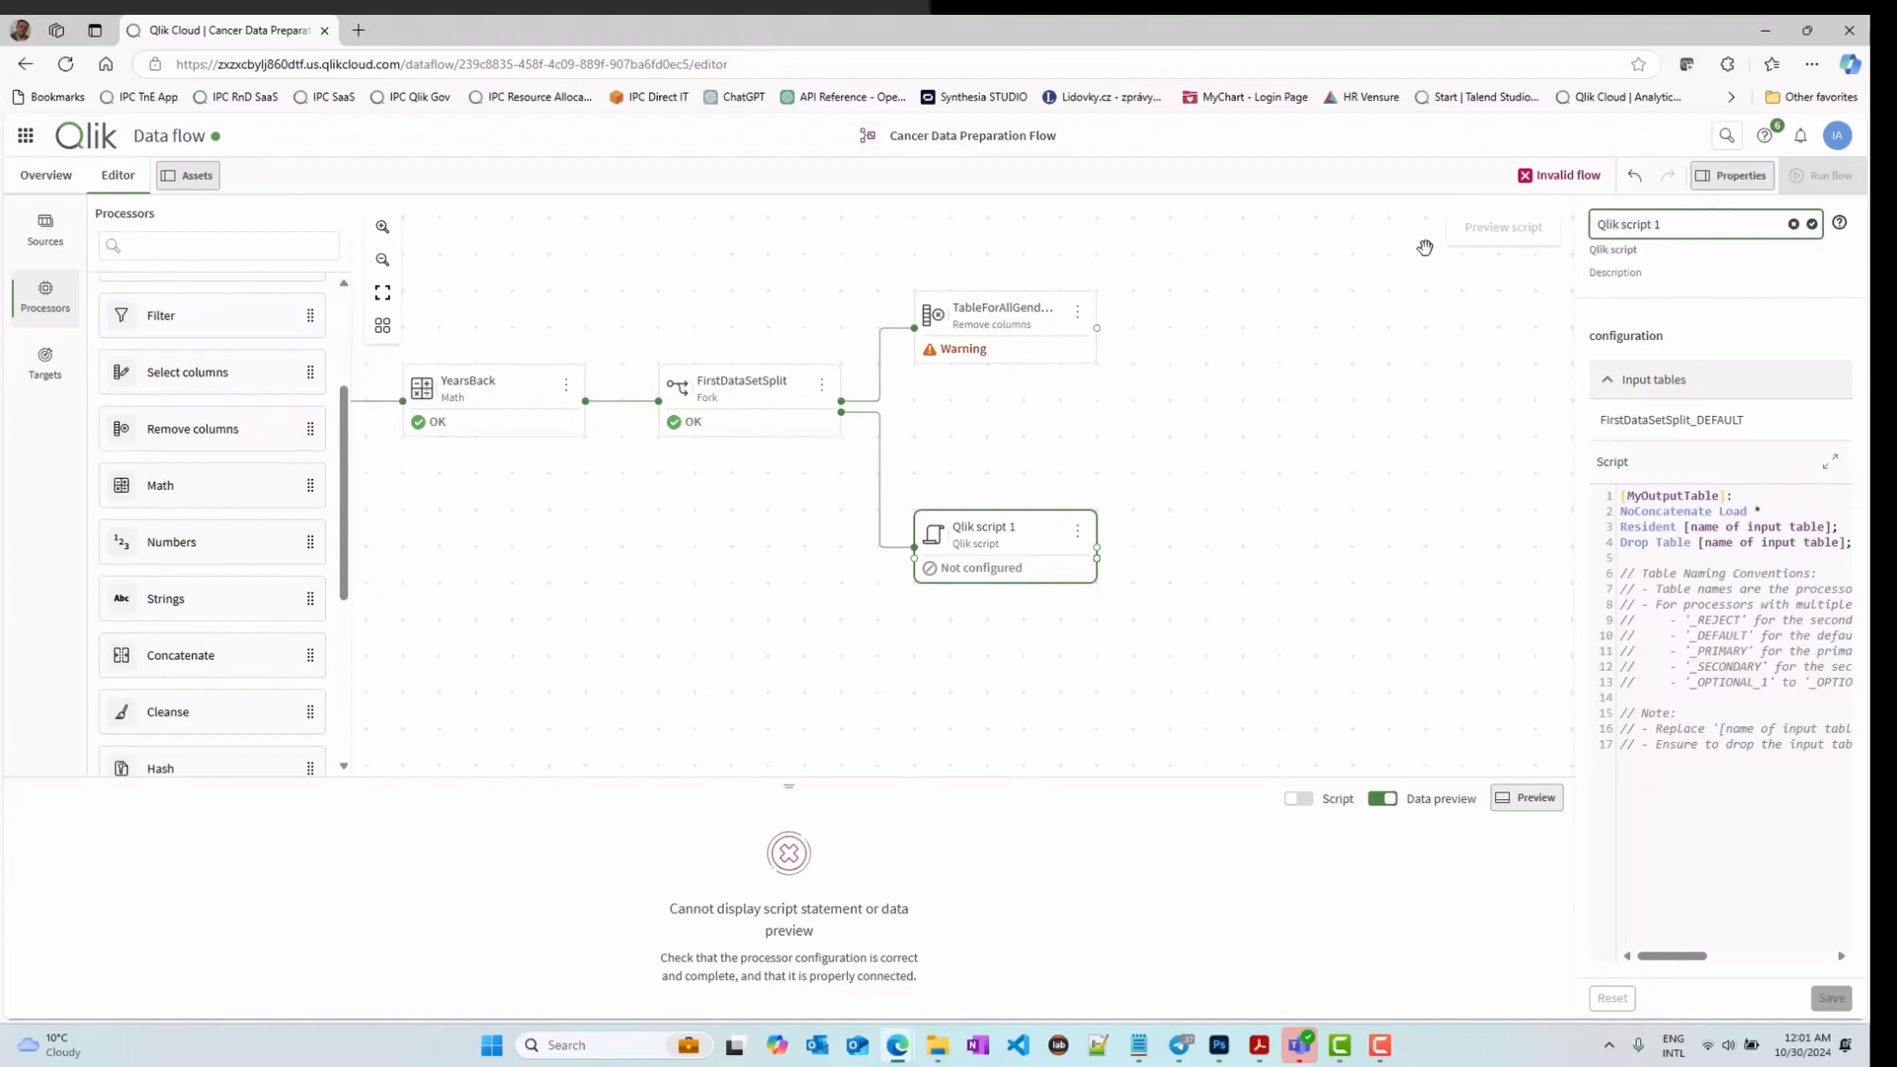
pyautogui.click(1830, 460)
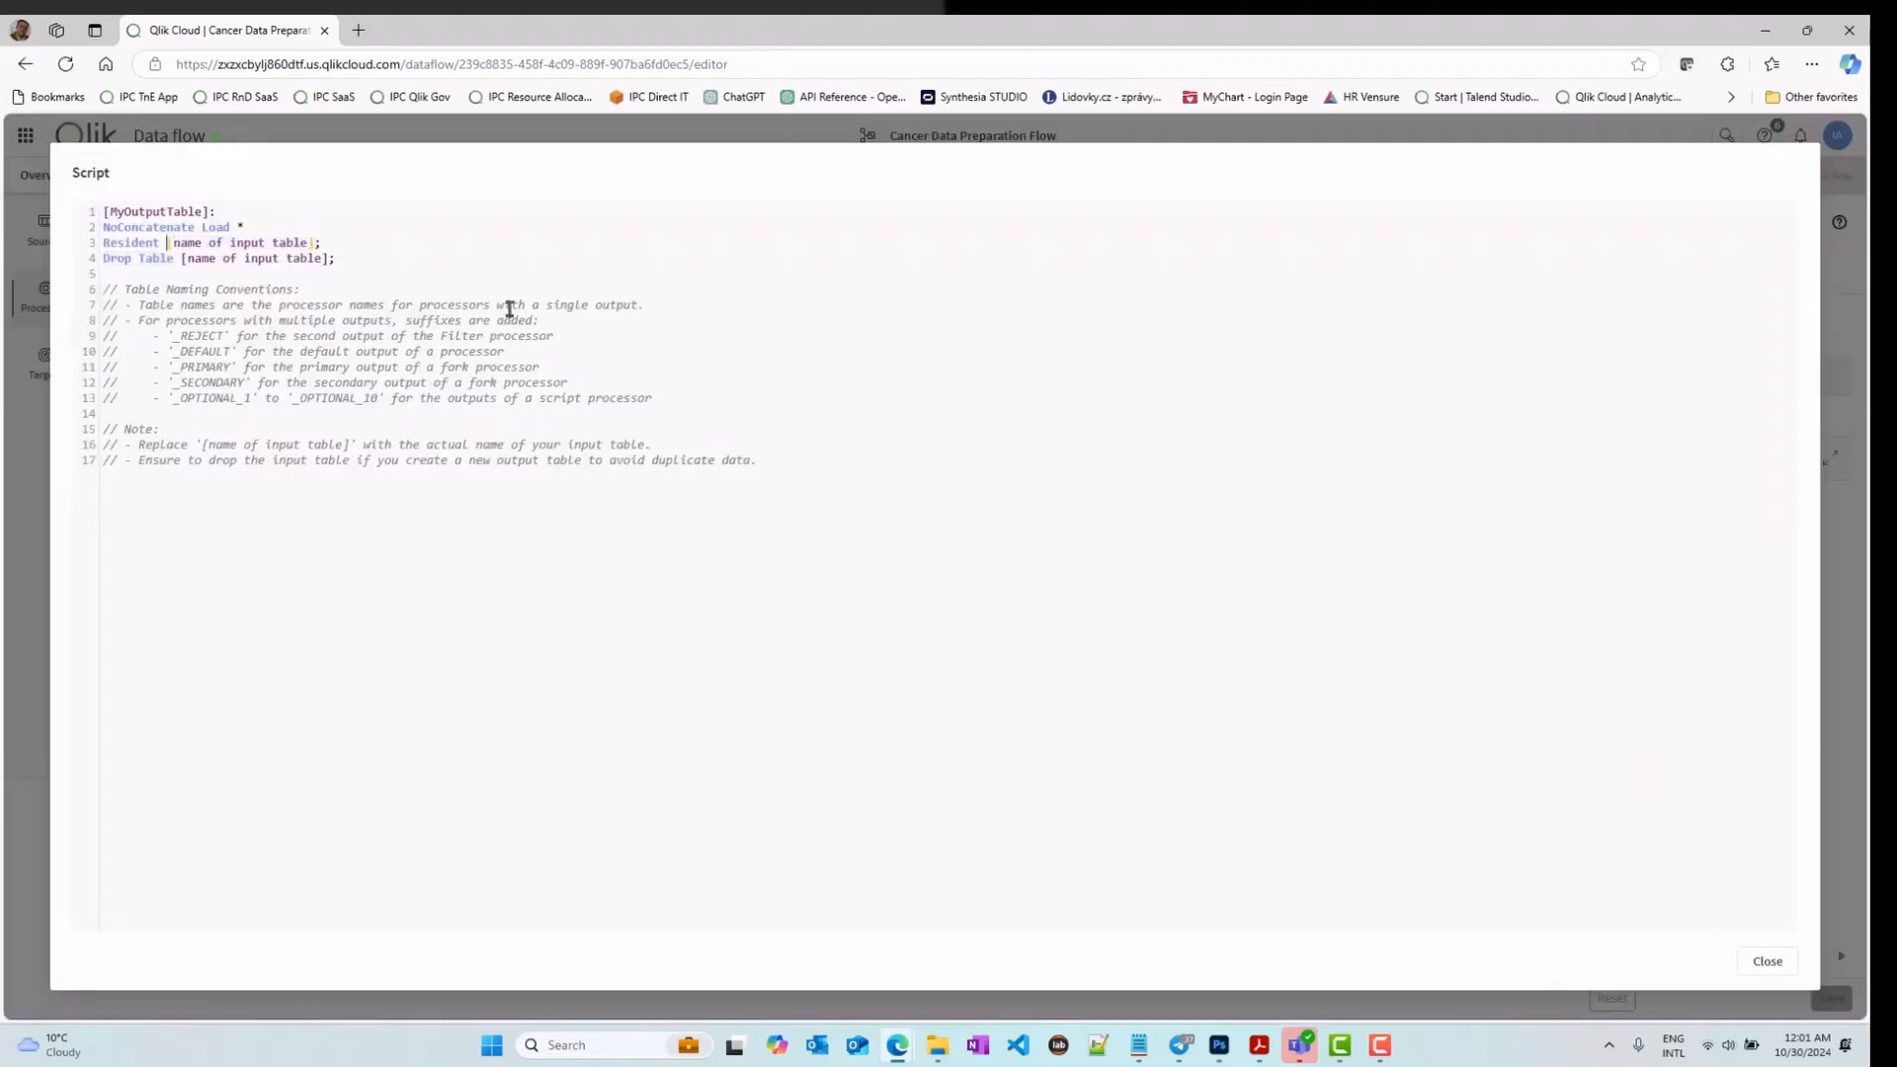
pyautogui.write('FirstDataSetSplit;')
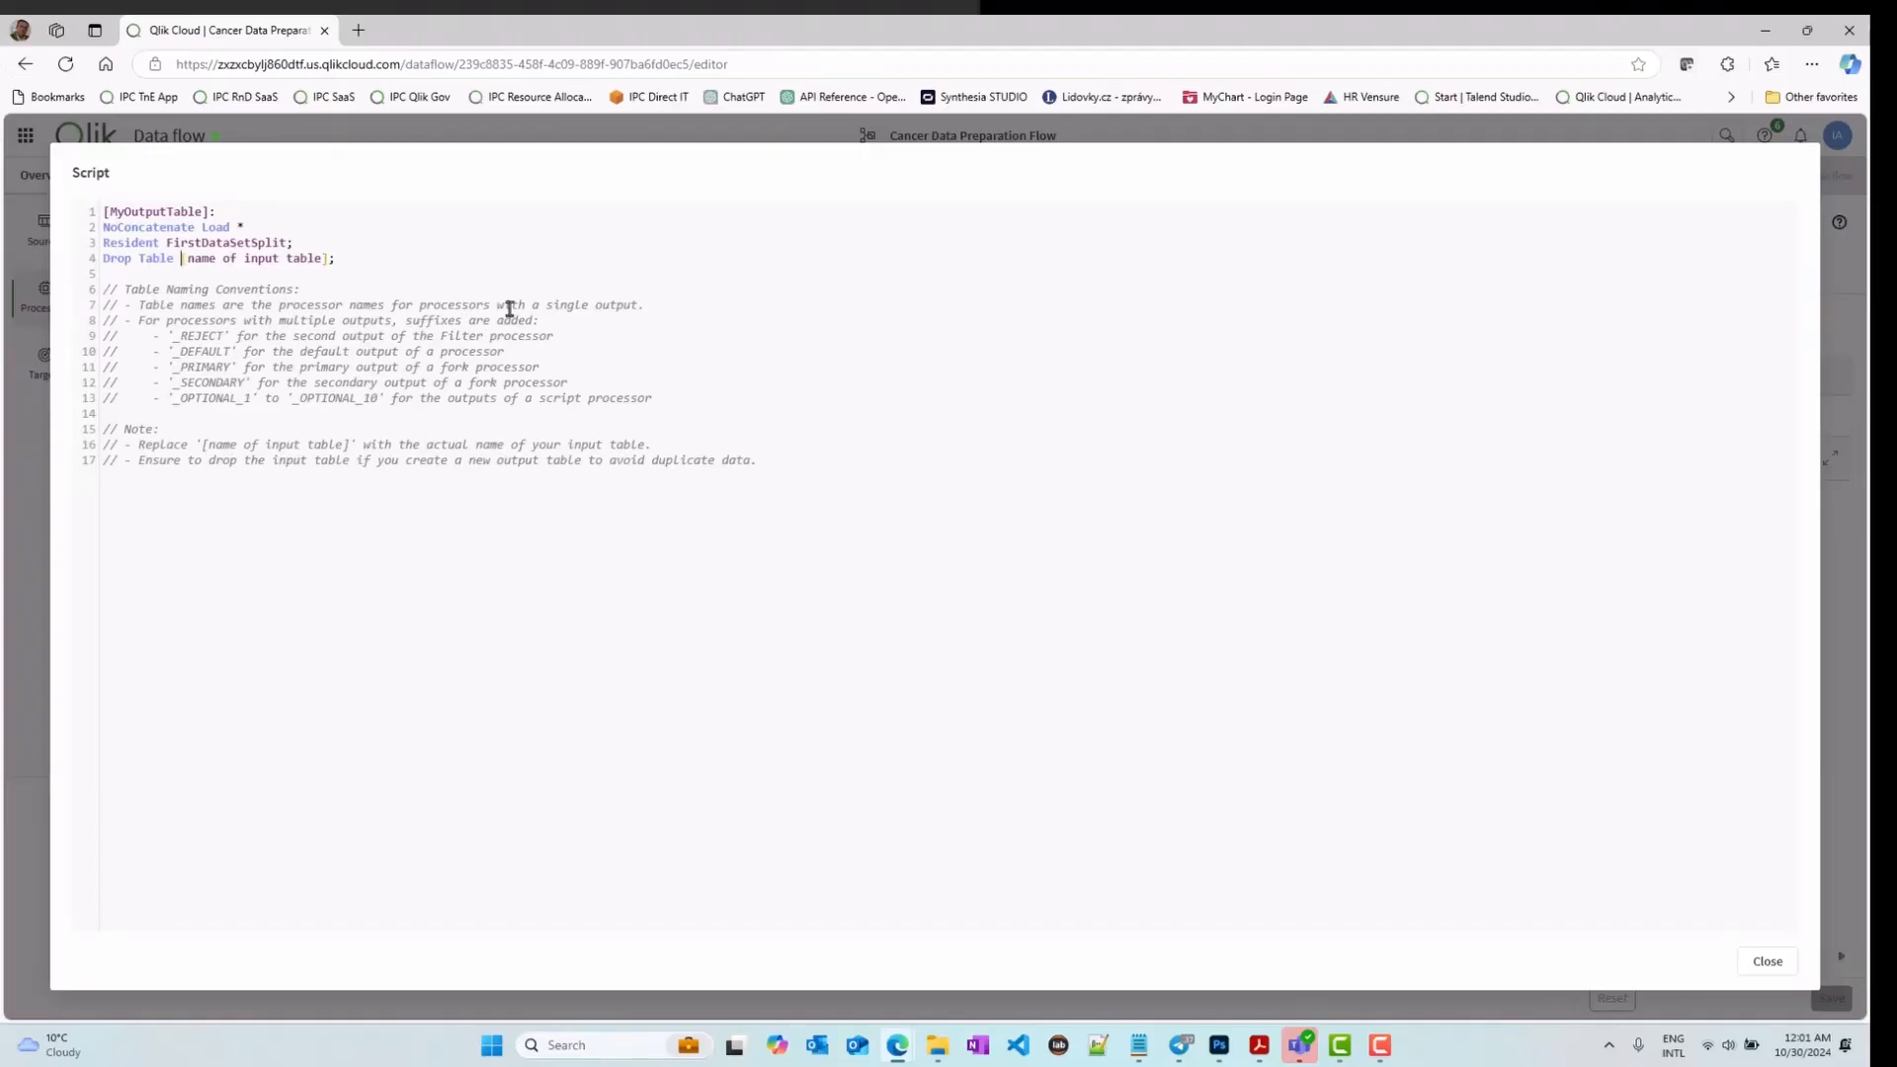
pyautogui.click(1764, 960)
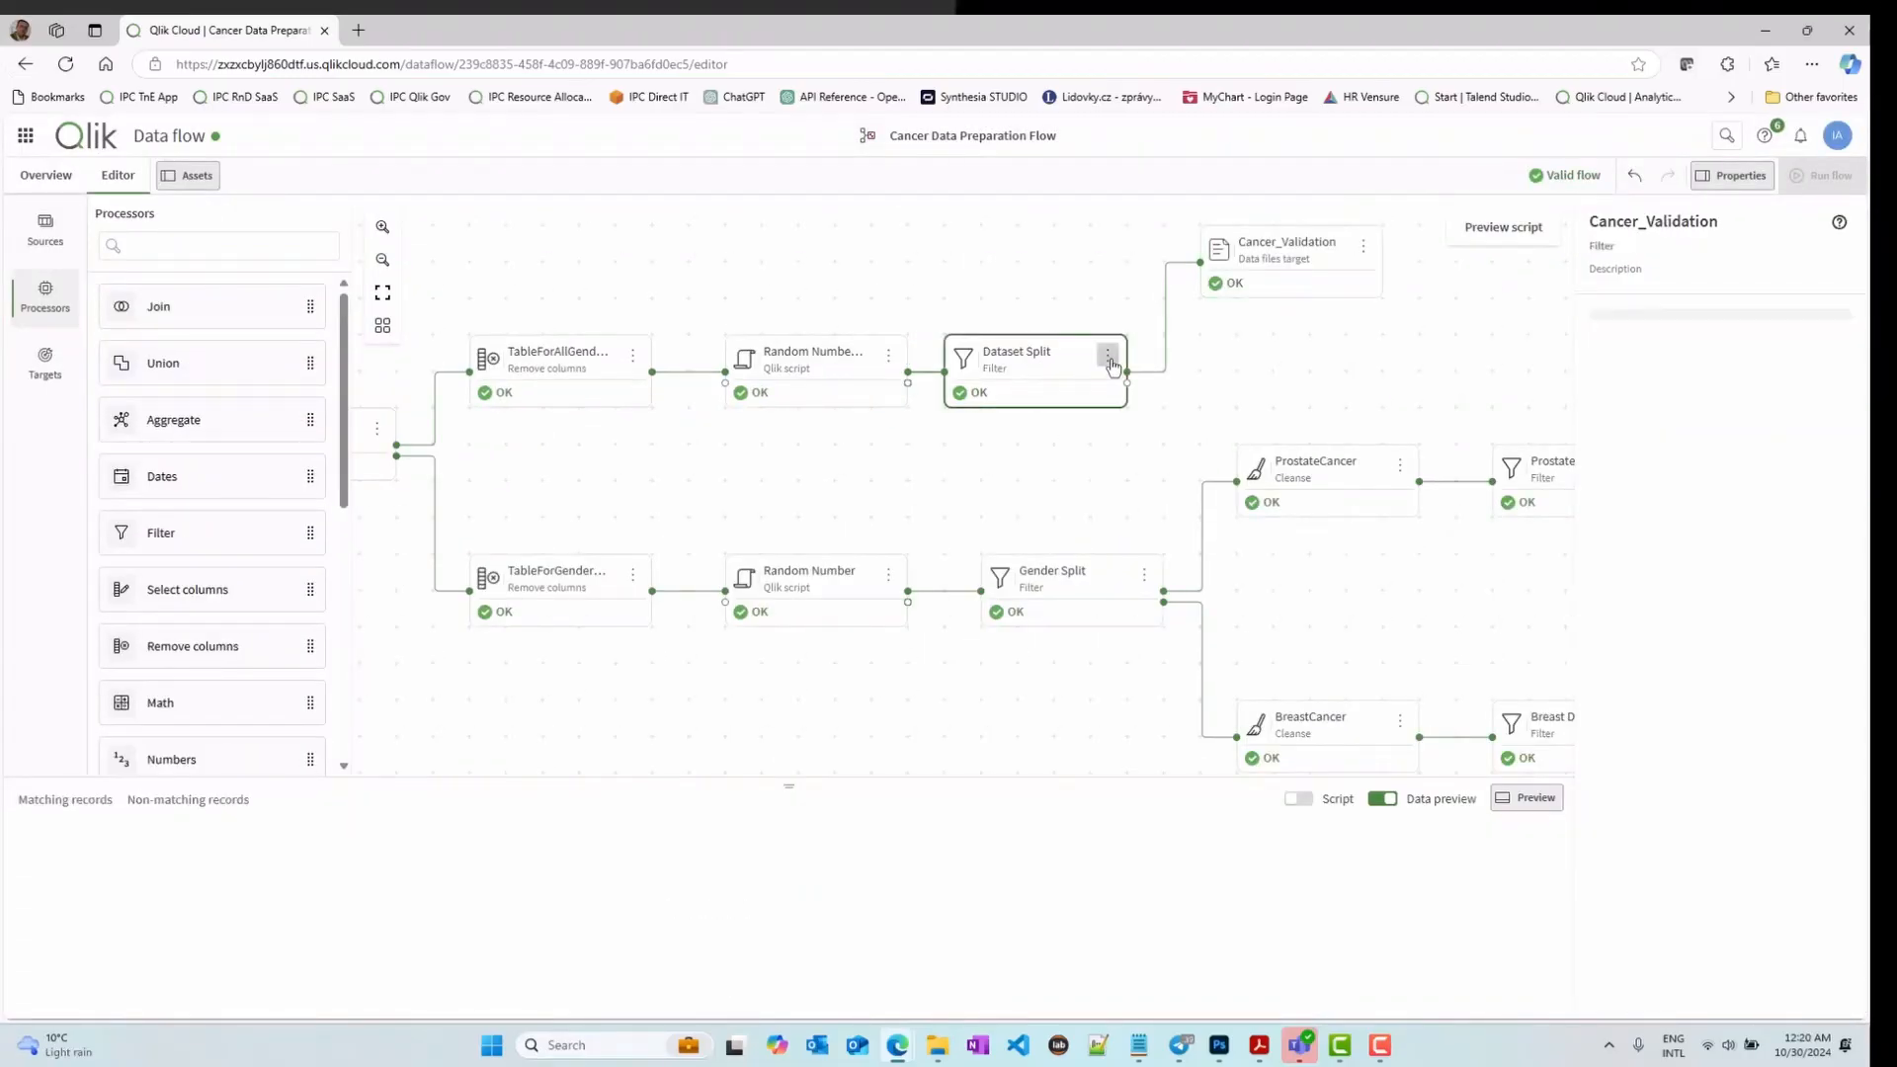
# Step: Switch to the Overview summary of the completed data flow
pyautogui.click(1107, 360)
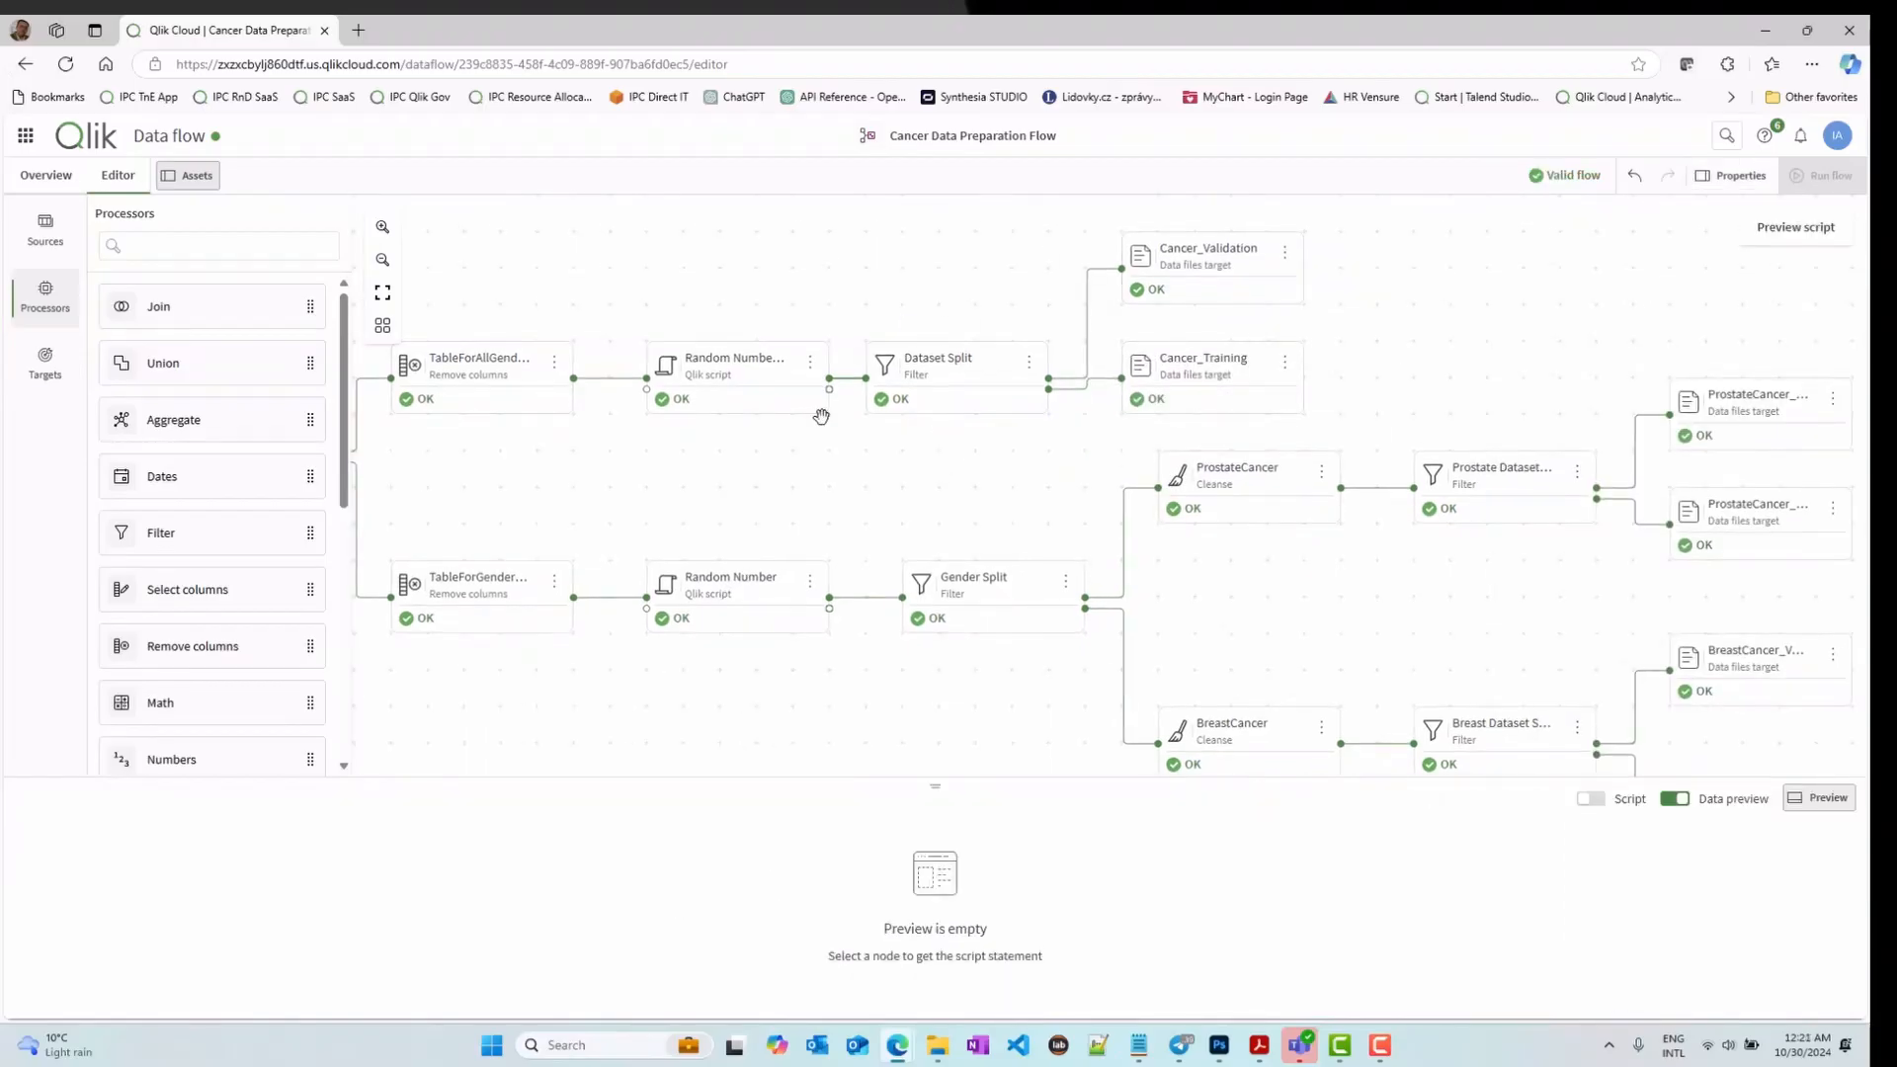
pyautogui.click(45, 173)
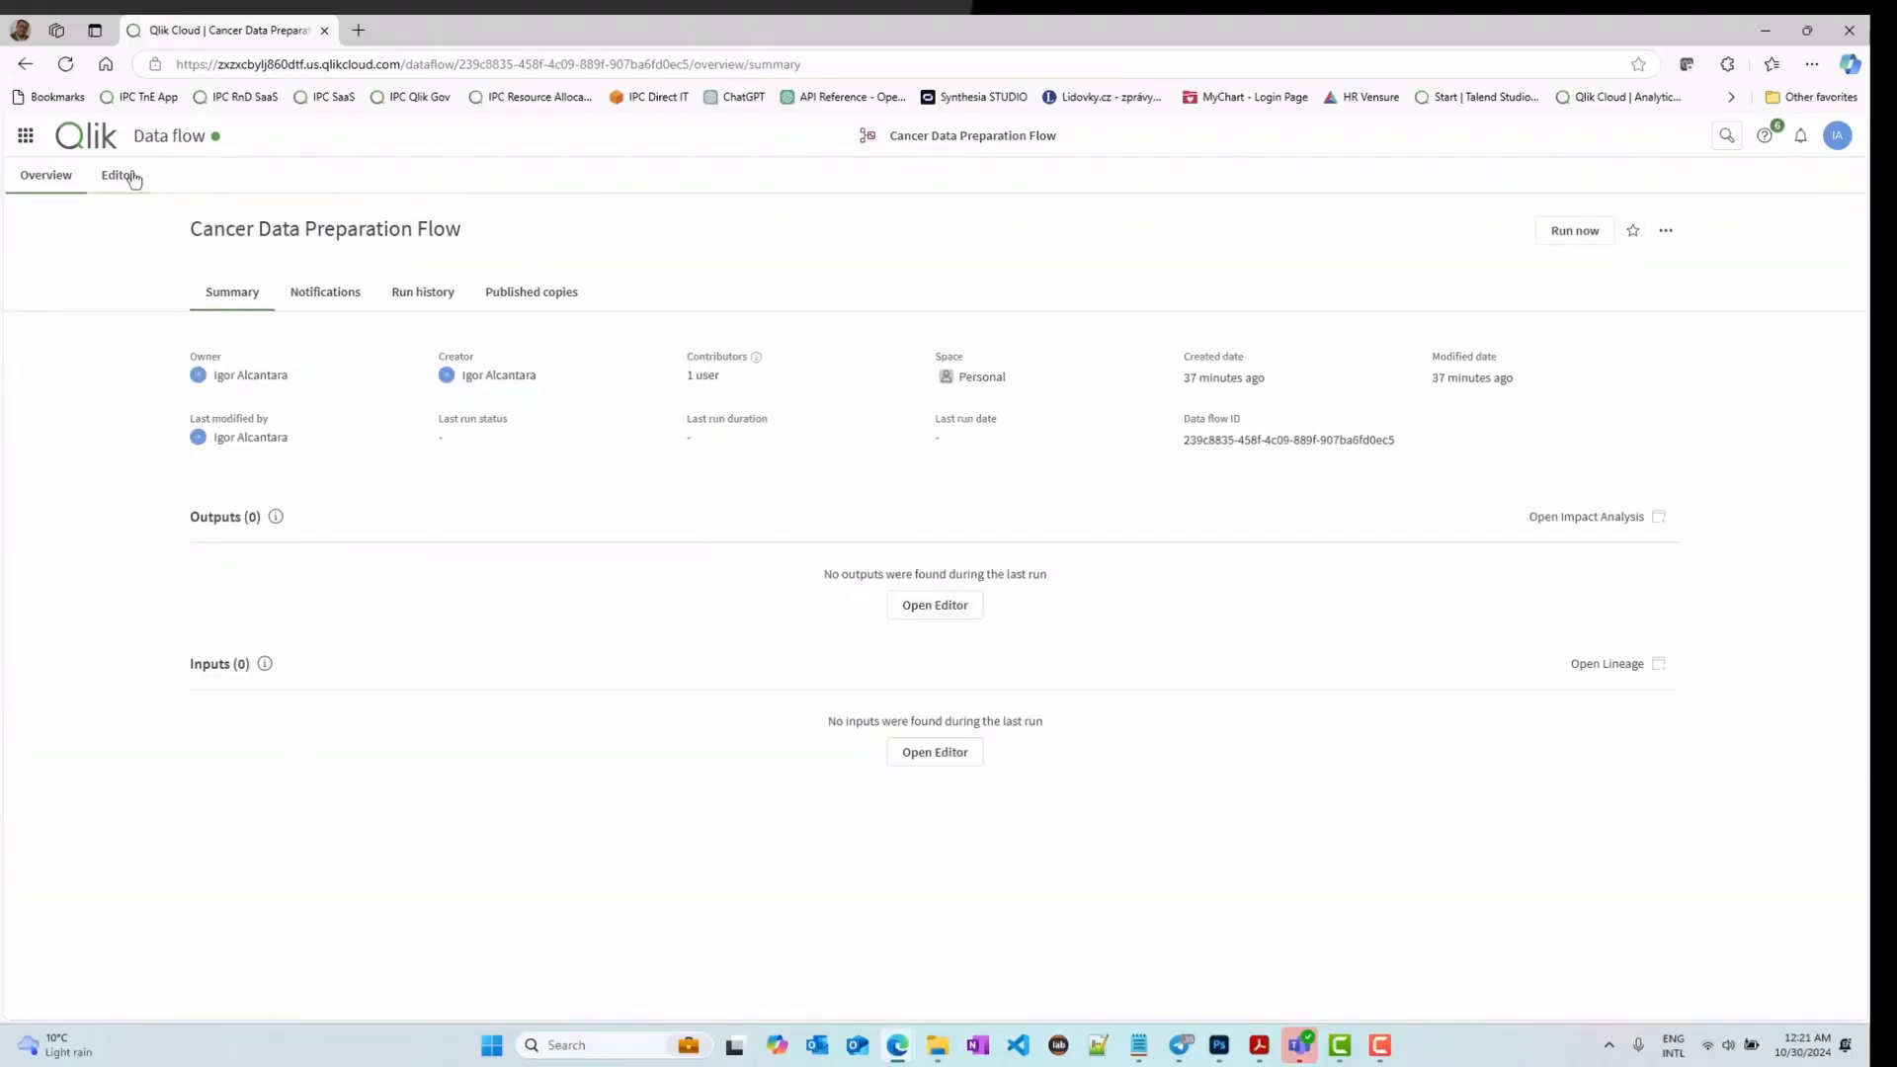
# Step: Reopen the Editor canvas showing the valid pipeline with its data file targets
pyautogui.click(116, 174)
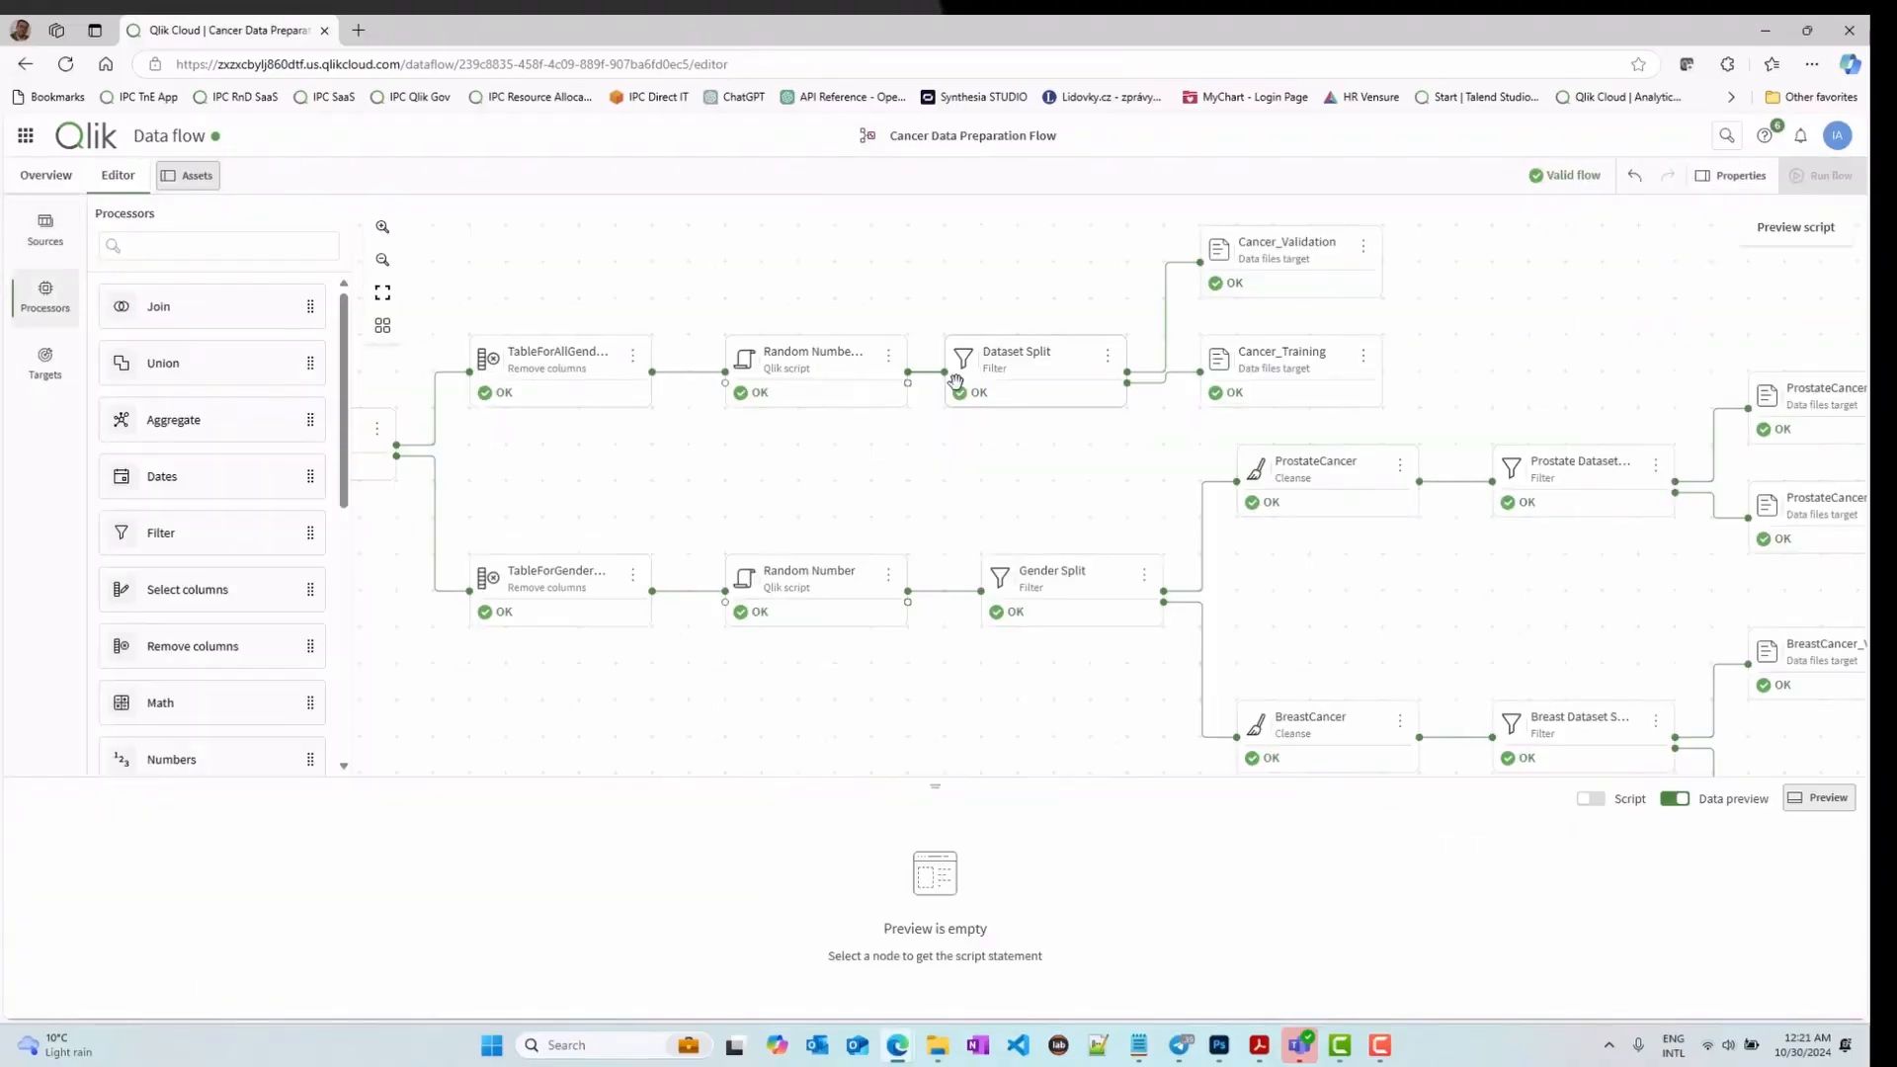
pyautogui.moveTo(1359, 225)
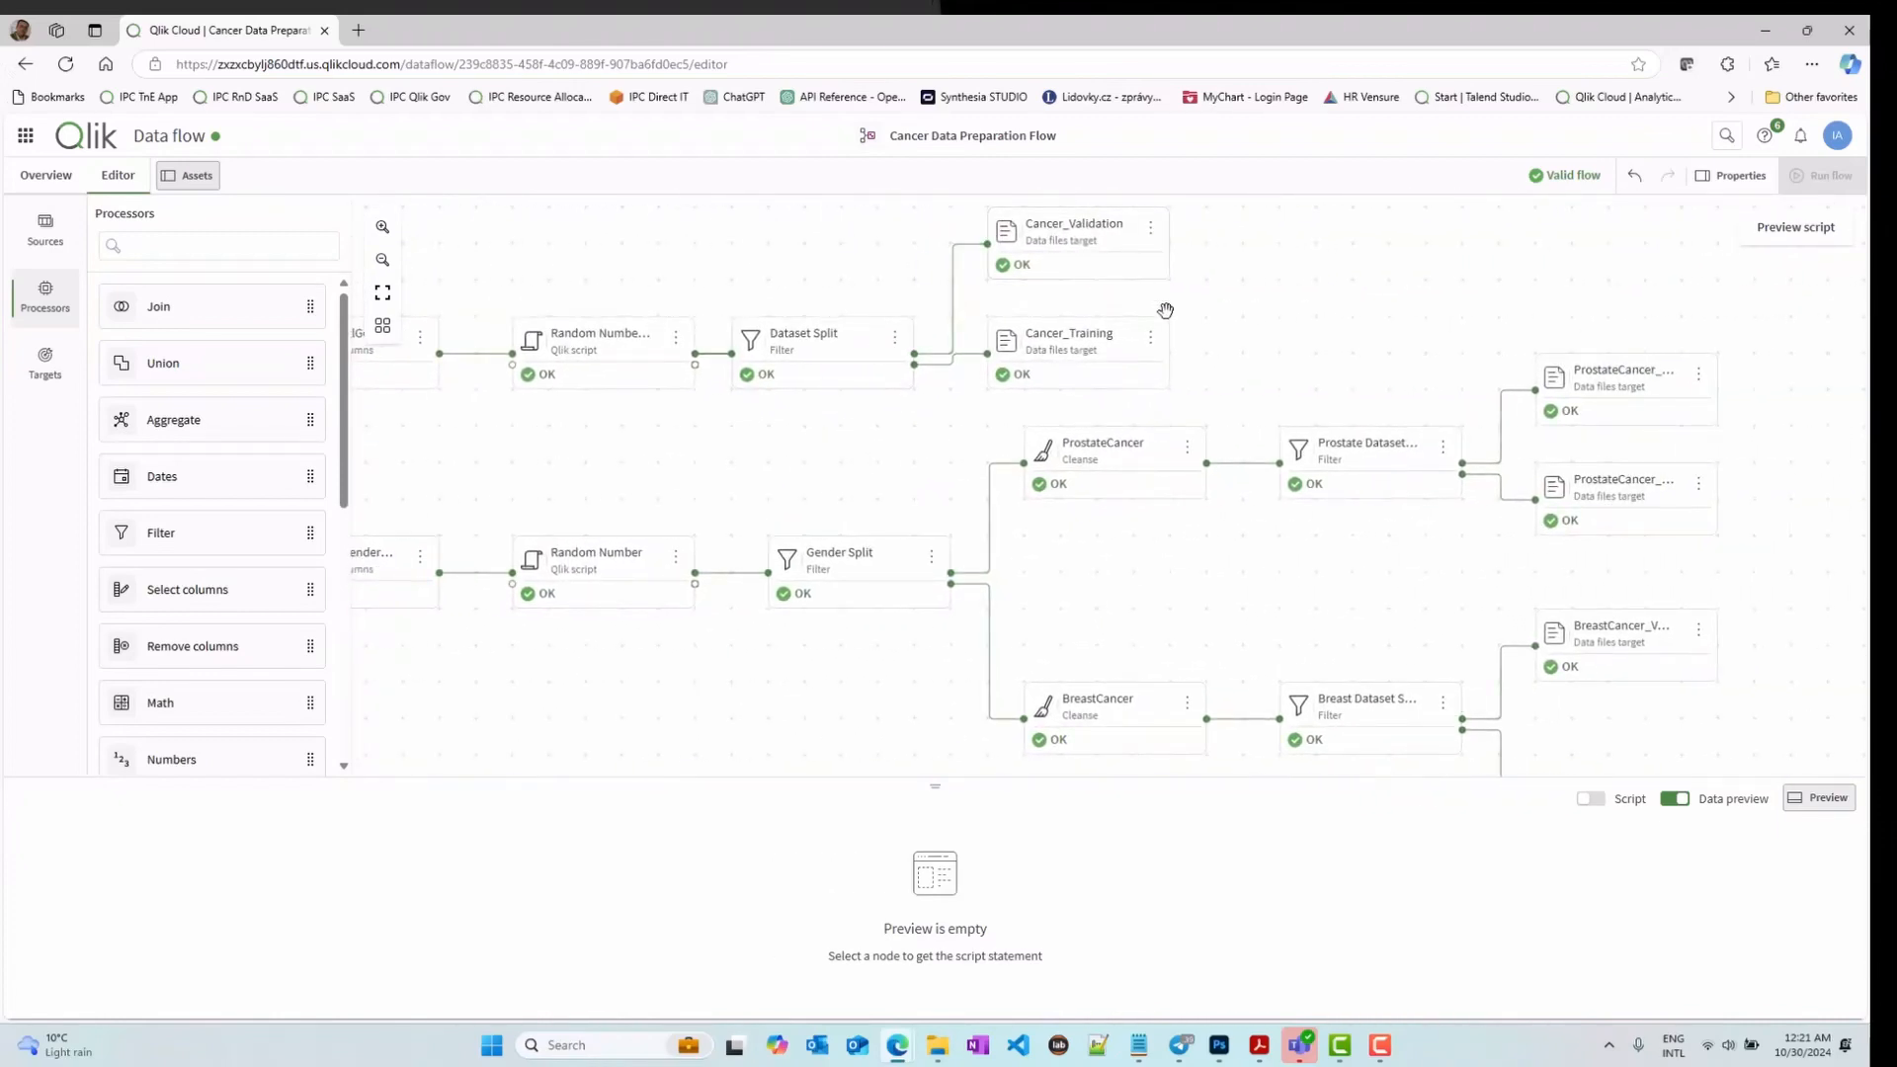
pyautogui.moveTo(1565, 178)
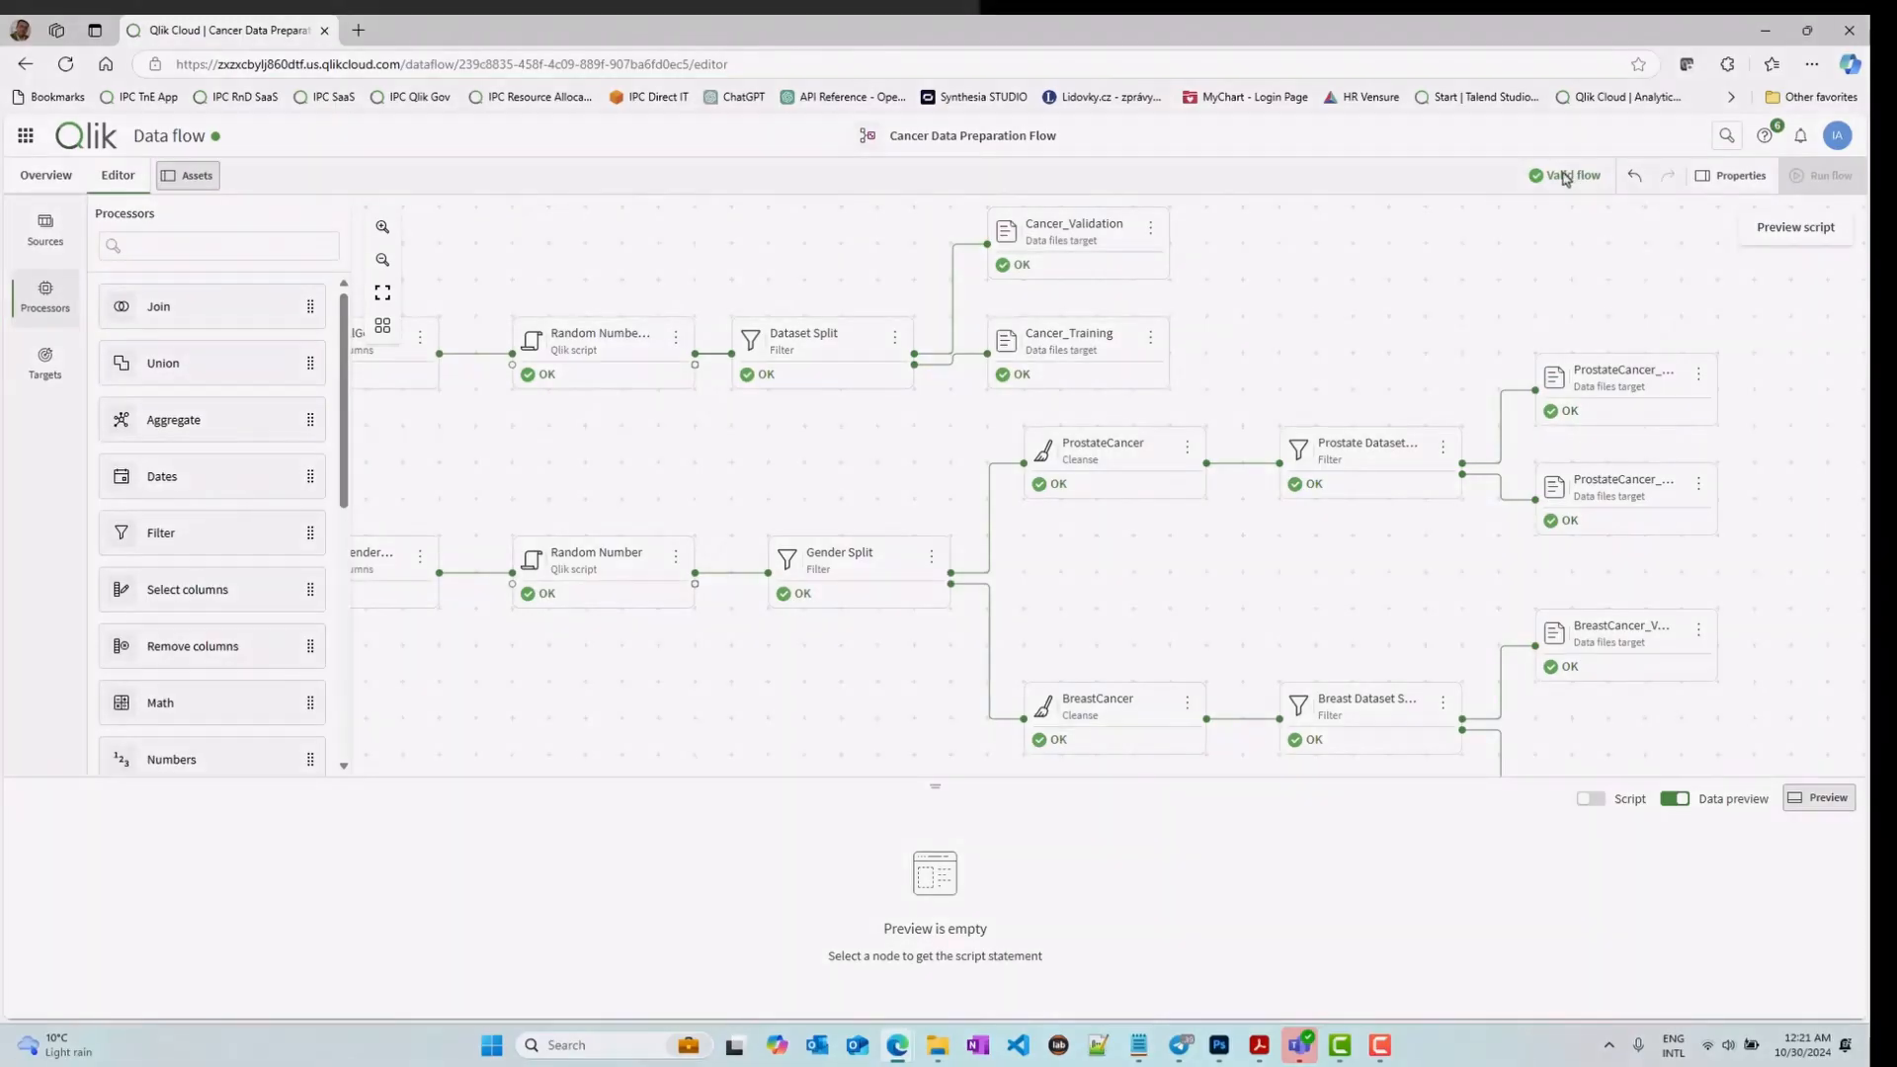